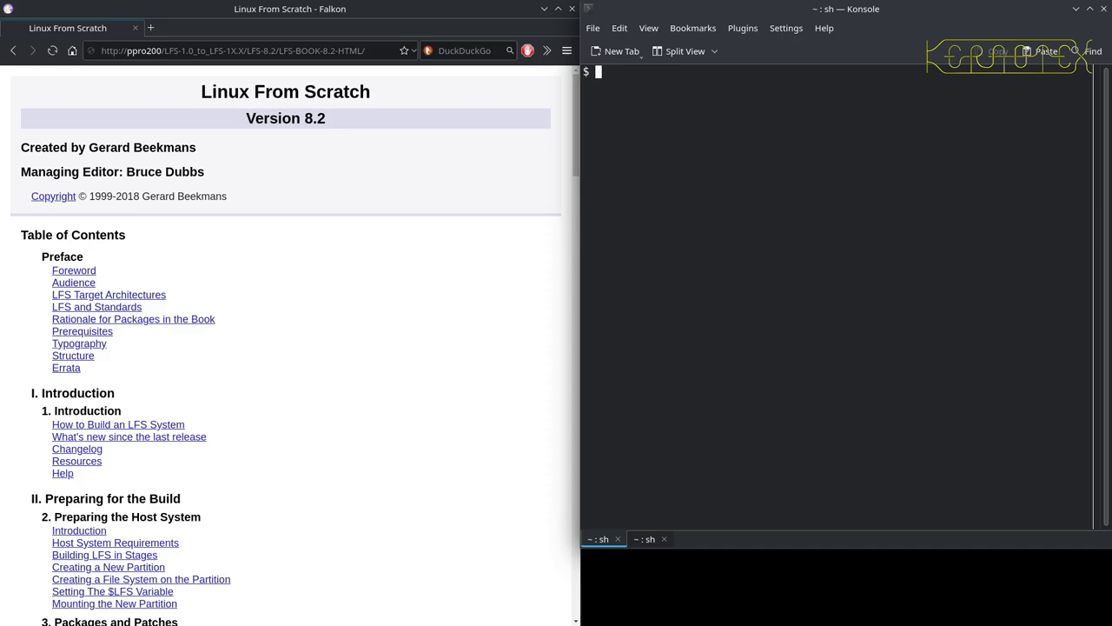
Run ssh root@e7500, retyping after the 'shh' typo, and enter the root password to log in
text(shh)
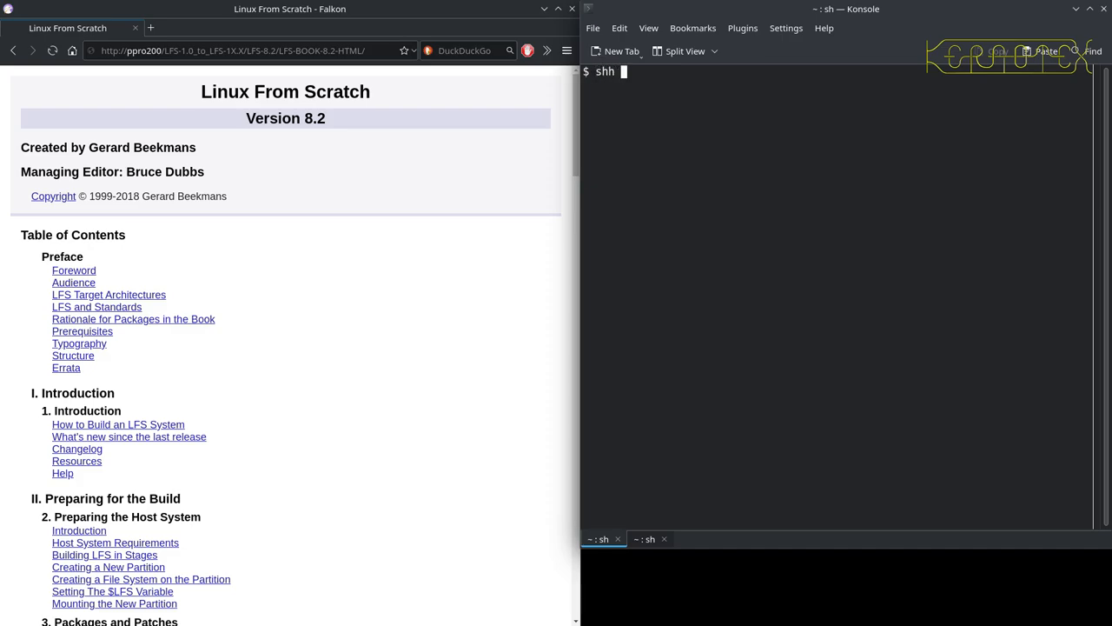
text(root)
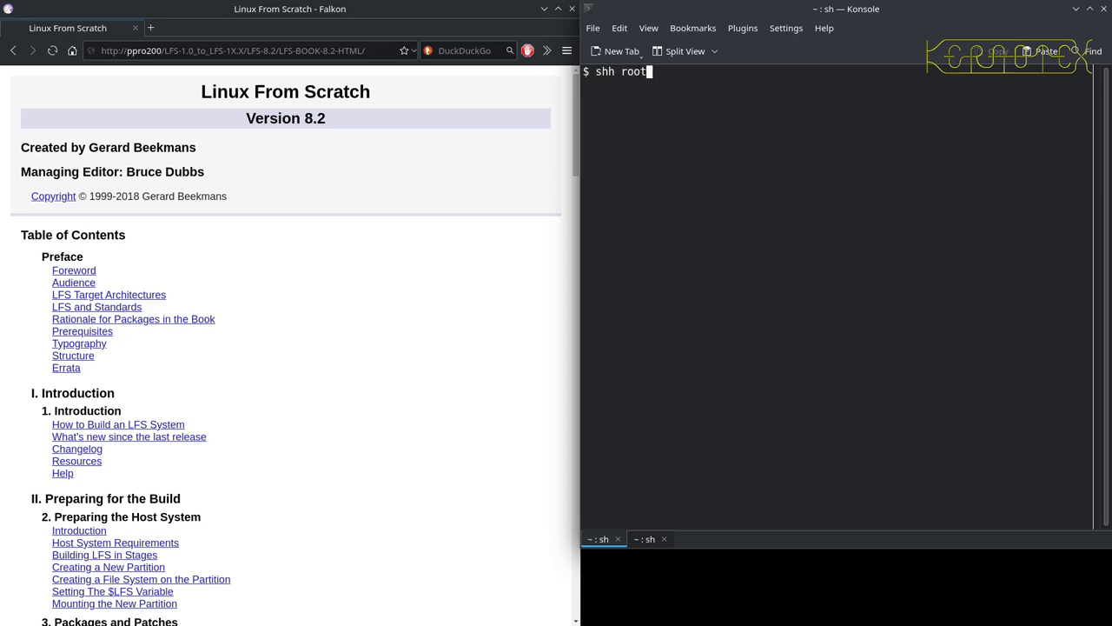
text(@)
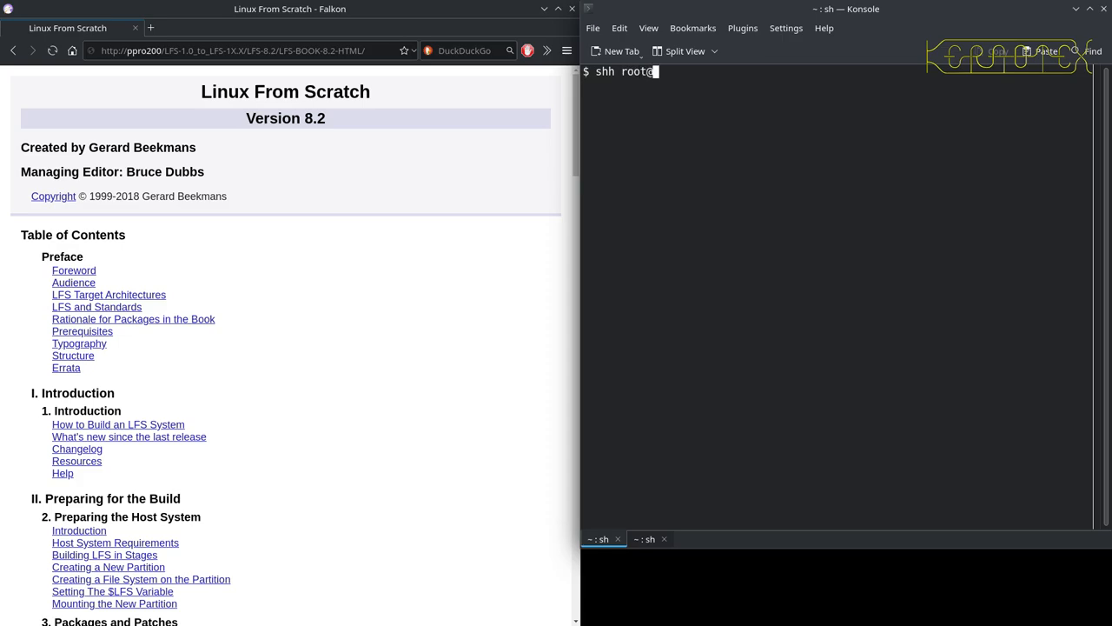
text(e)
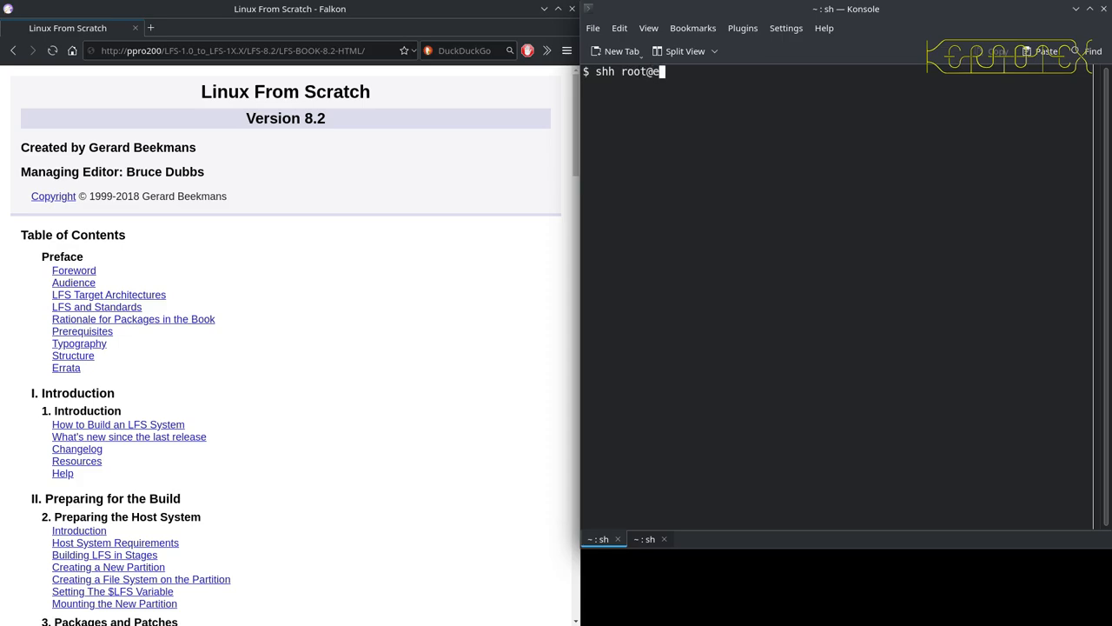
text(7500)
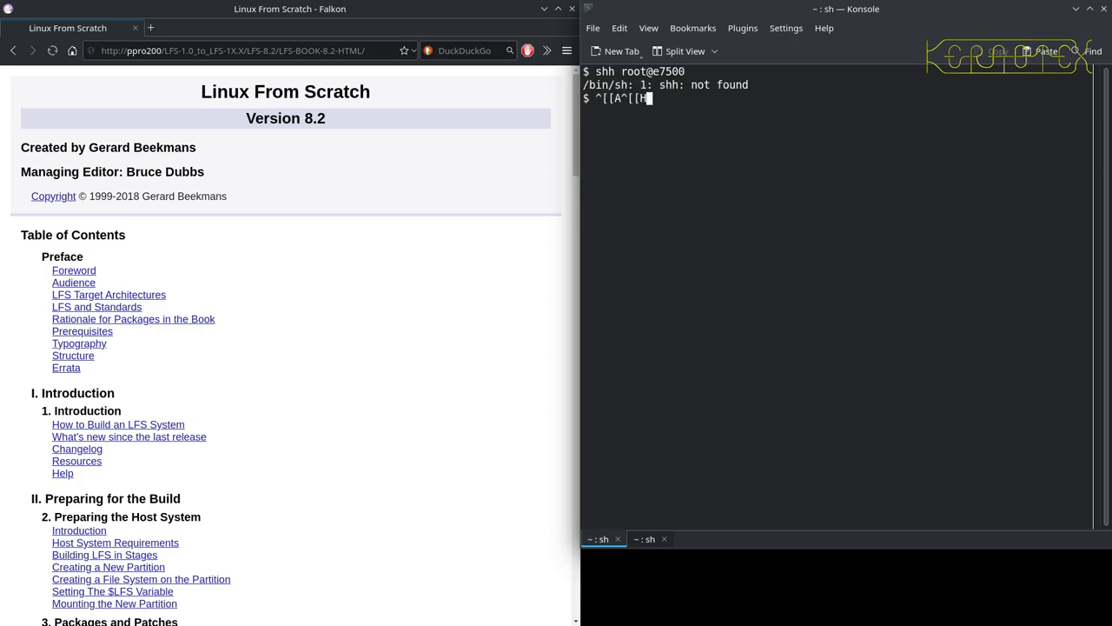
text(ssh root)
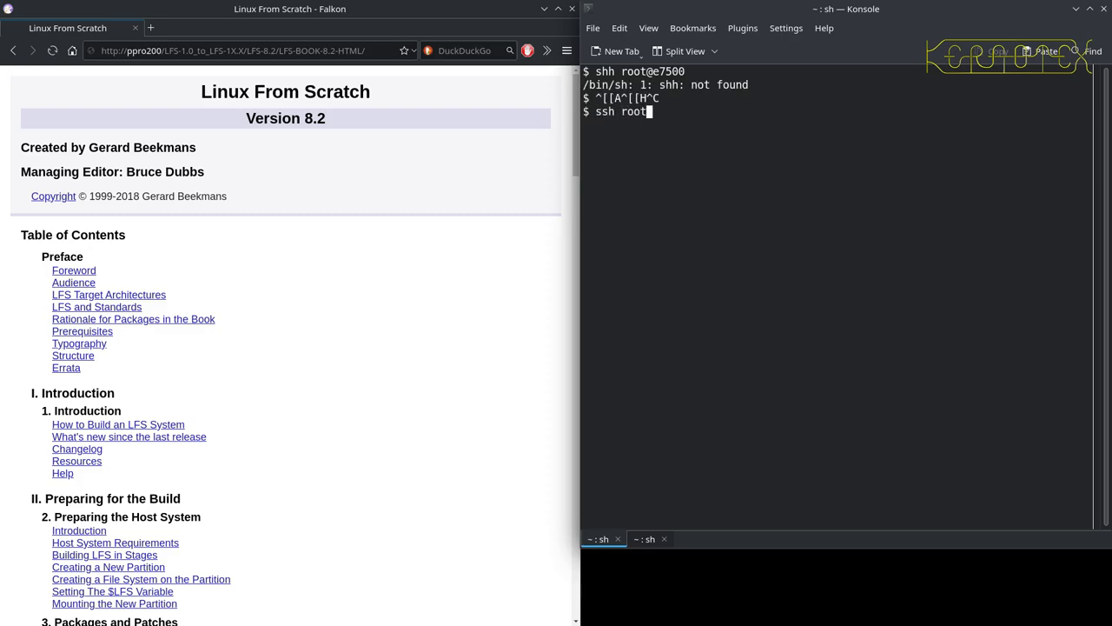
text(@e7500)
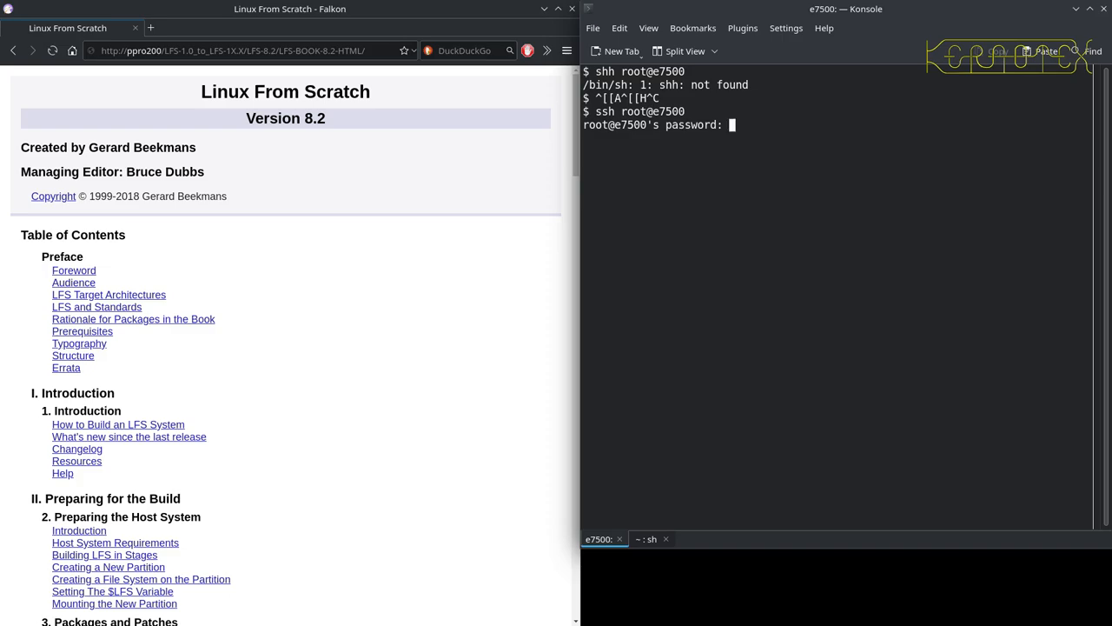
key(Return)
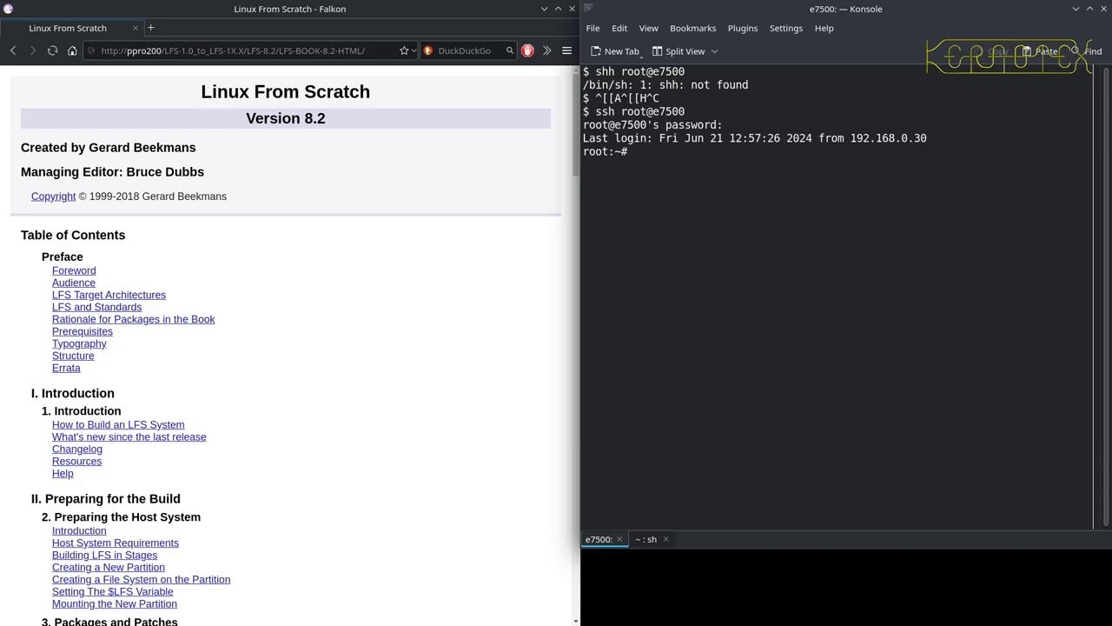
mouse_move(73, 271)
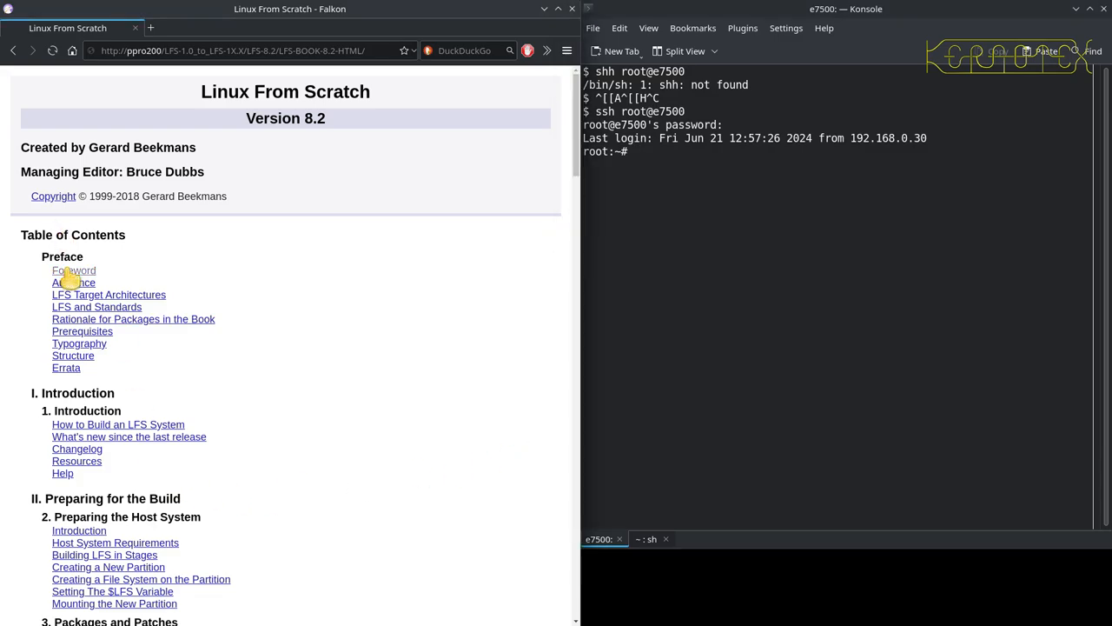
Open the Foreword and page through the preface pages into Part I, Introduction
click(73, 271)
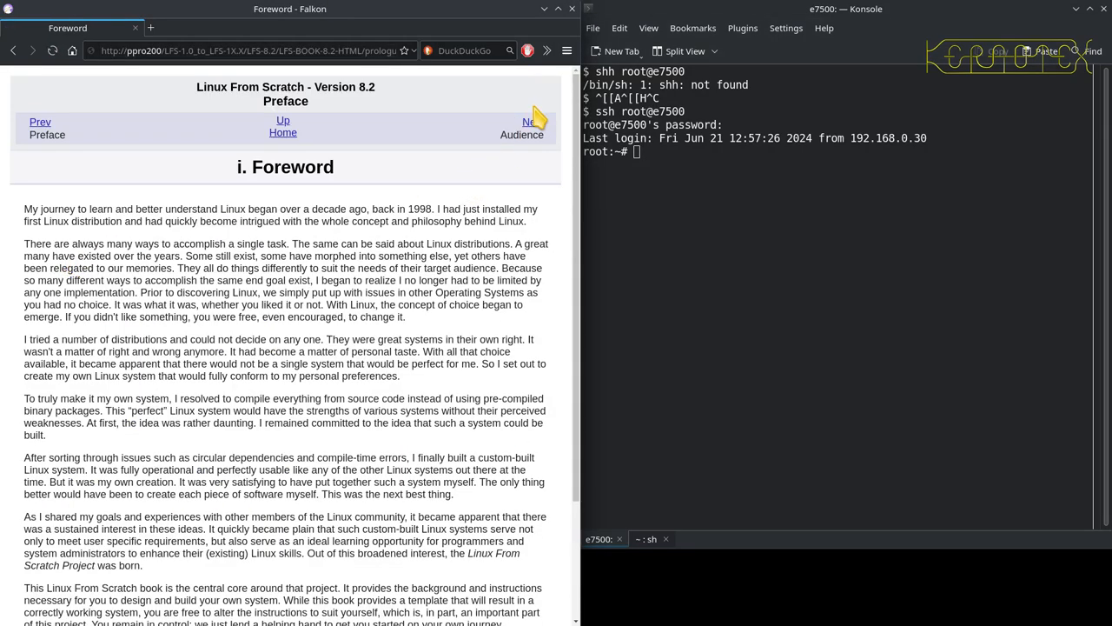
mouse_move(663, 195)
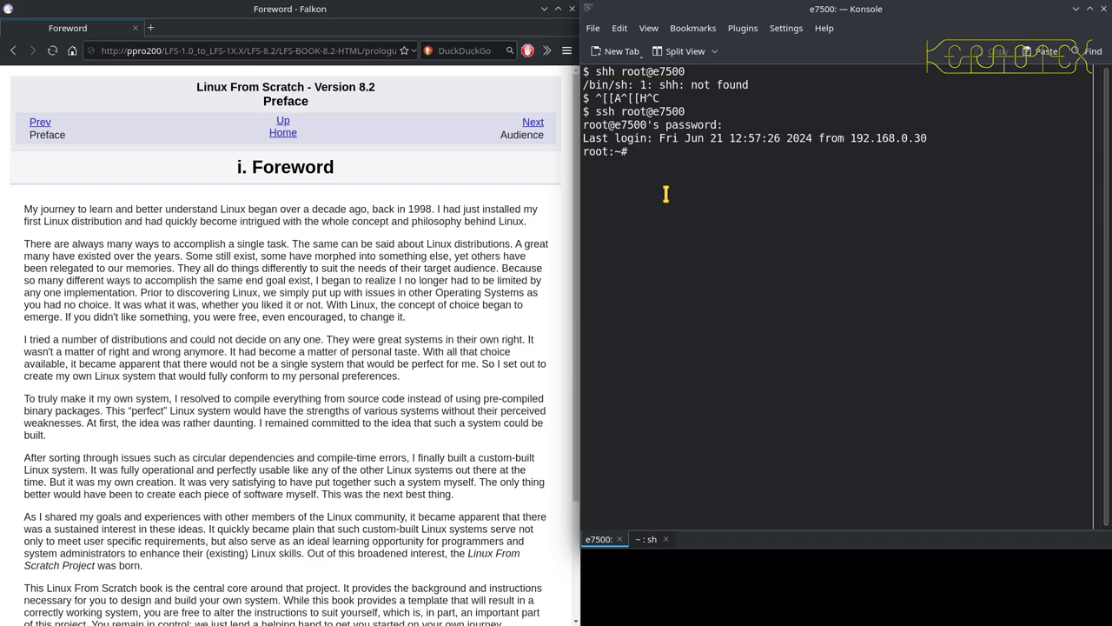
click(532, 121)
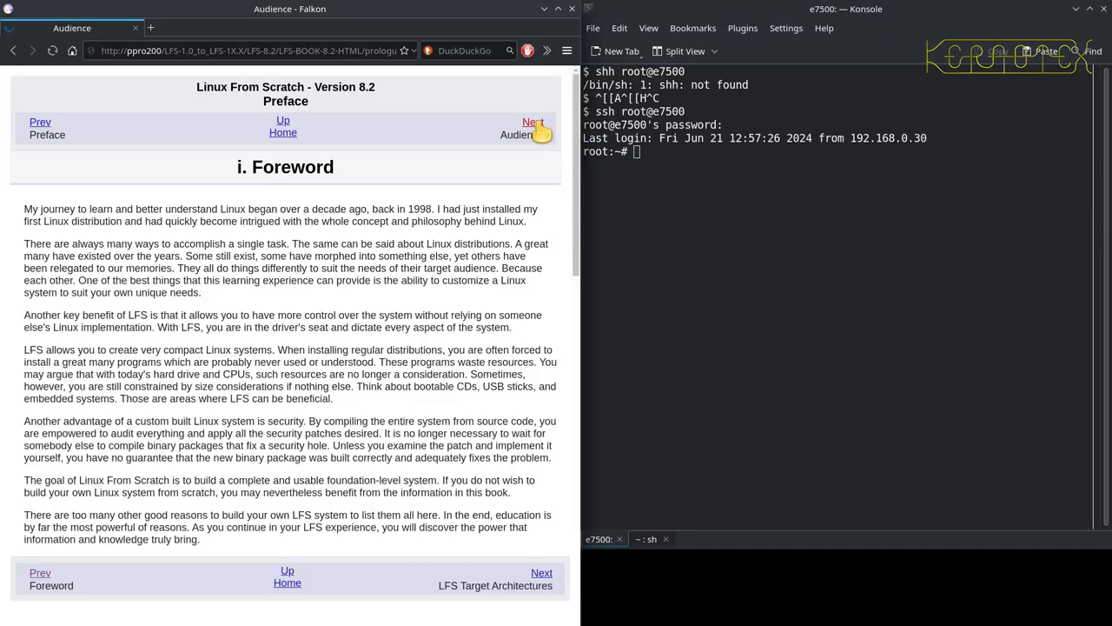
click(530, 122)
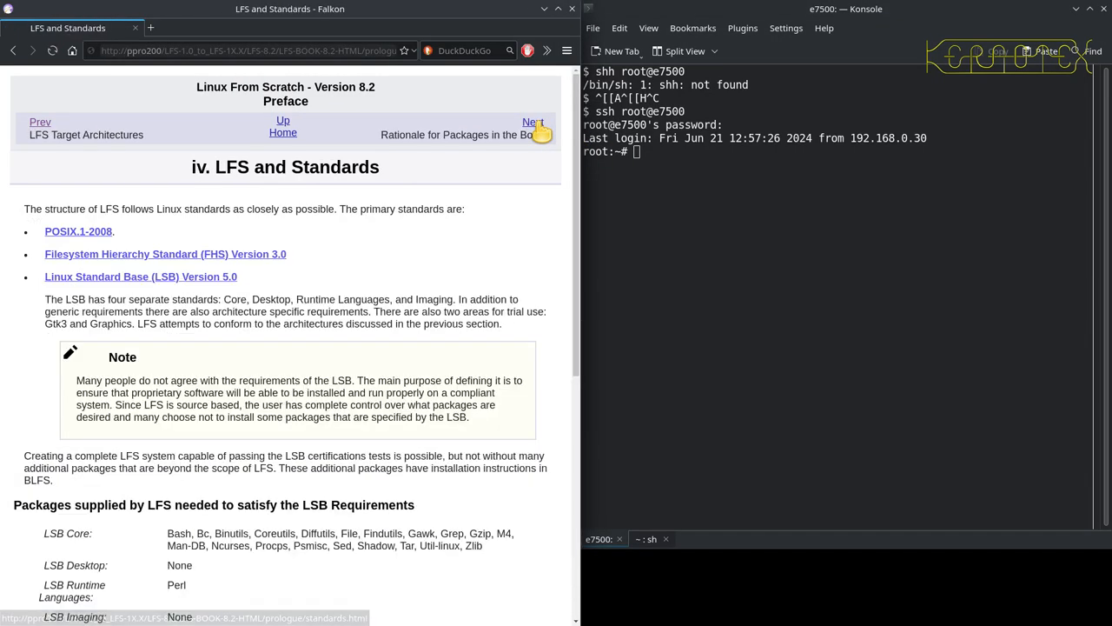
click(534, 122)
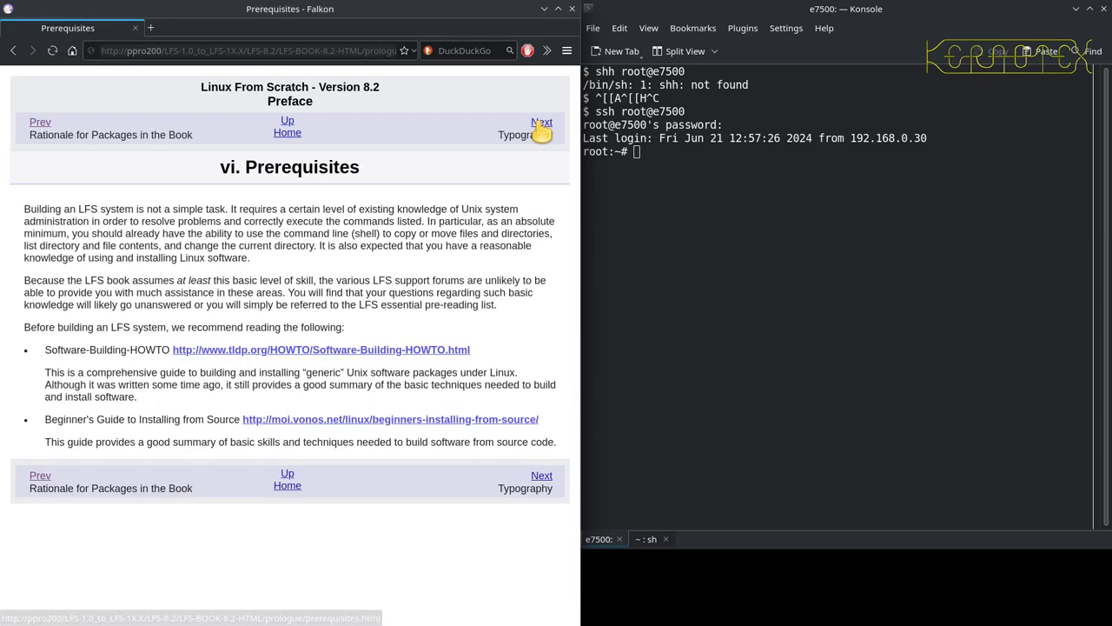
click(543, 122)
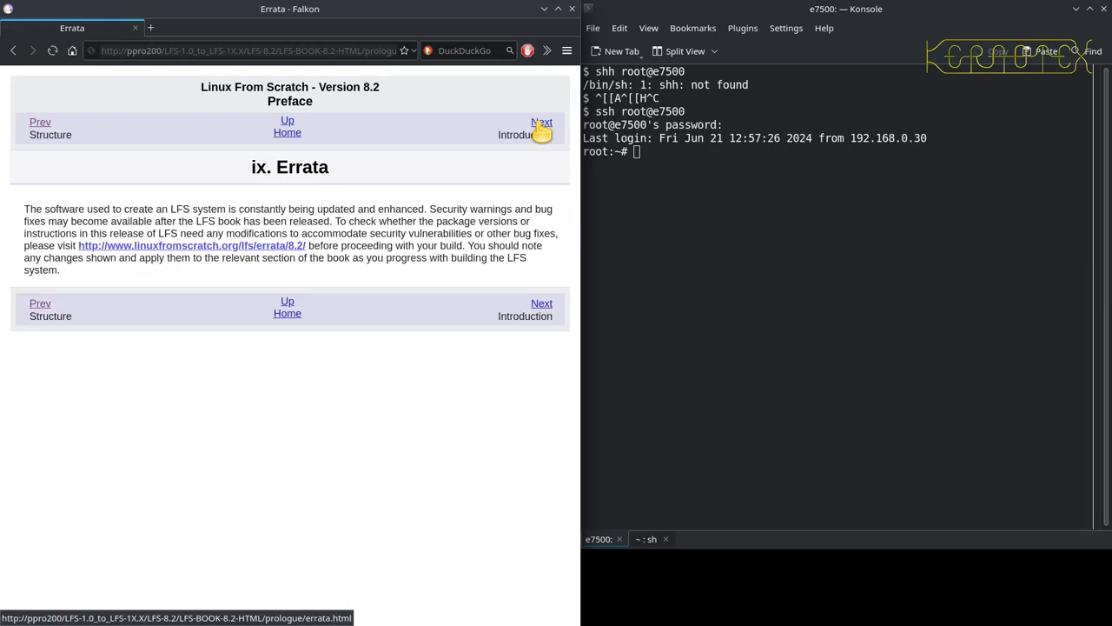
click(542, 122)
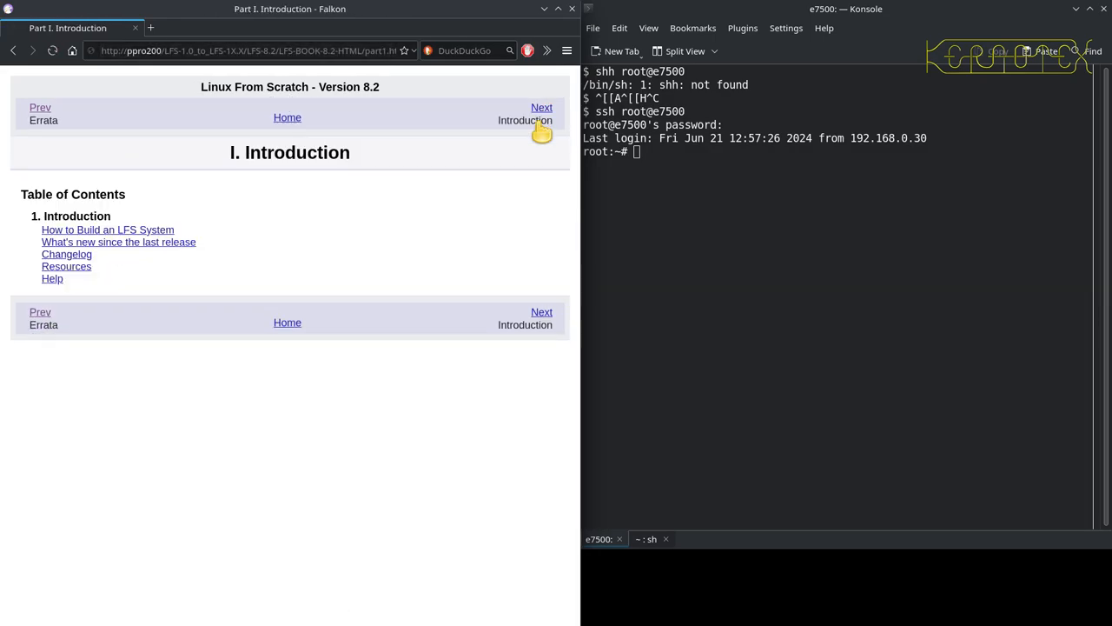
click(542, 108)
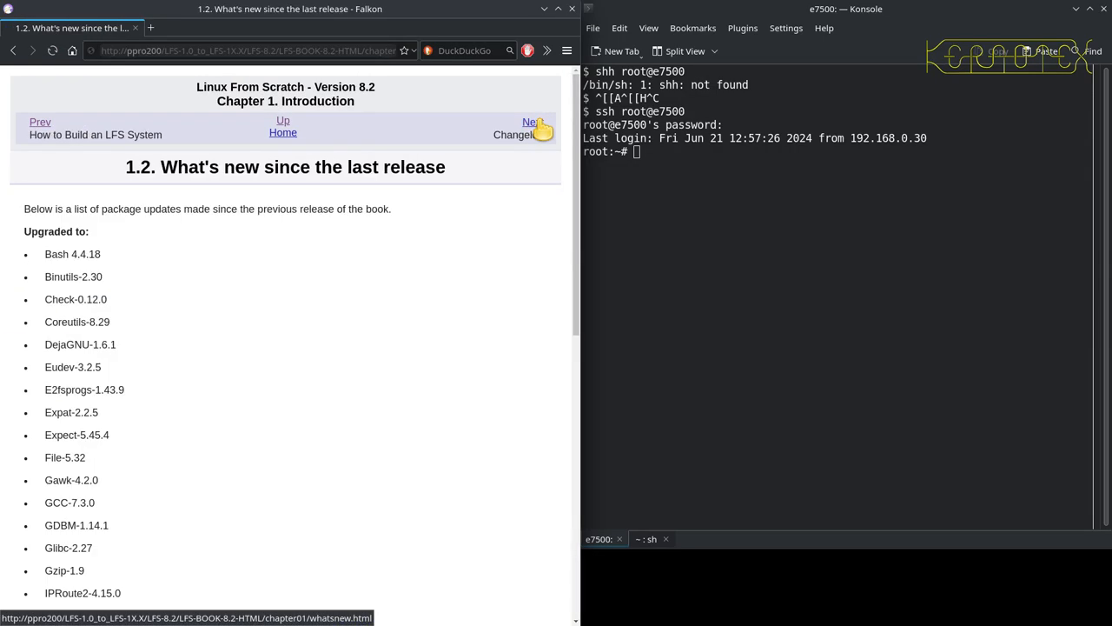
Continue through Changelog, Resources and Help into Chapter 2 up to section 2.5
click(532, 121)
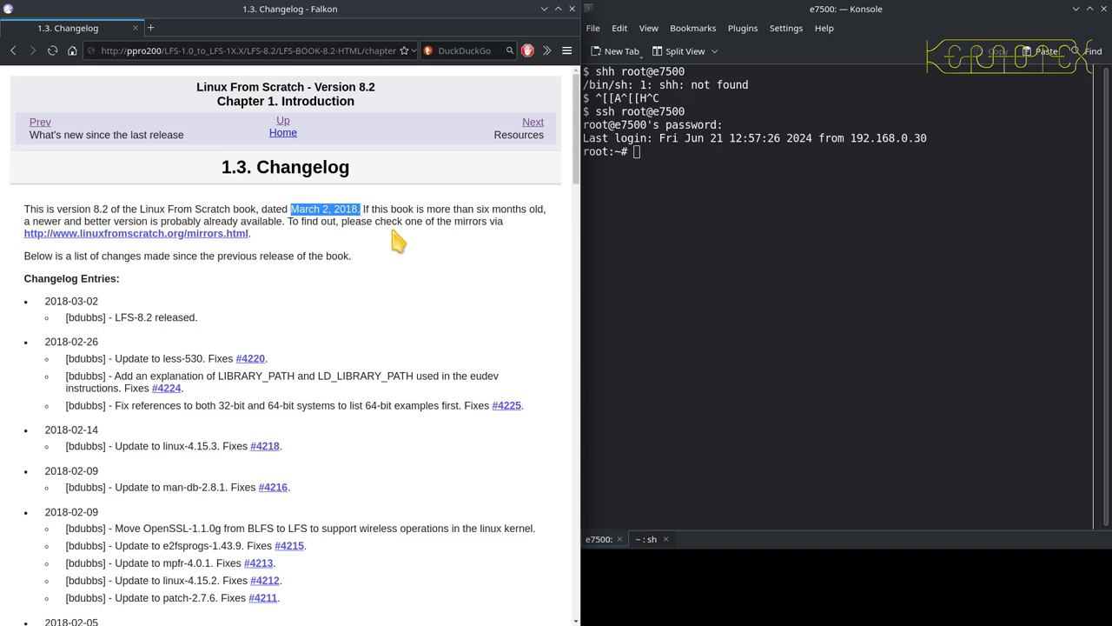
click(532, 122)
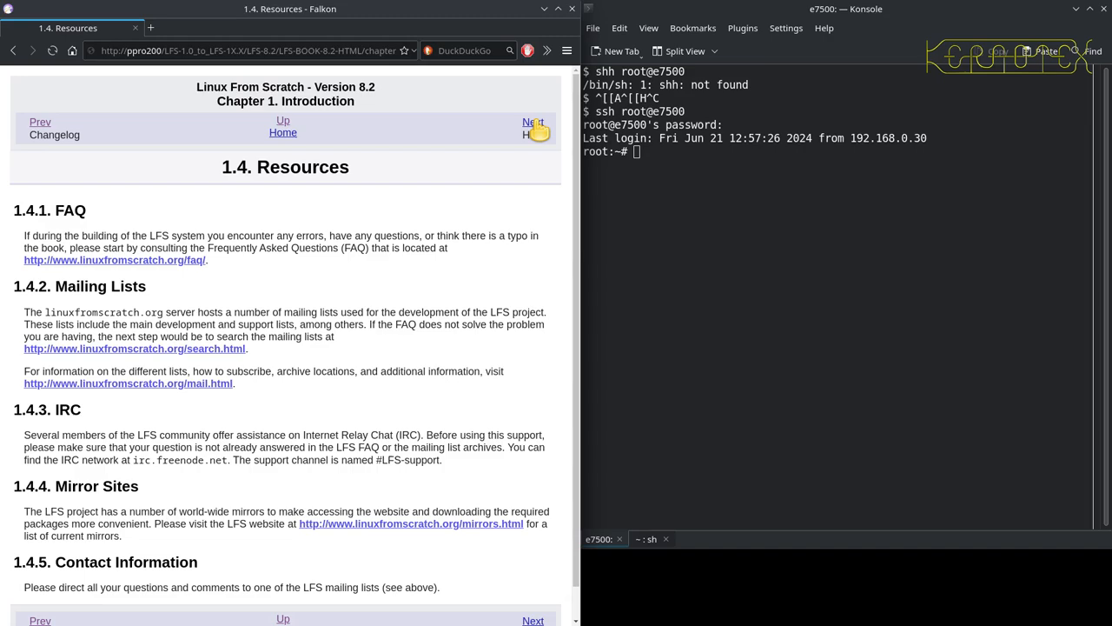
click(532, 122)
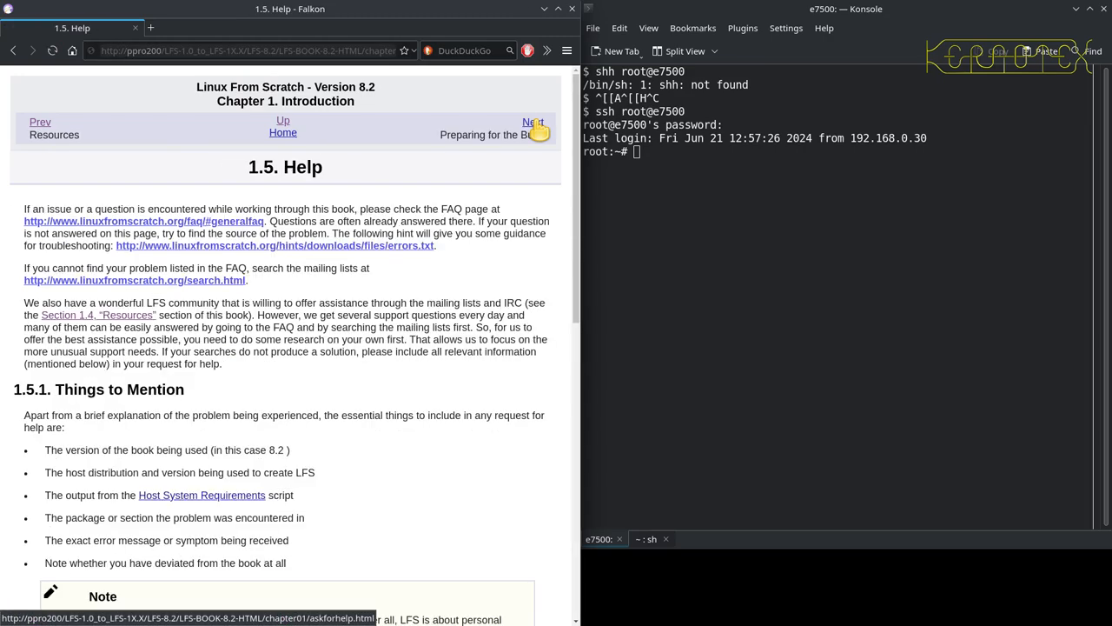
click(532, 122)
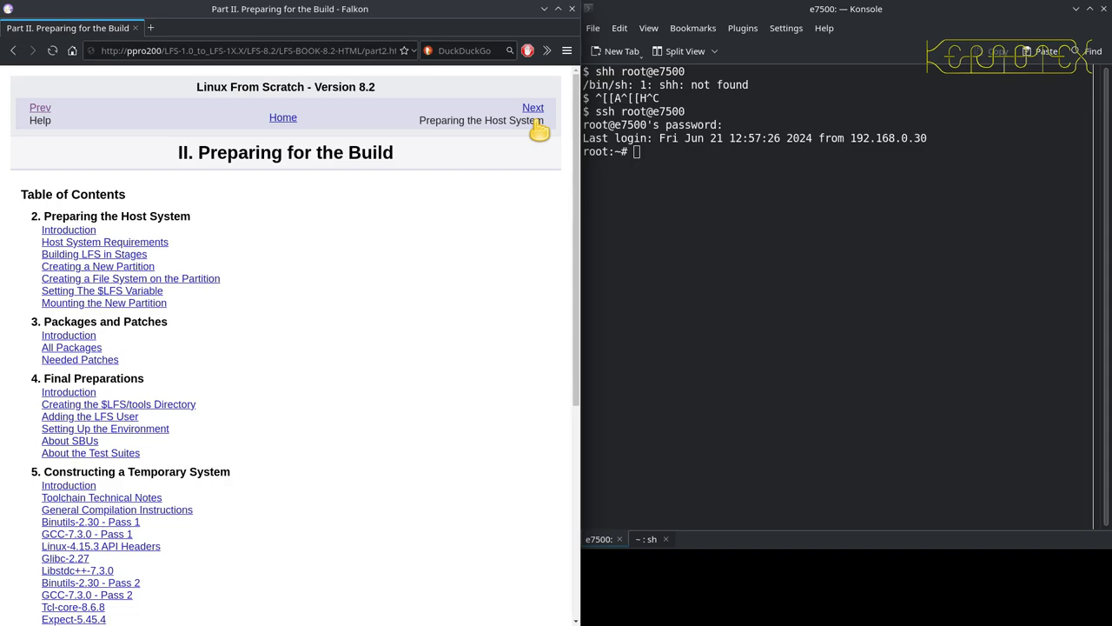
click(532, 108)
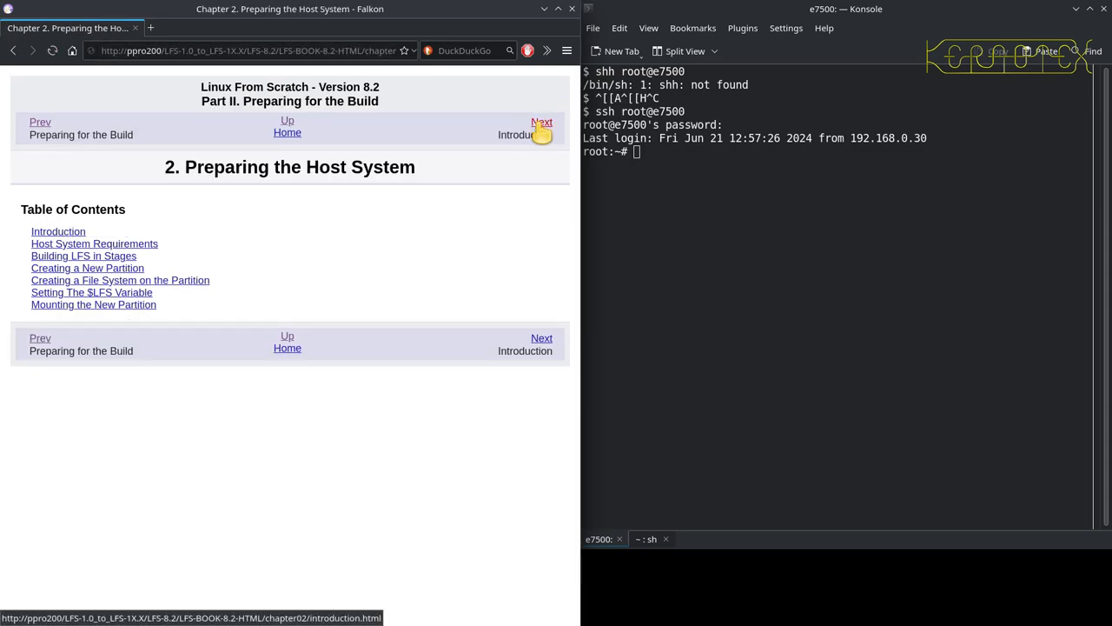
click(543, 122)
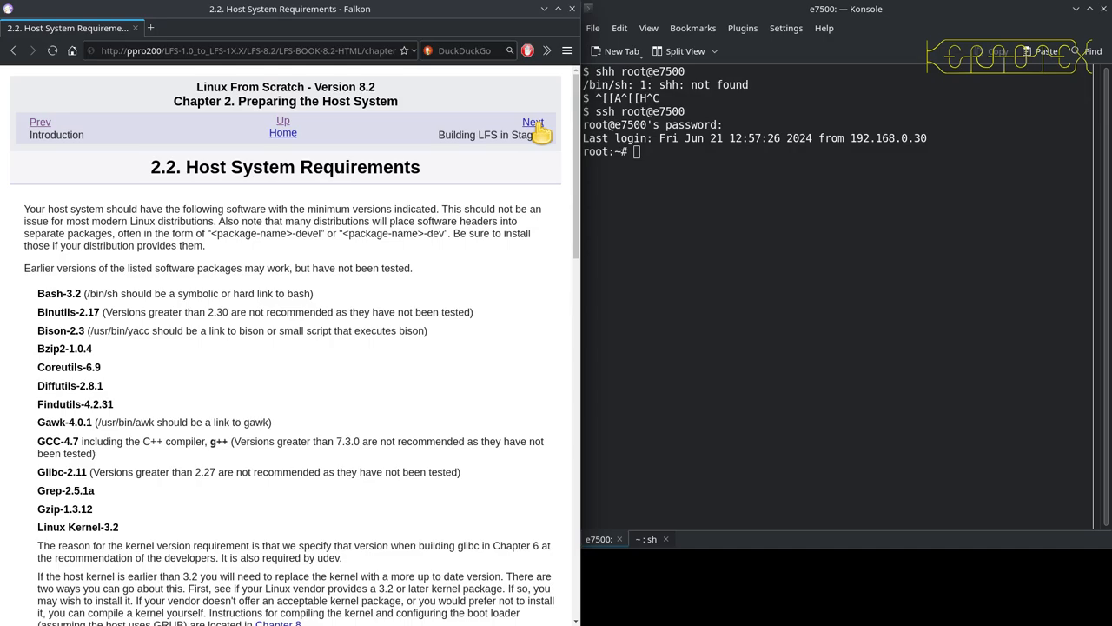
click(532, 122)
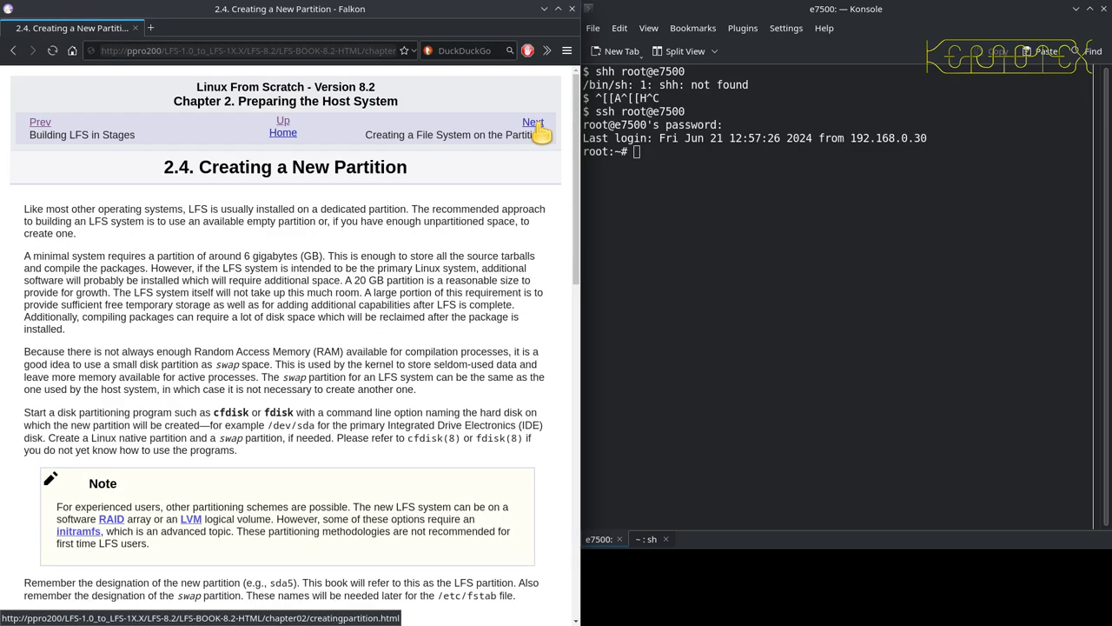
click(531, 122)
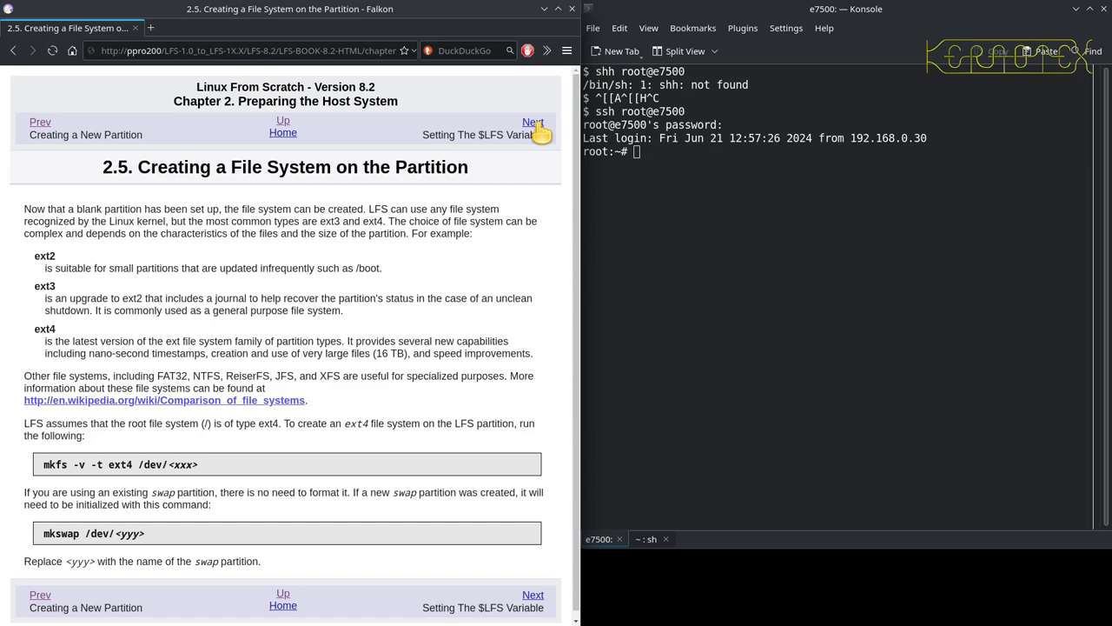
mouse_move(553, 142)
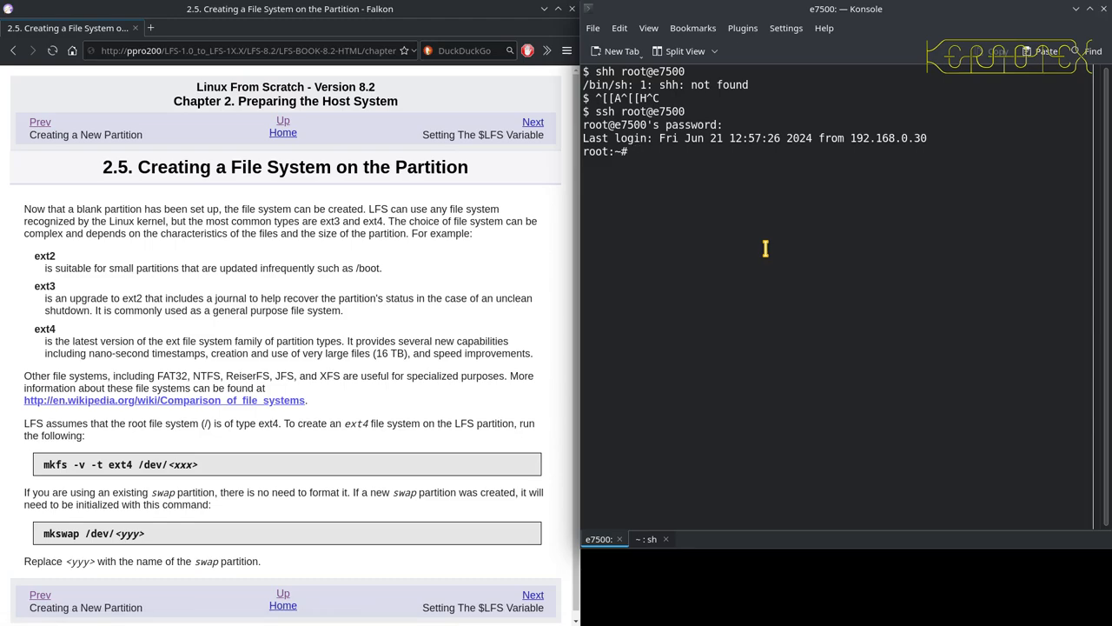
Run fdisk -l /dev/sda, mount, cat /proc/cpuinfo and free to review disks, CPU and memory
text(fdisk -l)
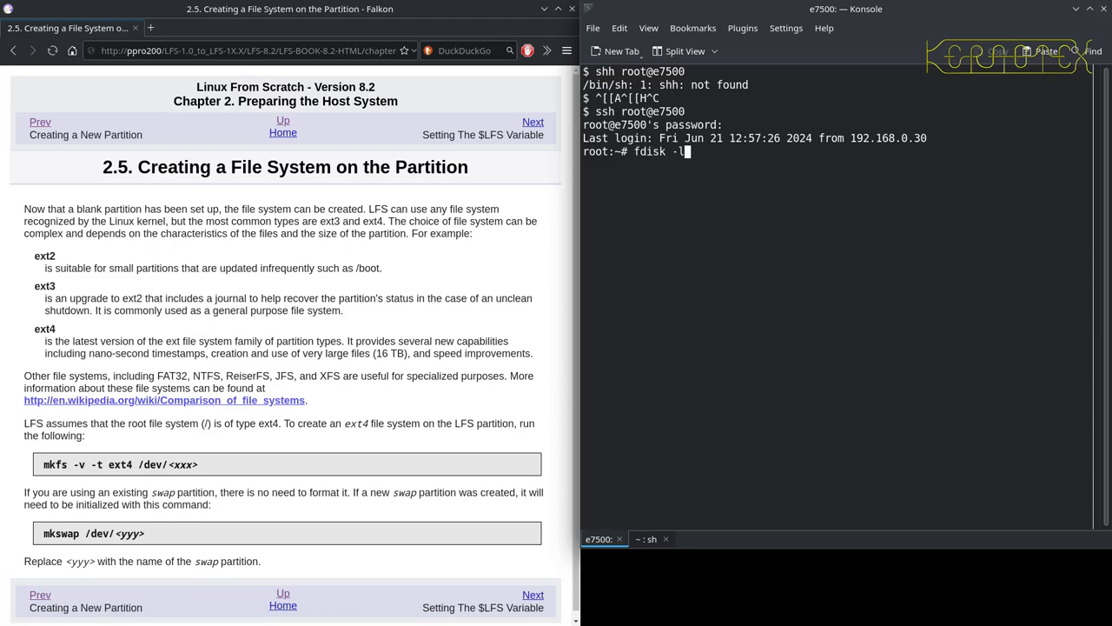
text(/dev/sda)
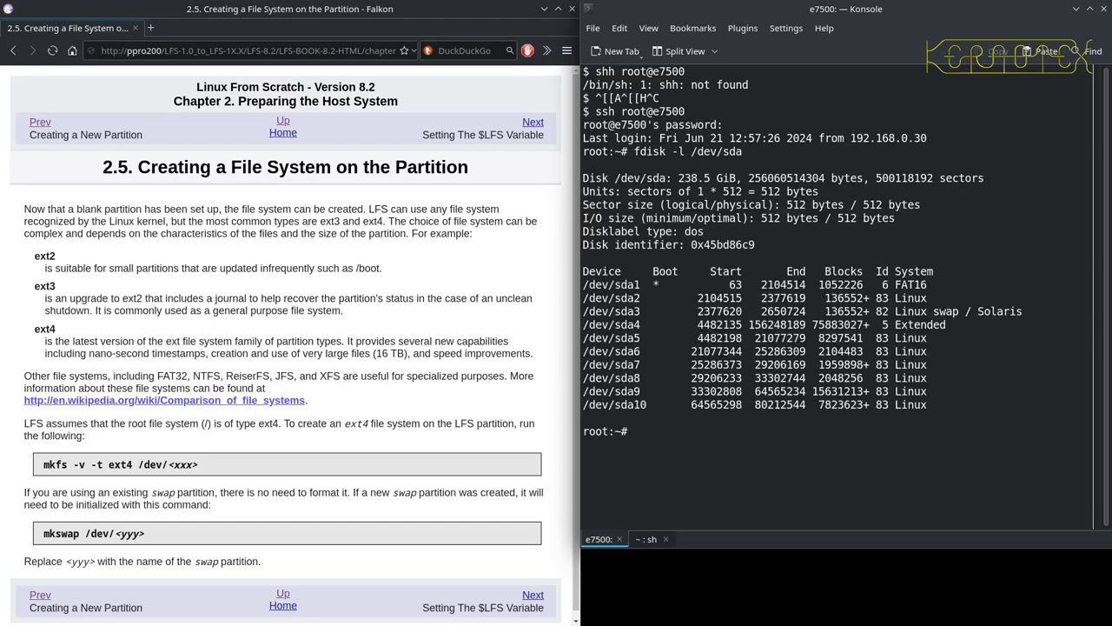
mouse_move(618, 410)
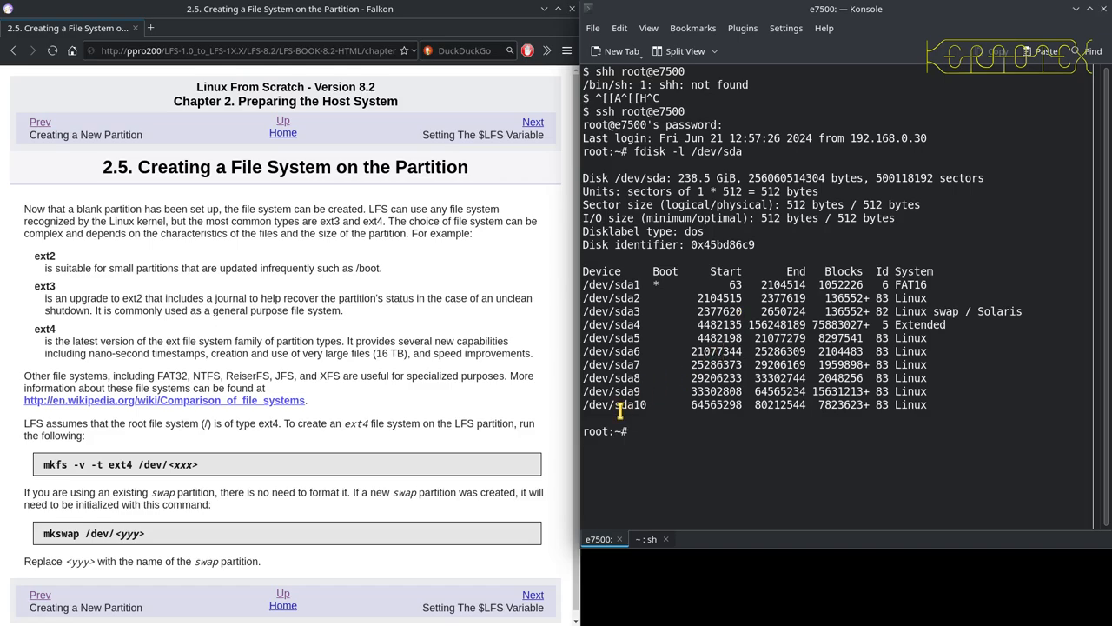
text(mount)
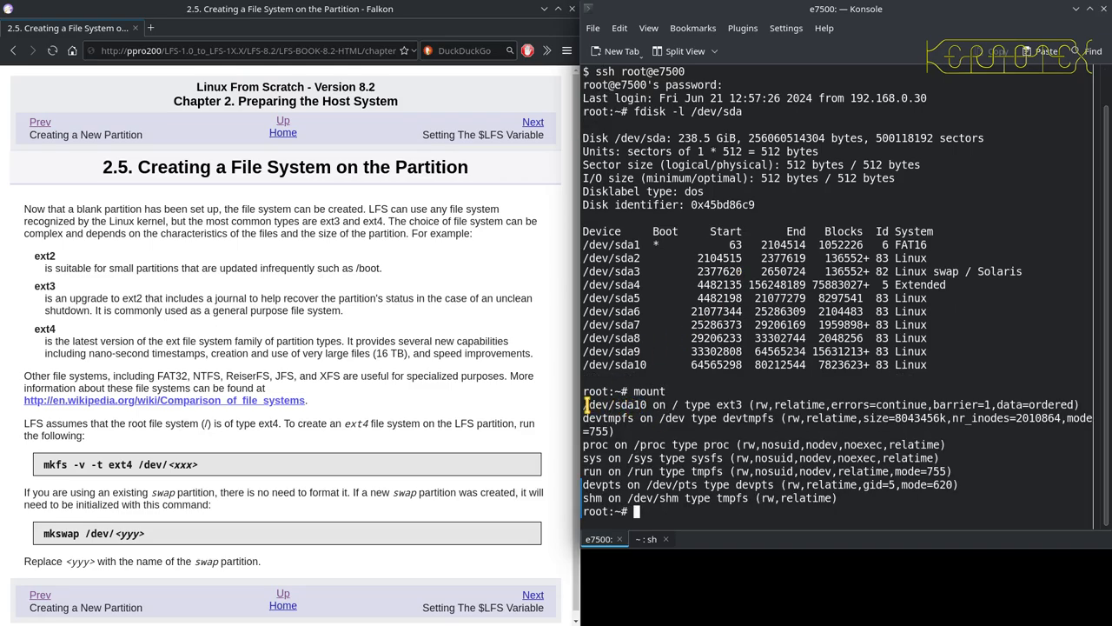
text(ca)
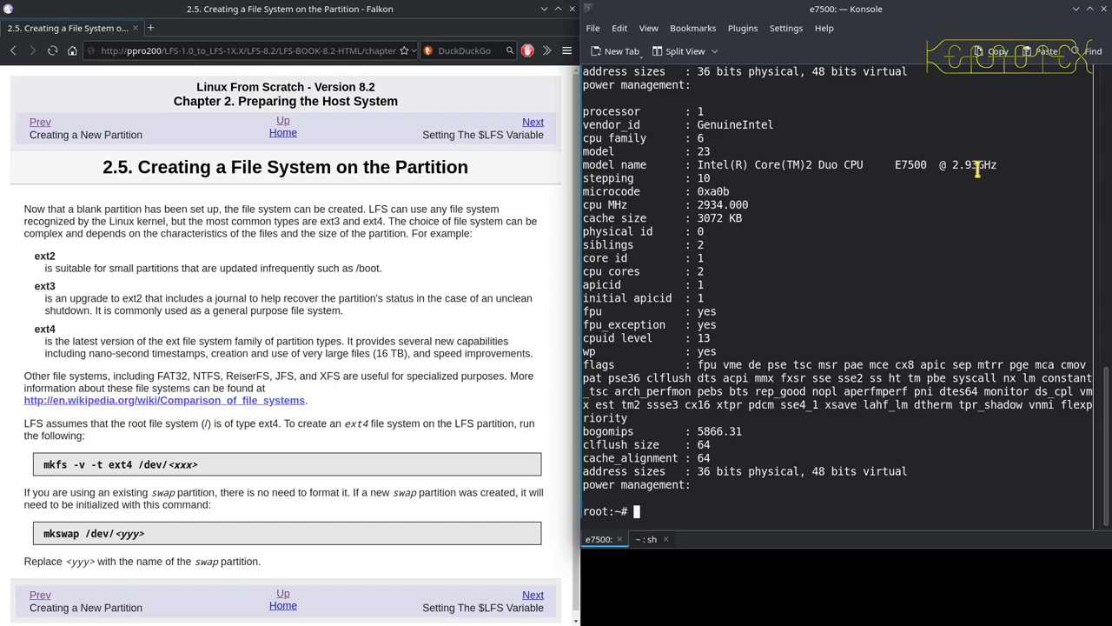
text(free)
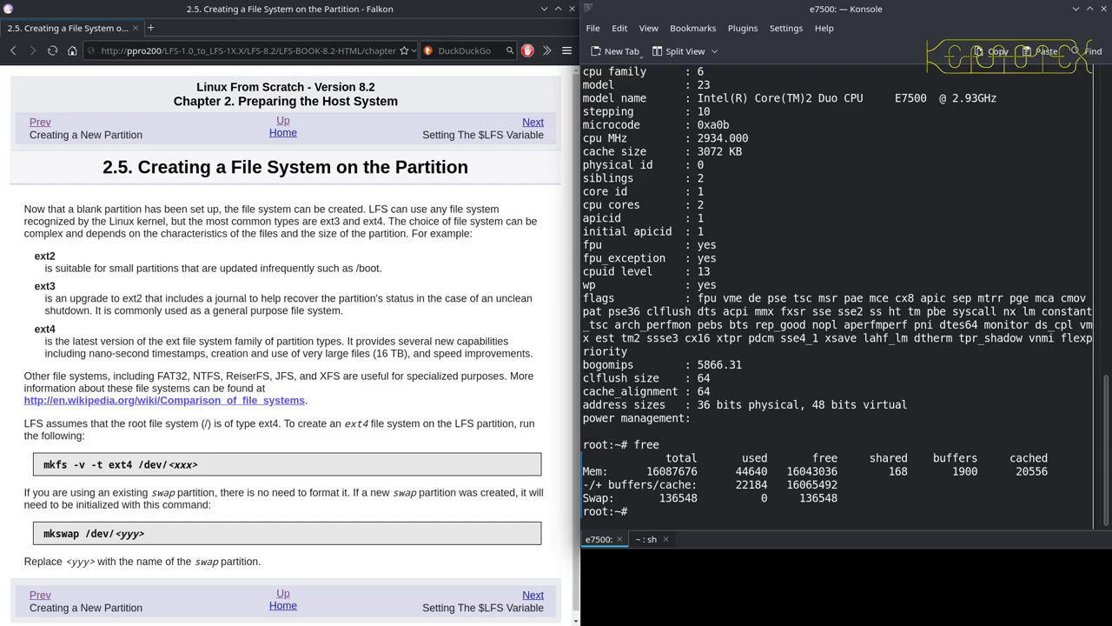
text(fdisk /dev/)
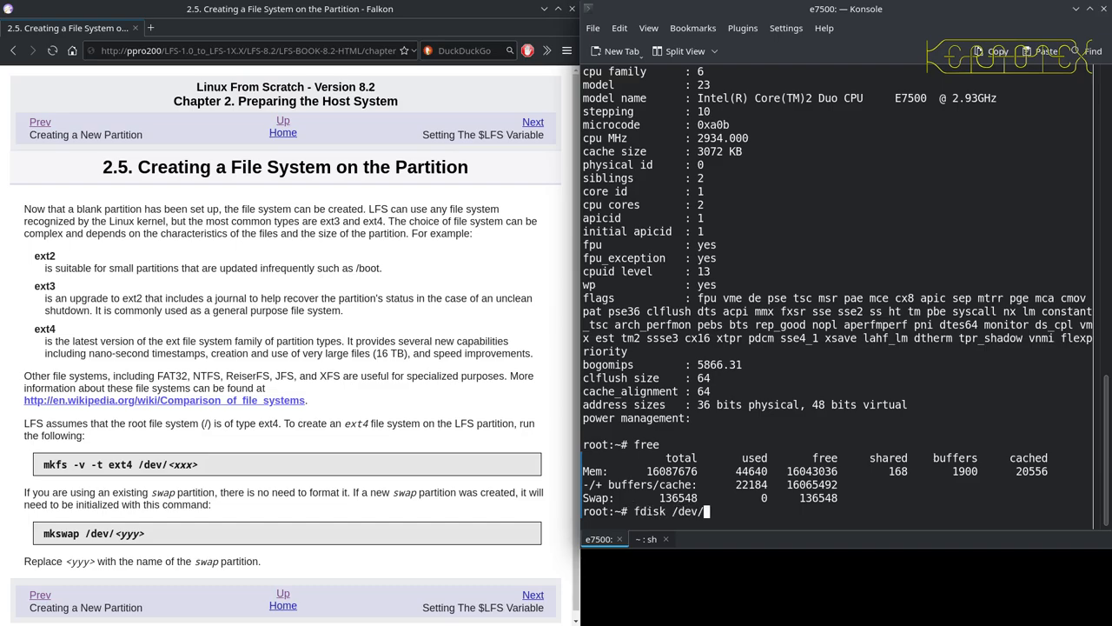
In fdisk /dev/sda create a new +8G Linux partition 11, print the table and write it
text(sda)
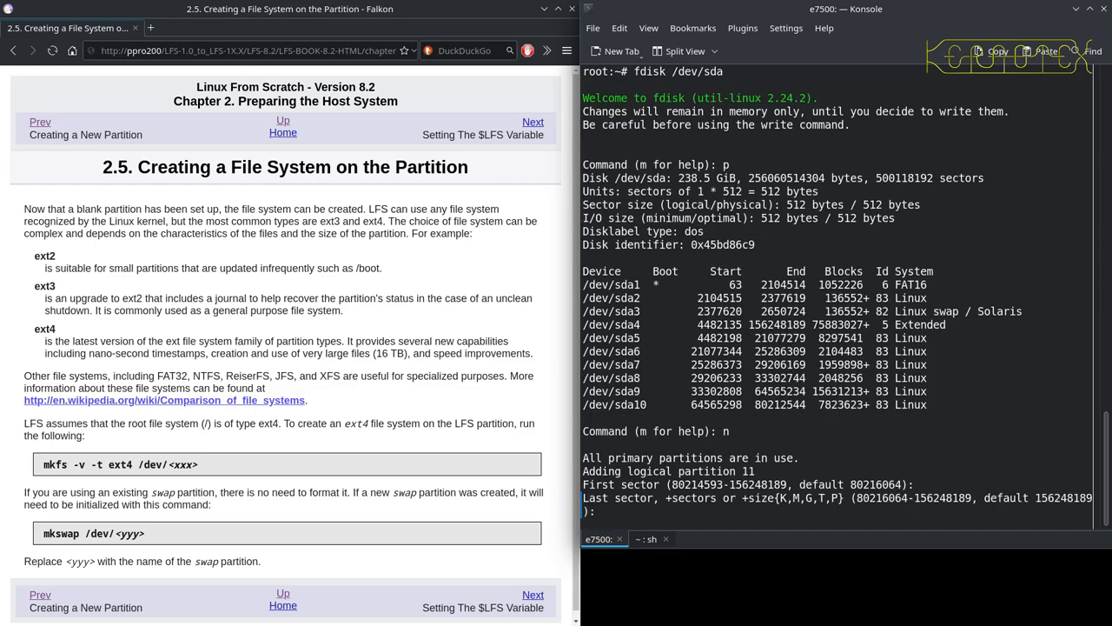
text(+)
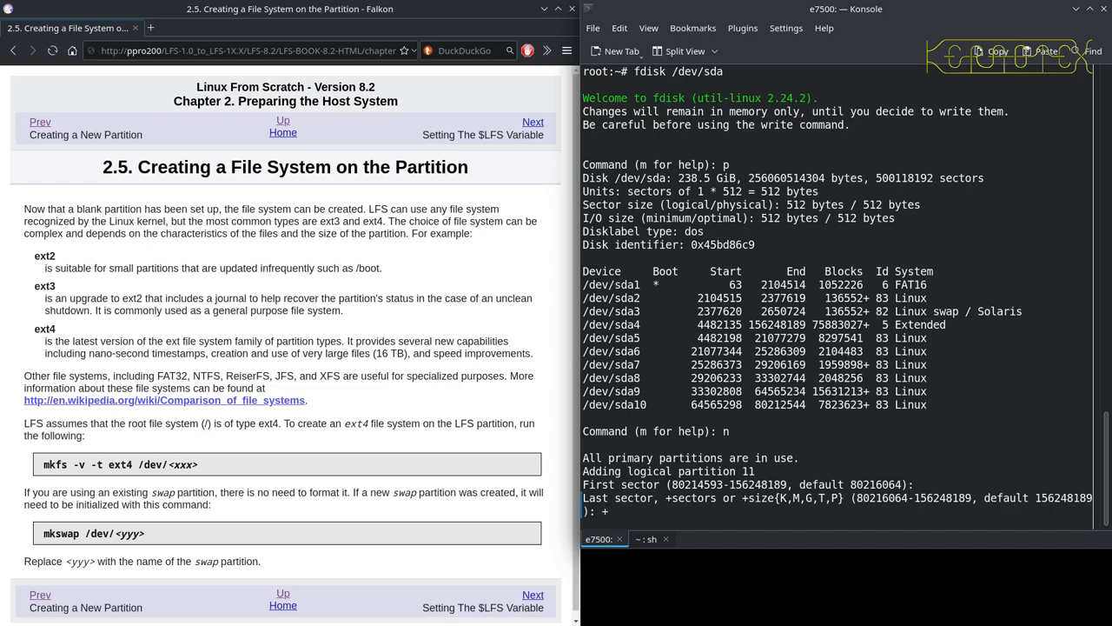
text(8)
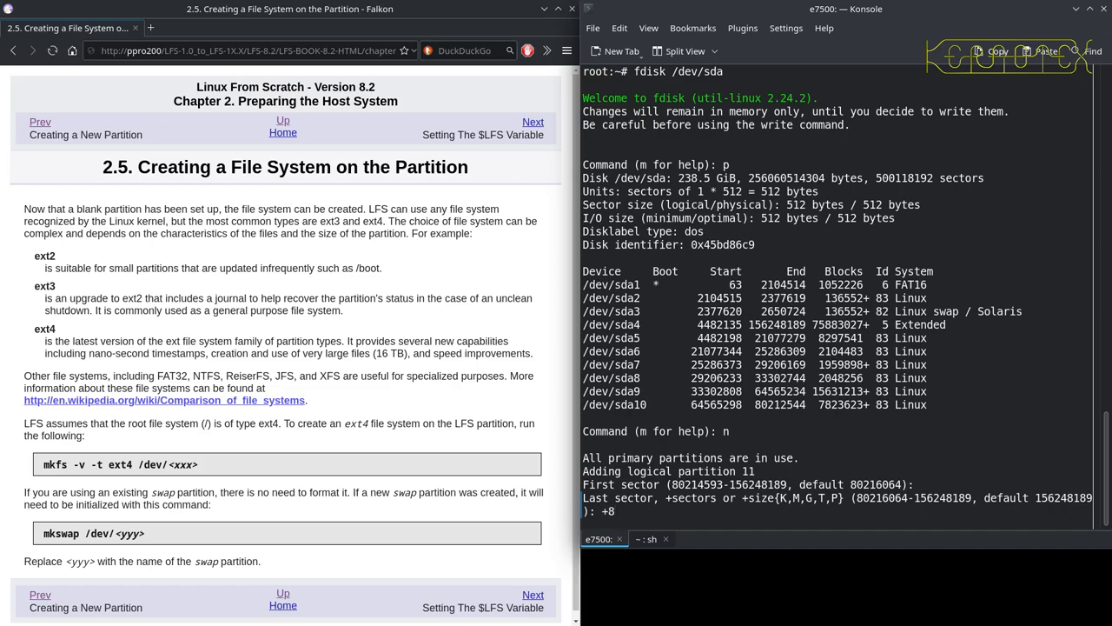
text(G)
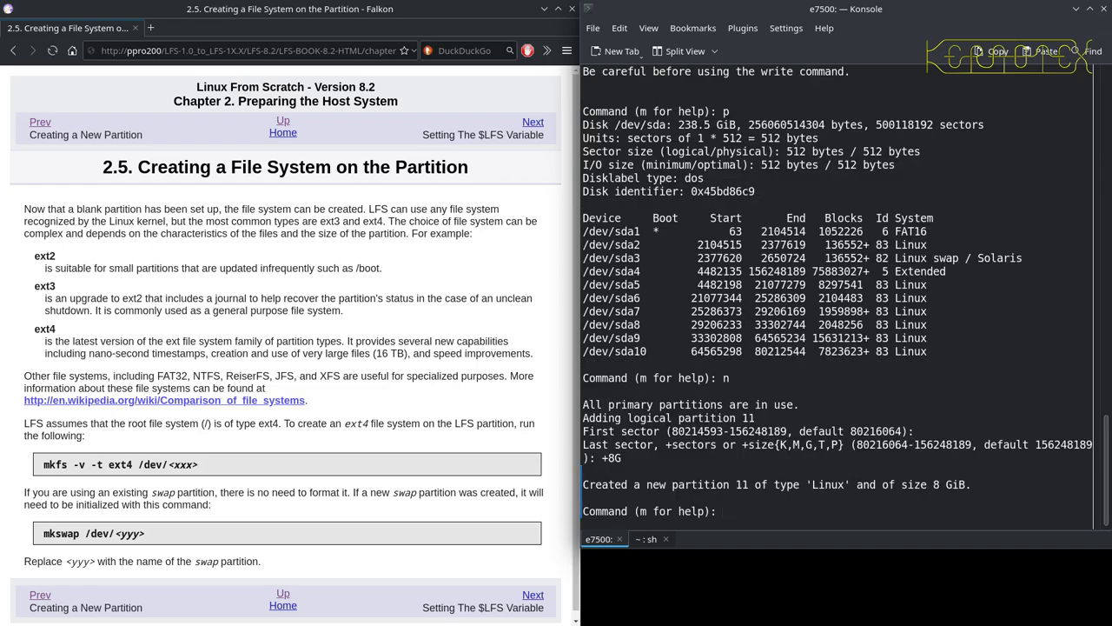
text(p)
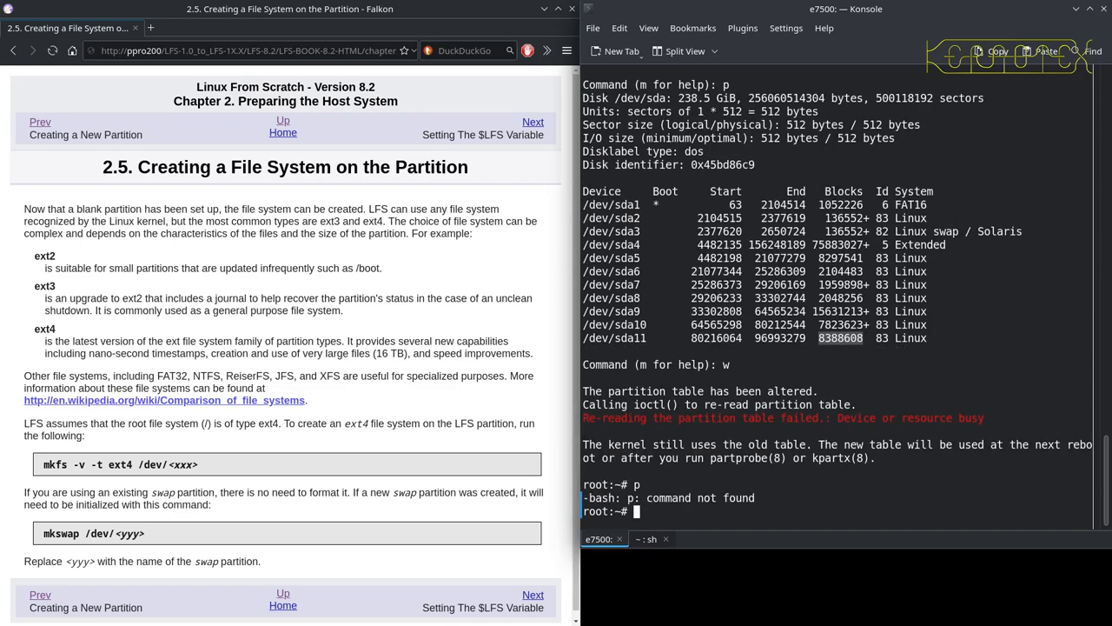
List partitions with fdisk -l to see sda11 at 8 GiB, then reboot e7500
text(f)
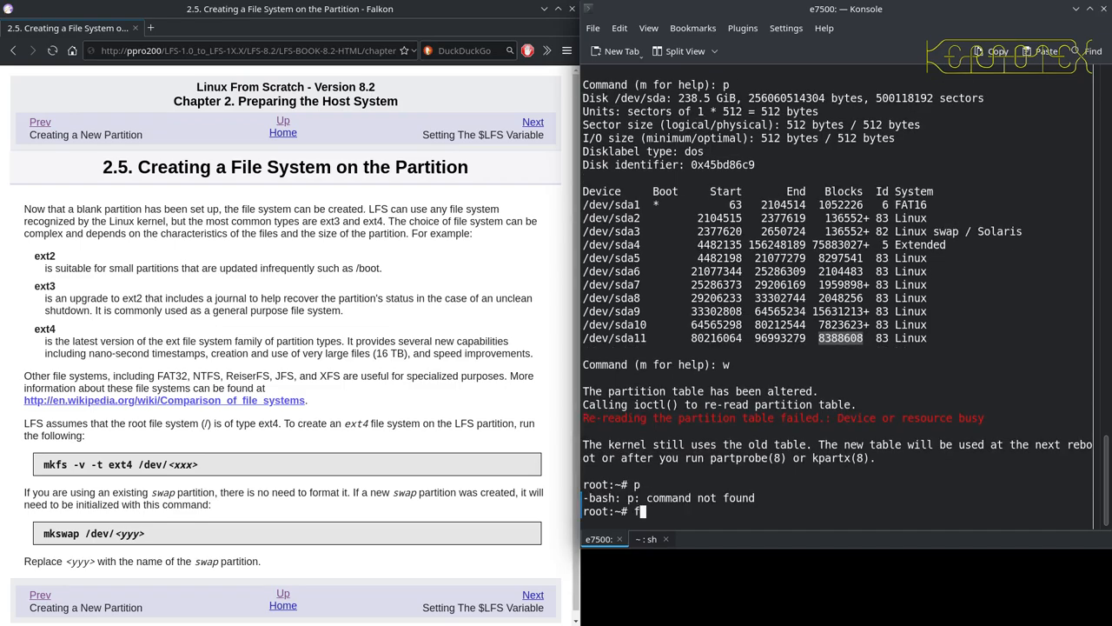
text(disk -l)
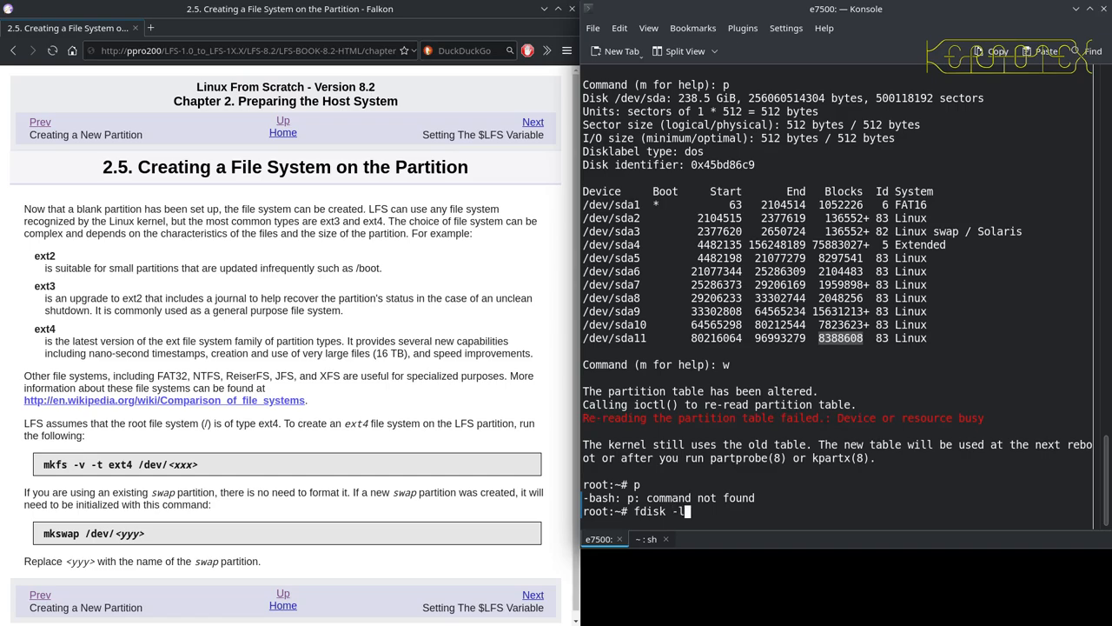
key(Return)
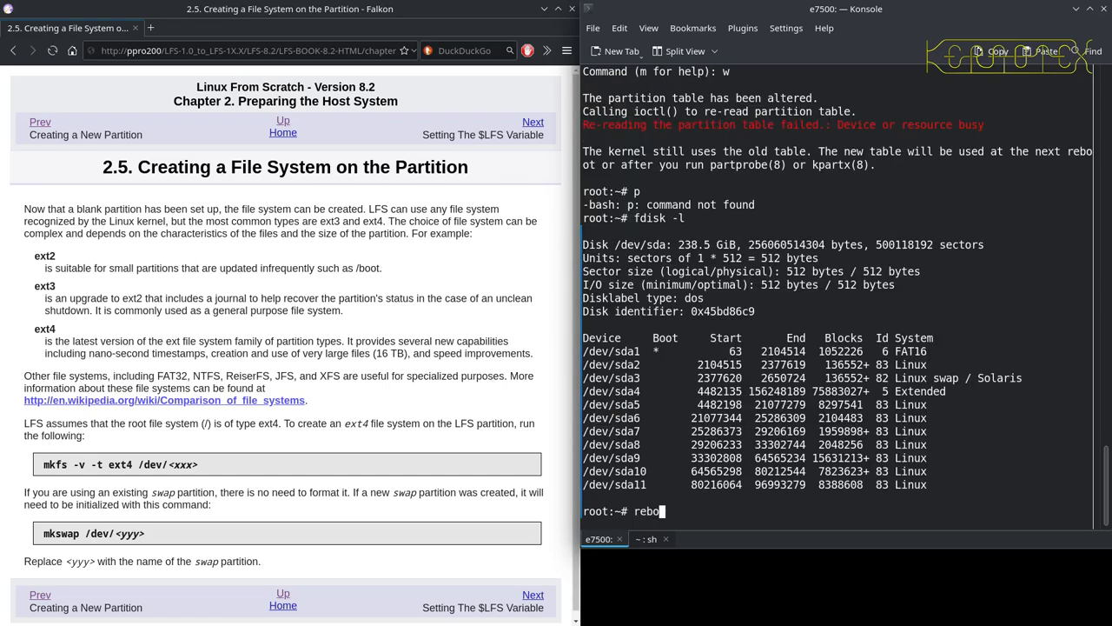
key(Return)
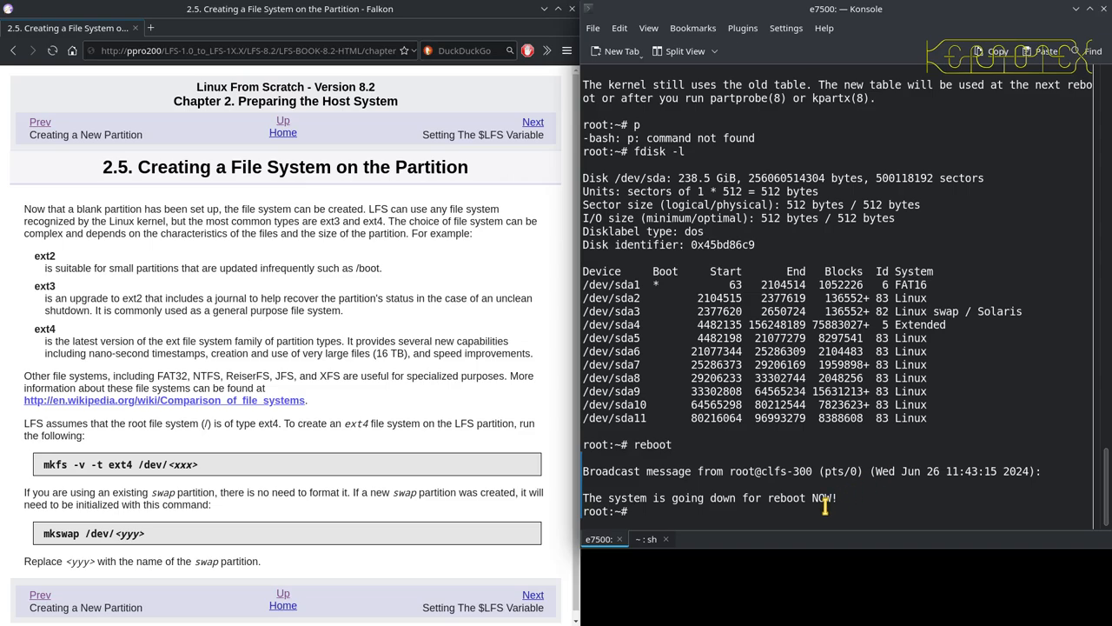
mouse_move(636, 511)
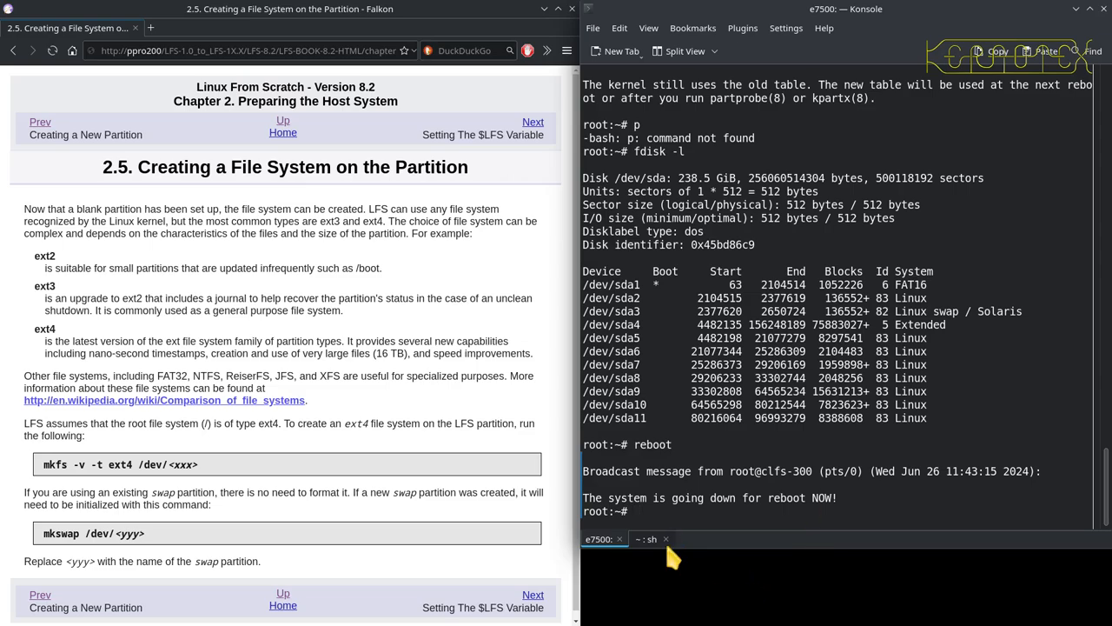
From the local shell, ssh back into e7500 as root and run fdisk -l again
click(646, 539)
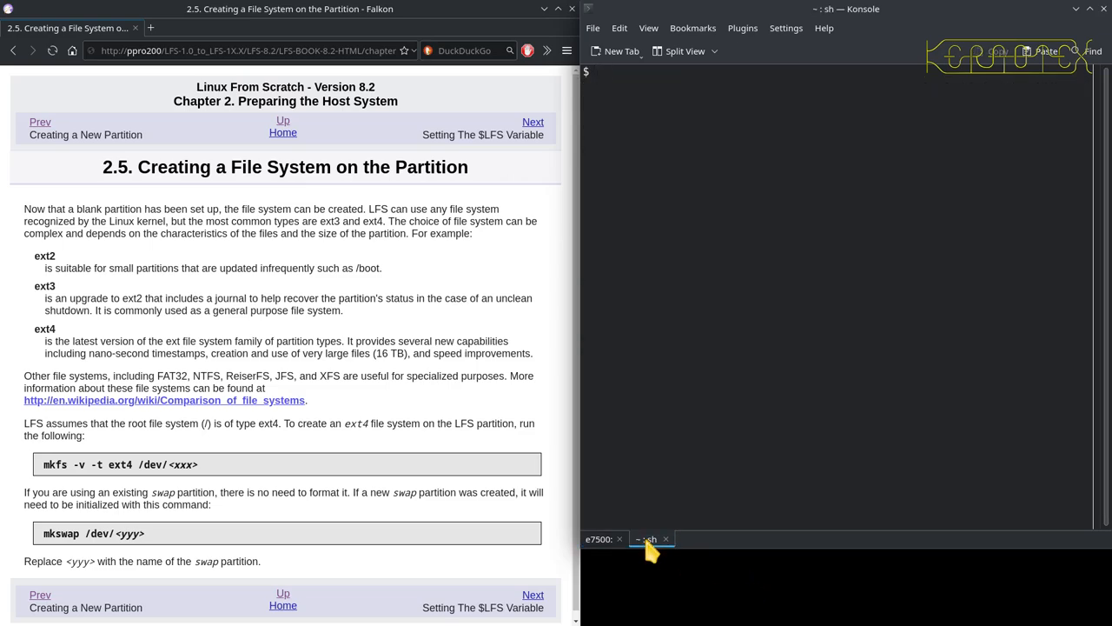
text(ssh root@)
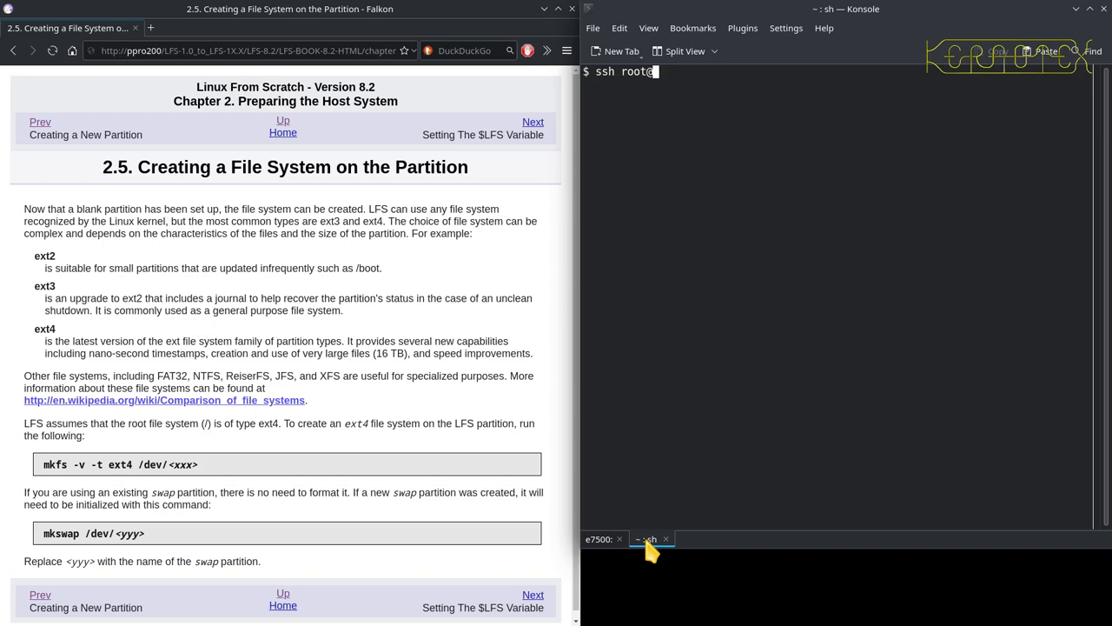
text(e7500)
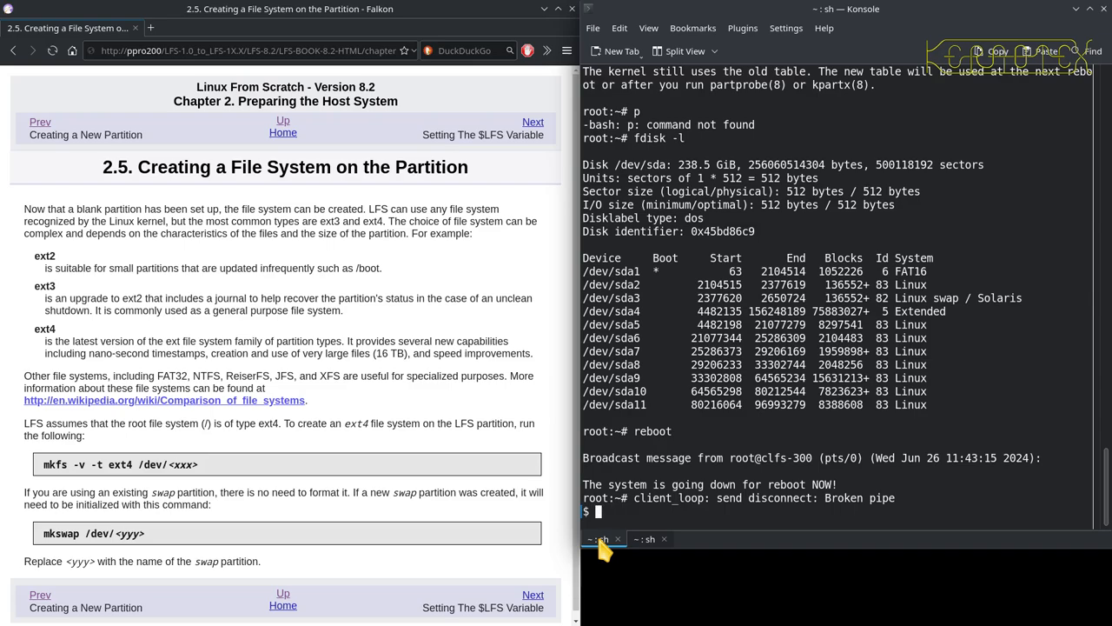
text(ssh e)
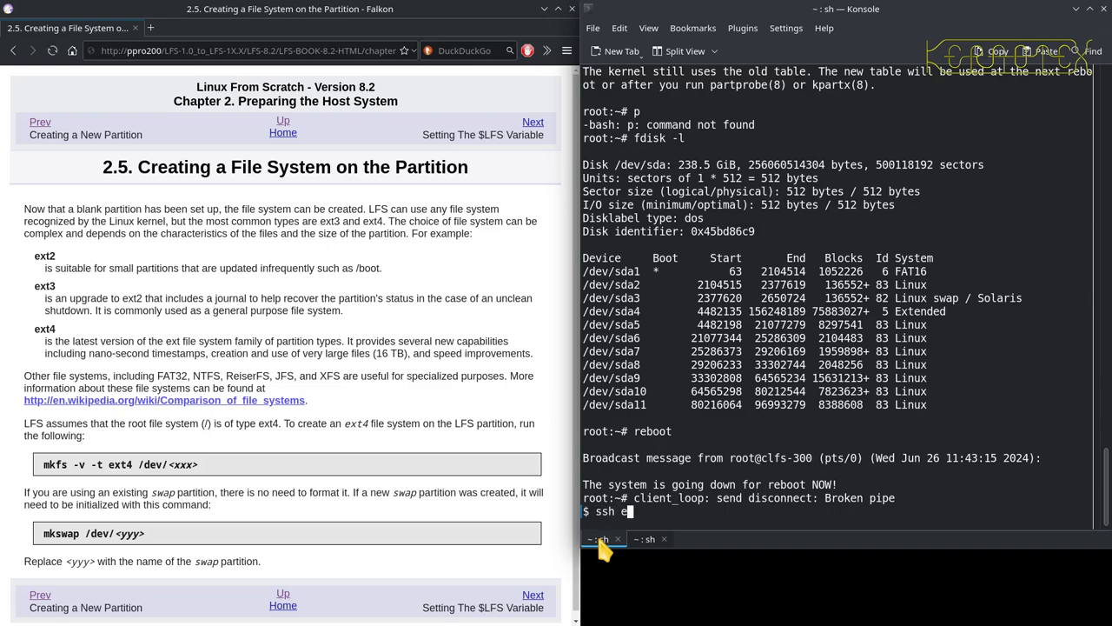
text(7500)
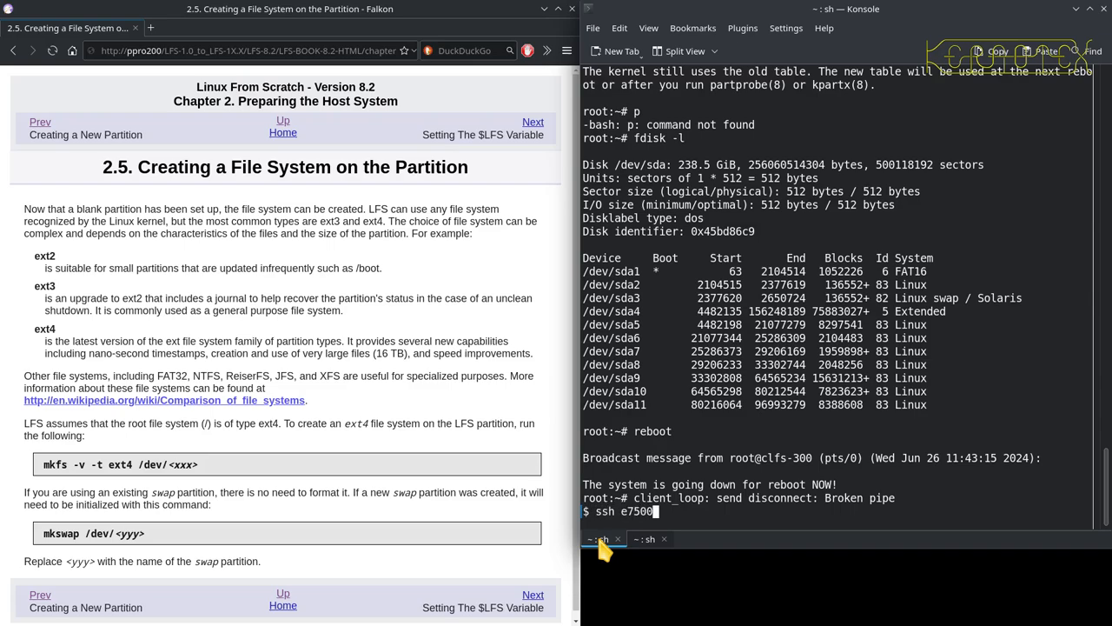
key(Left)
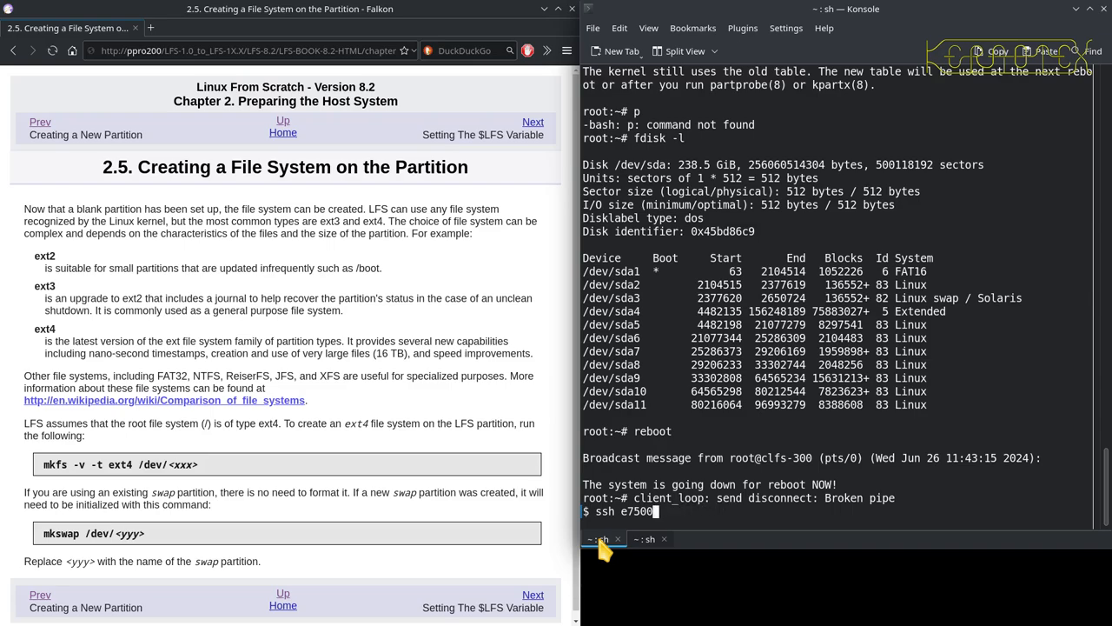
text(root)
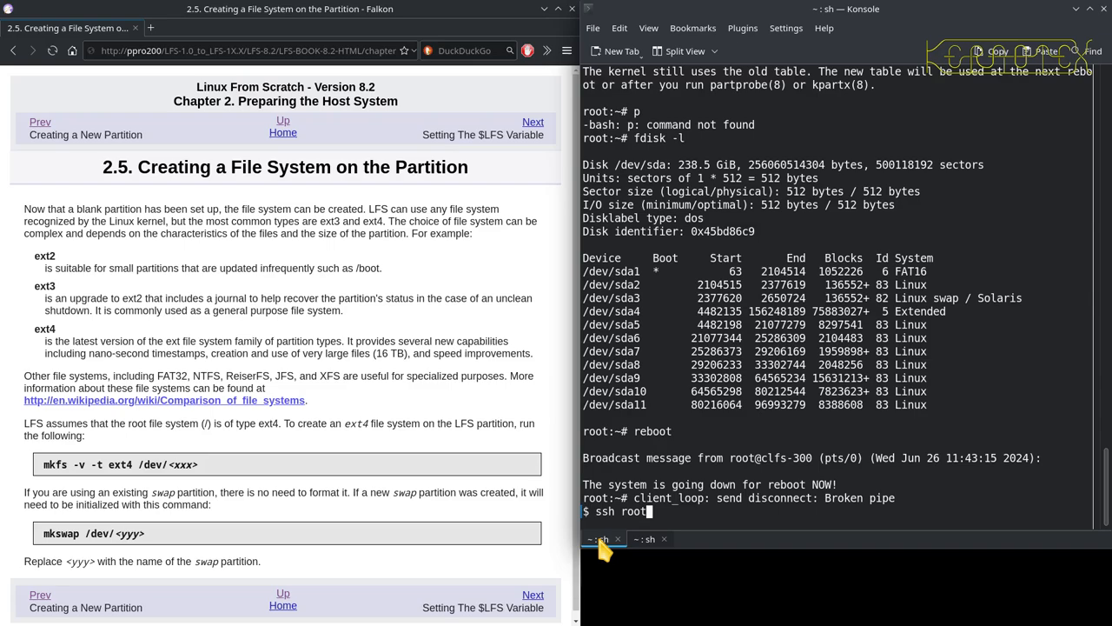
text(e7500)
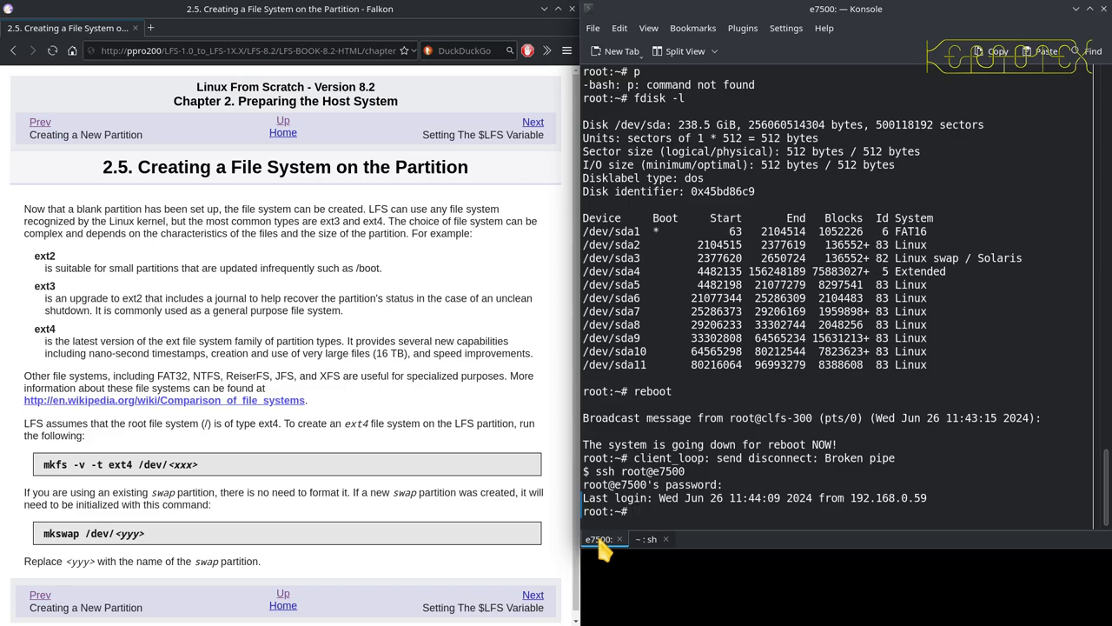
text(fdisk -l)
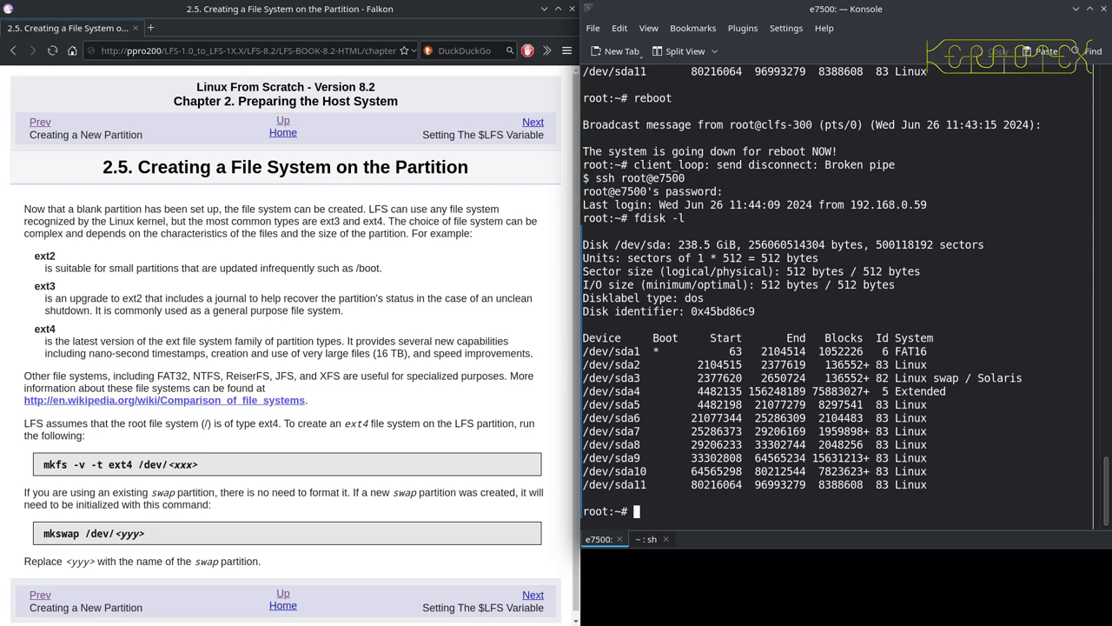
mouse_move(130, 490)
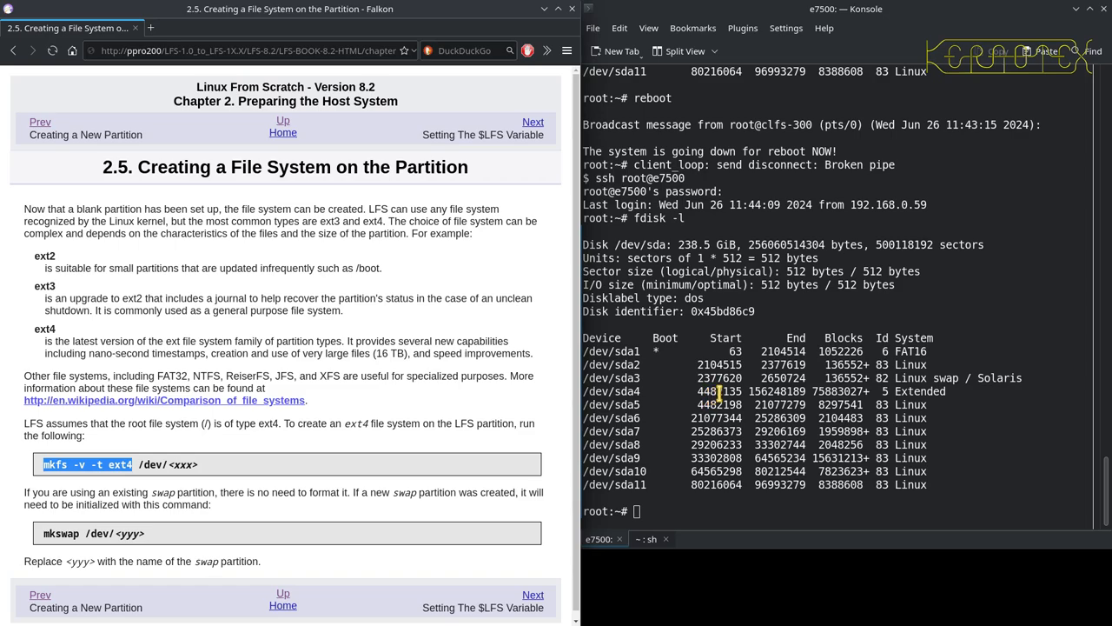
Create an ext4 file system on /dev/sda11 with mkfs -v, then list active swap with swapon
scroll(down, 3)
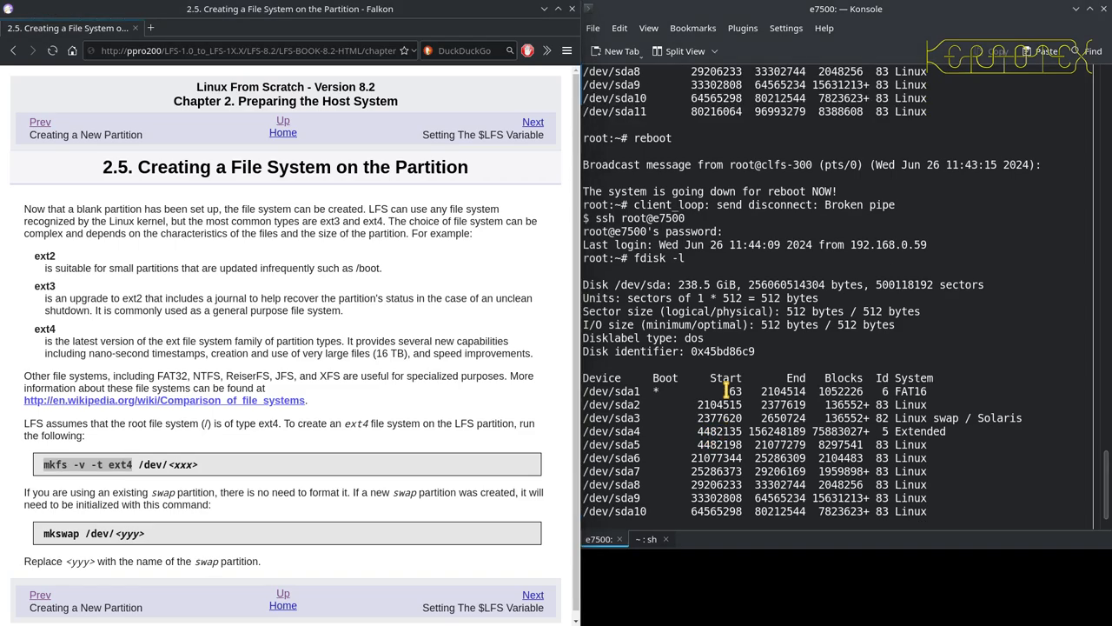
text(mkfs -v -t ext4 /dev/sda11)
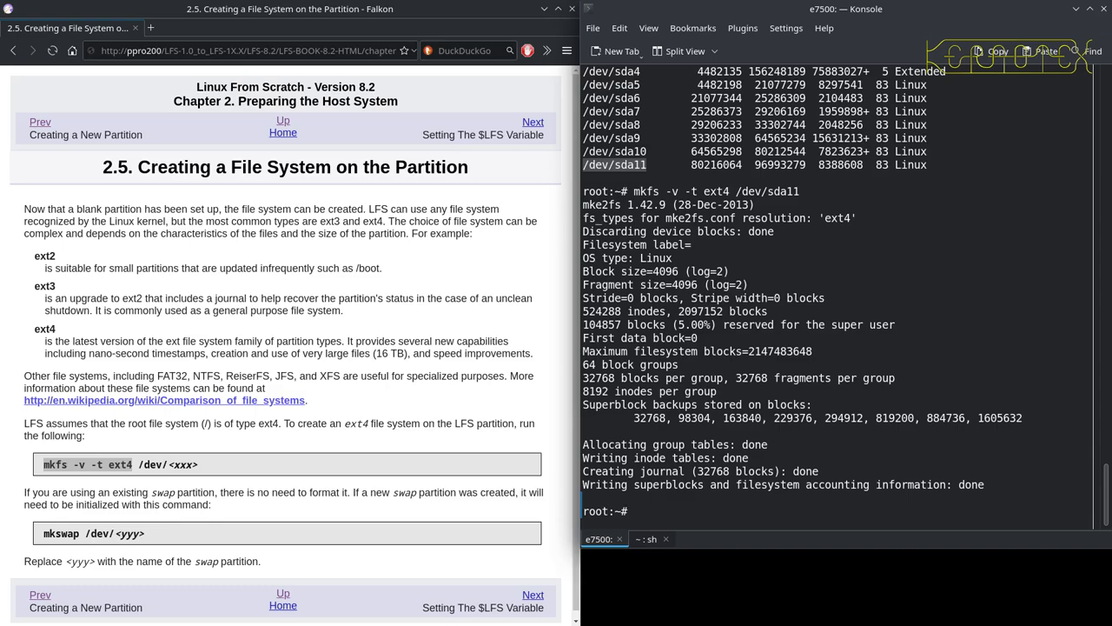
text(swapon)
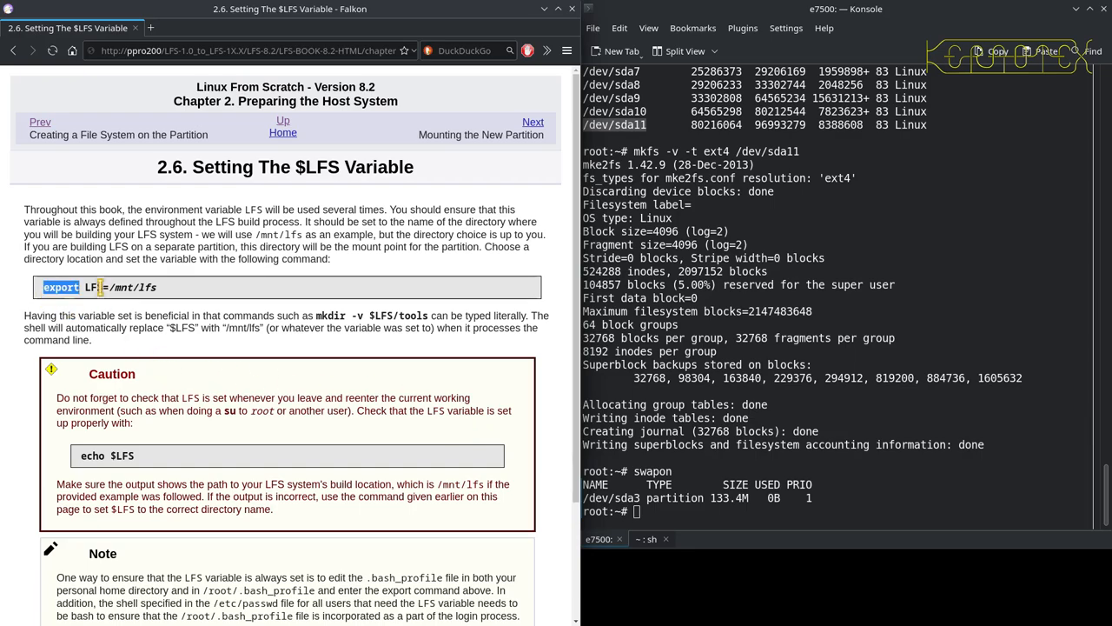
Export LFS=/mnt/lfs and mount /dev/sda11 as ext4 at $LFS using the book's command
text(export LFS=/mnt/lfs)
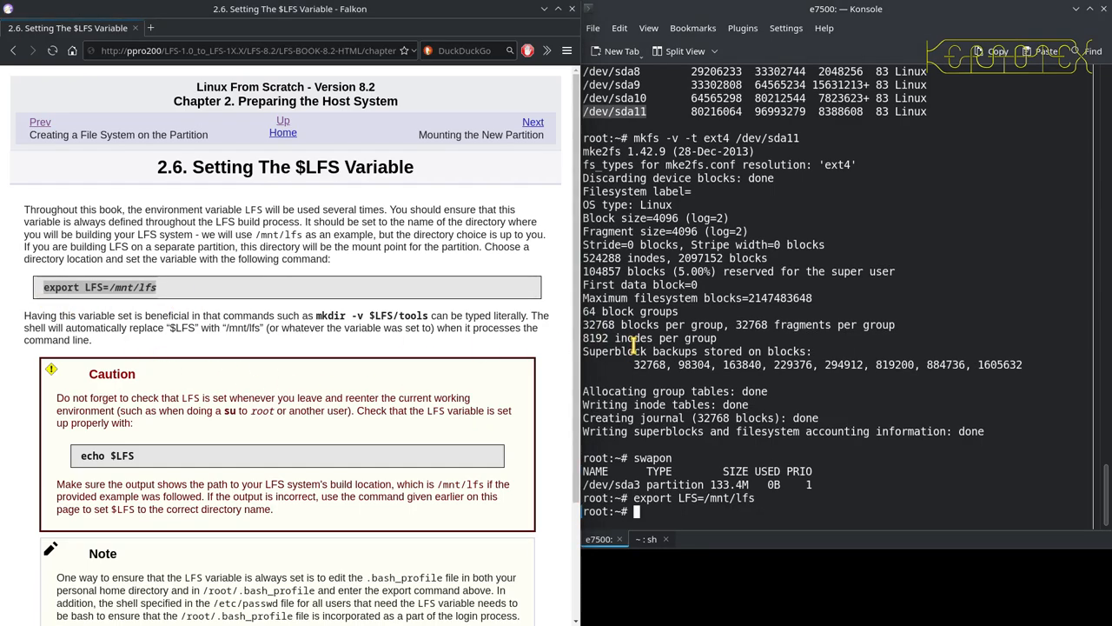
scroll(down, 3)
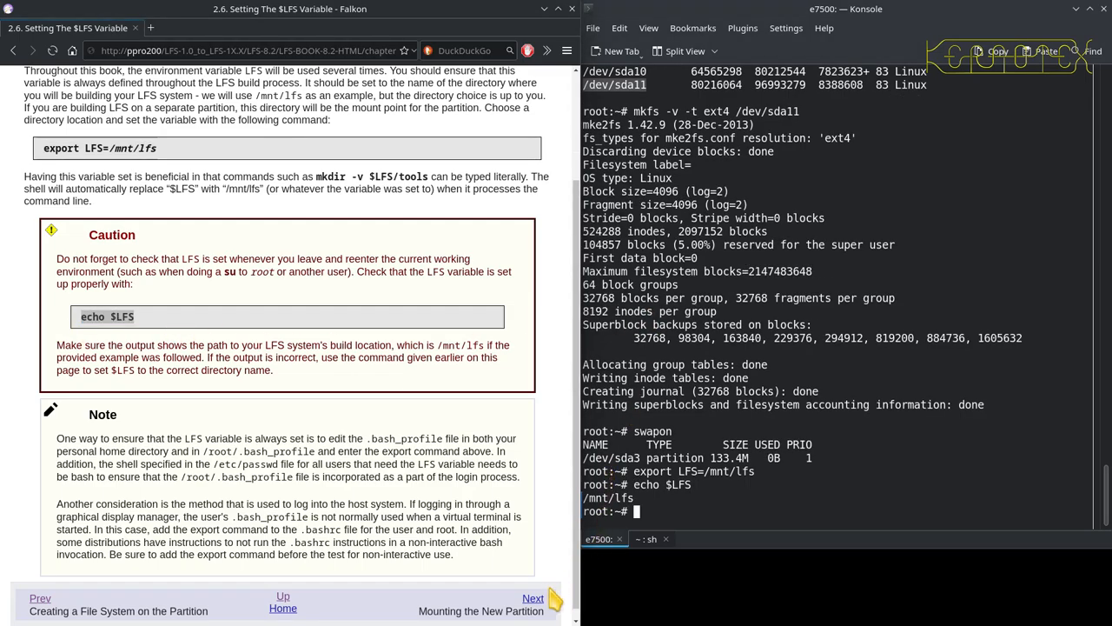
click(532, 598)
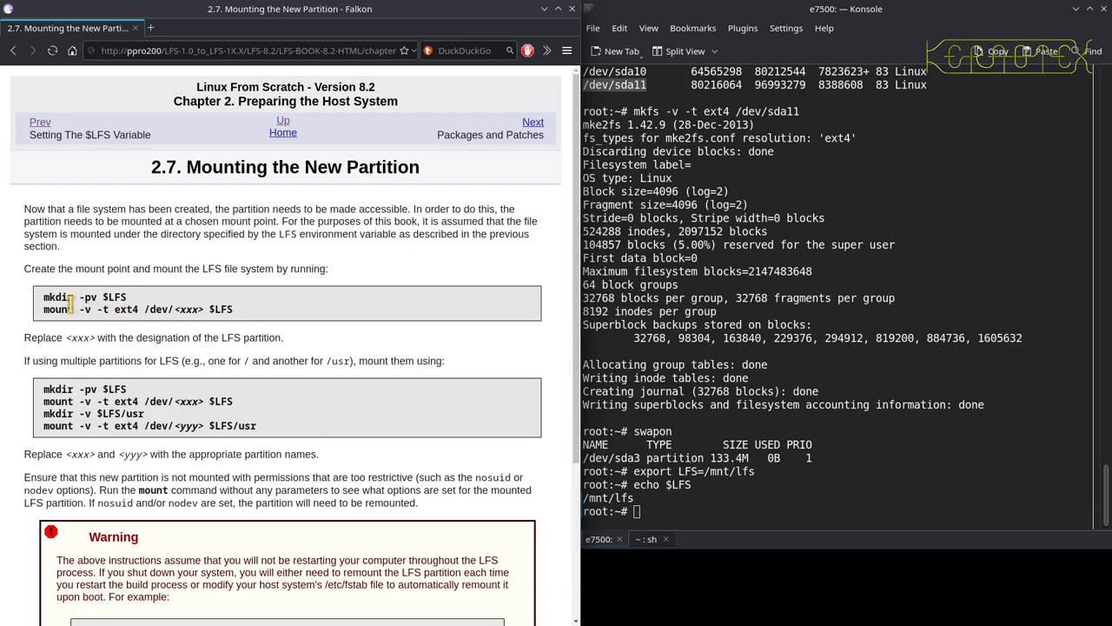
double_click(83, 297)
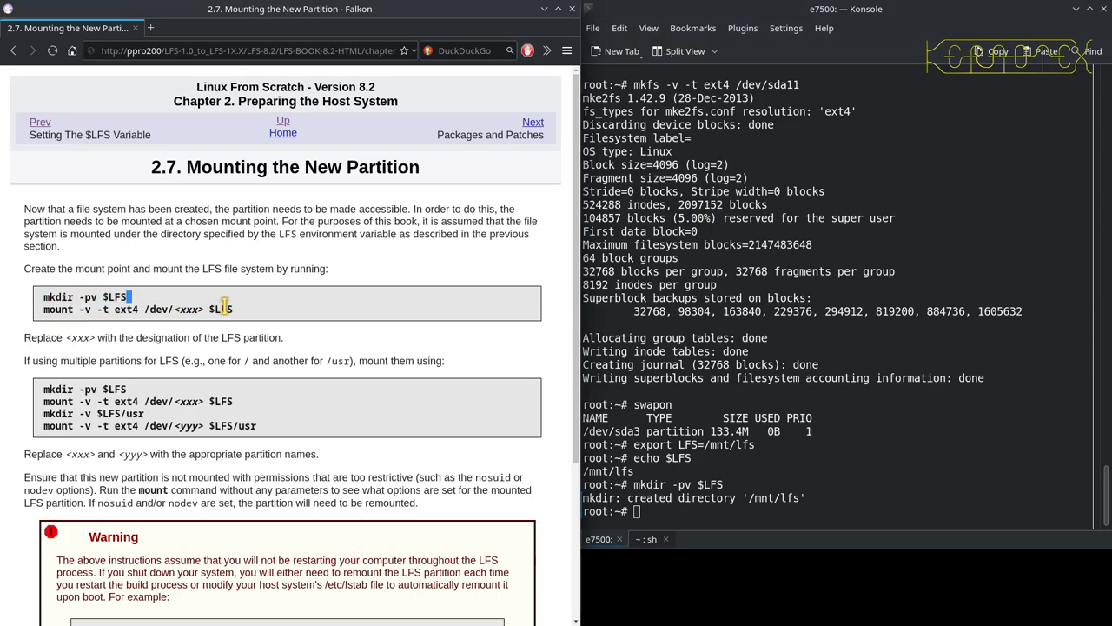
text(mount -v -t ext4 /dev/<xxx> $LFS)
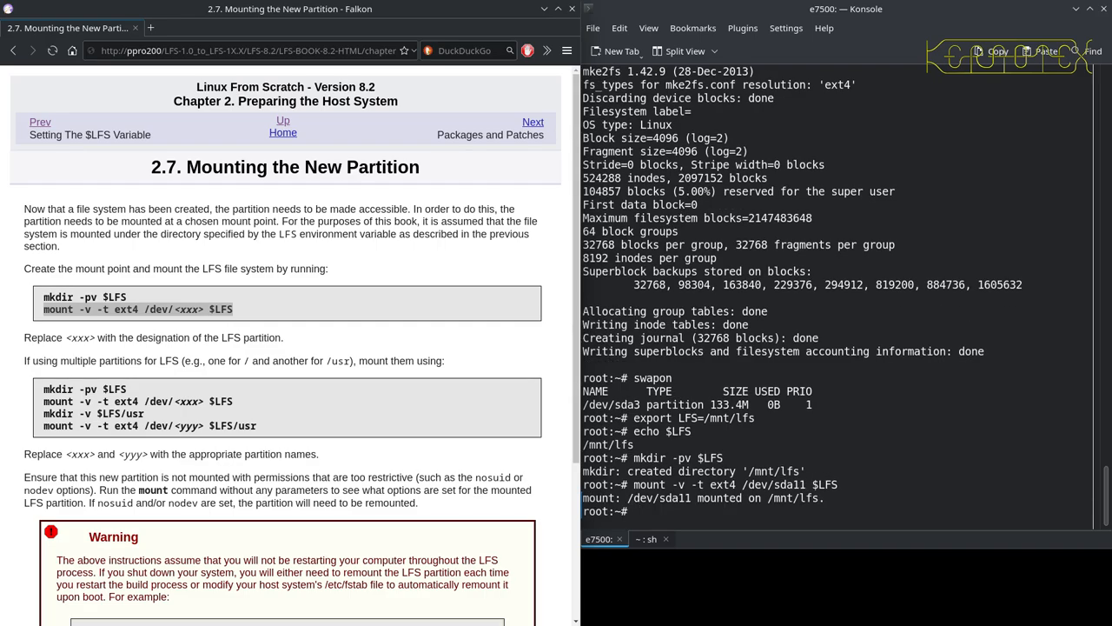
List $LFS with ls -l, showing only lost+found, and move on to the next book chapter
text(ls -l /de)
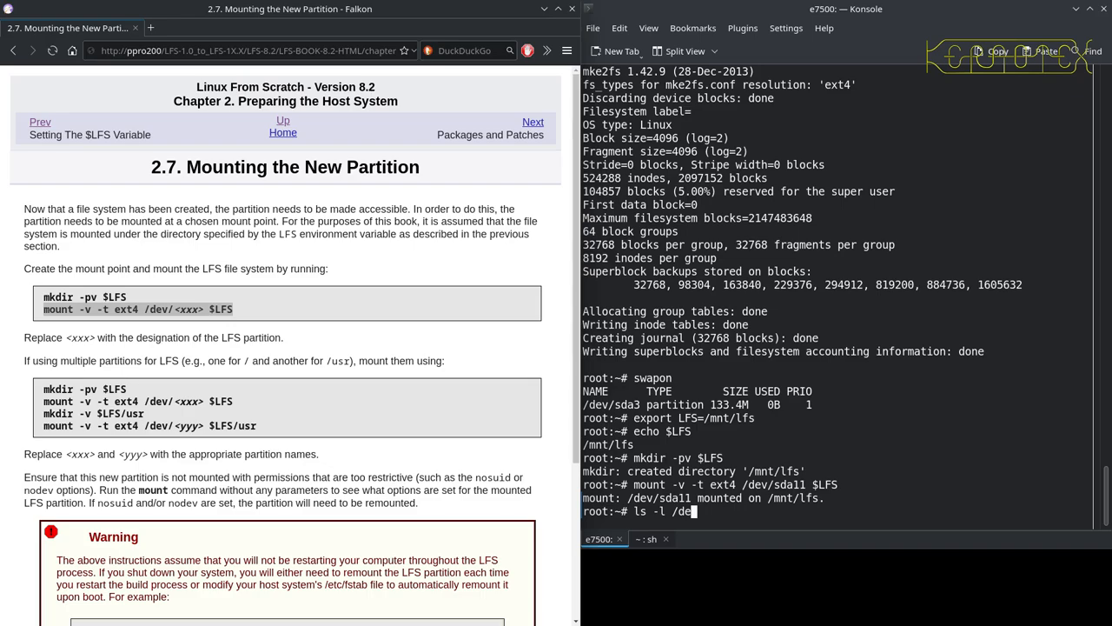
key(BackSpace)
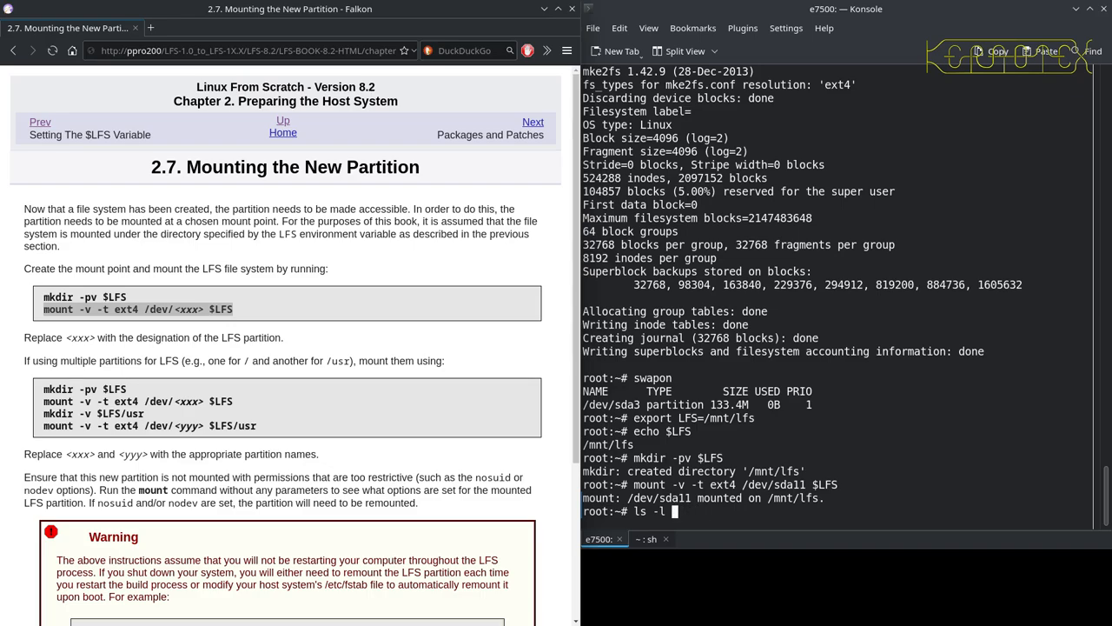
key(Return)
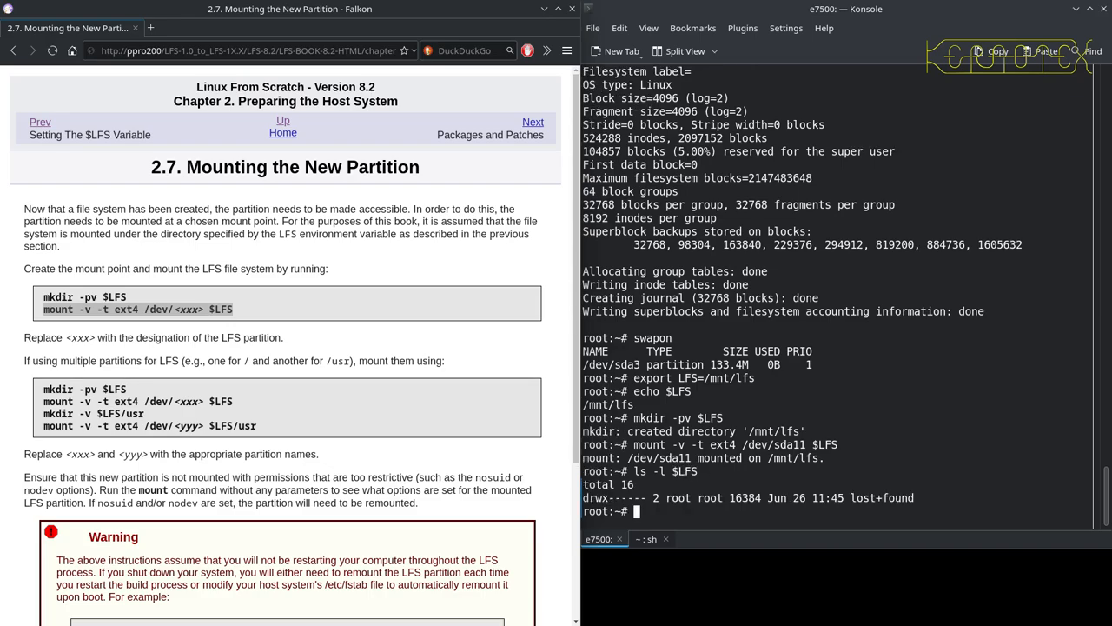
mouse_move(403, 392)
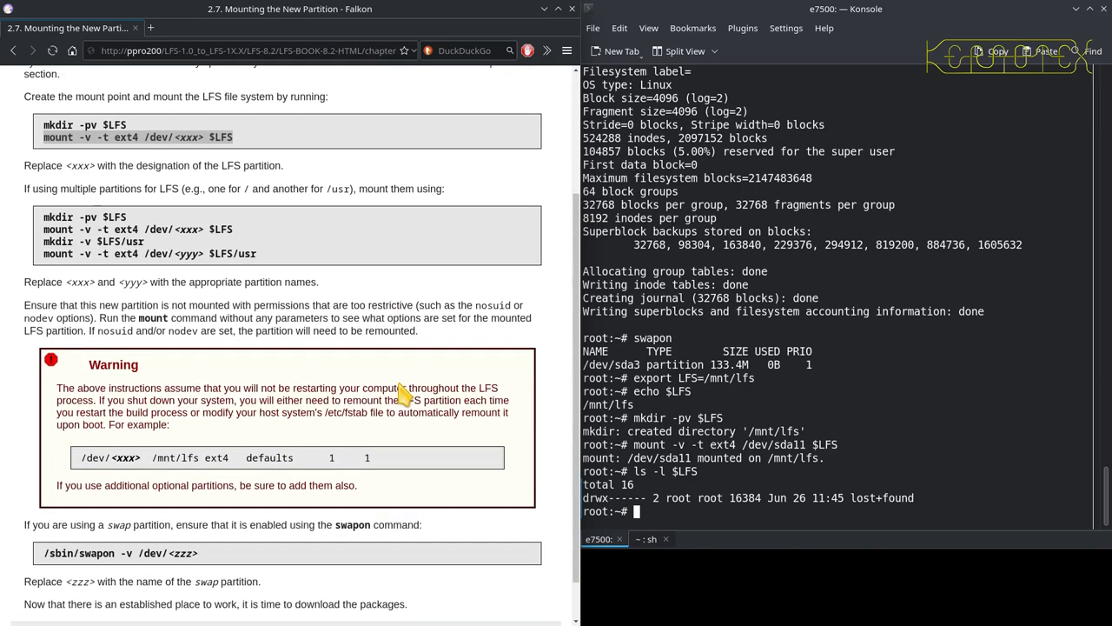
scroll(down, 3)
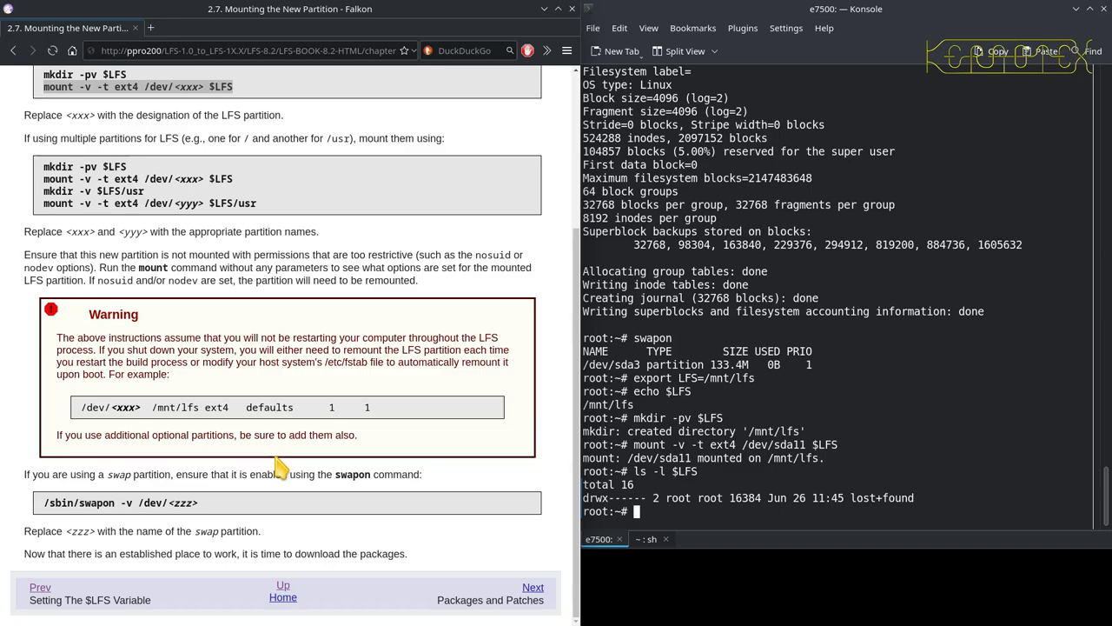
mouse_move(383, 512)
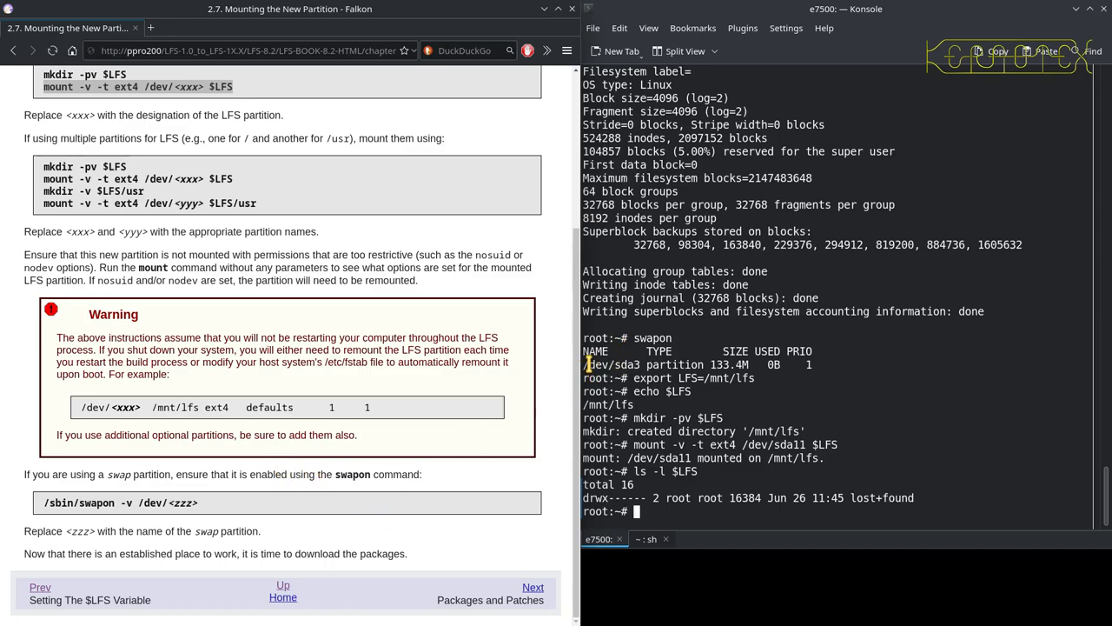
click(532, 587)
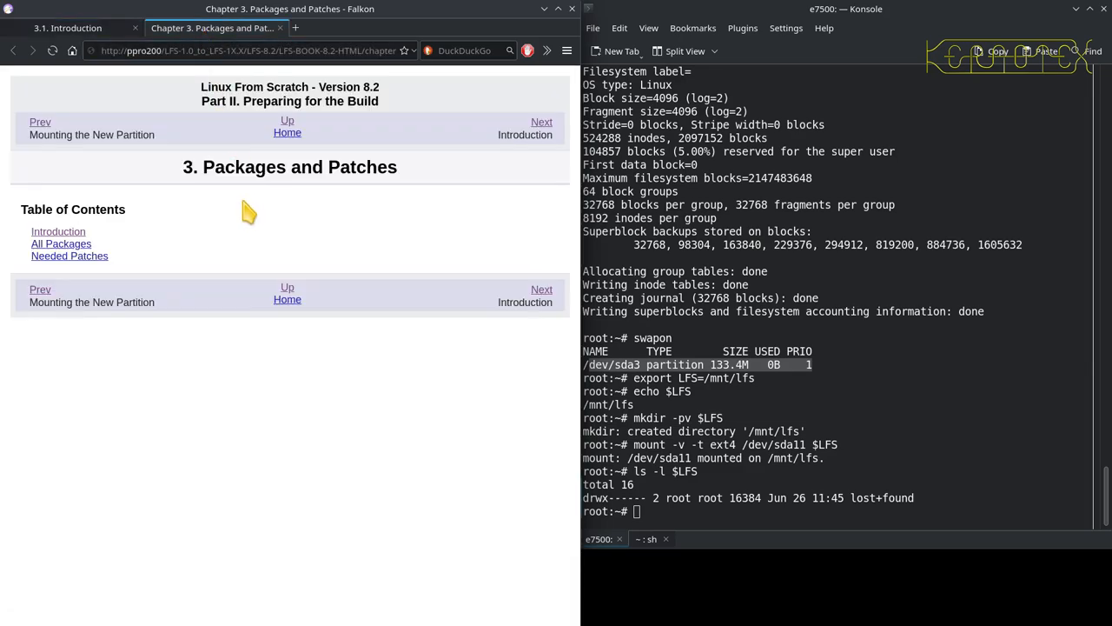
From Host System Requirements, cd $LFS, paste the version-check.sh heredoc and run it with bash
click(286, 127)
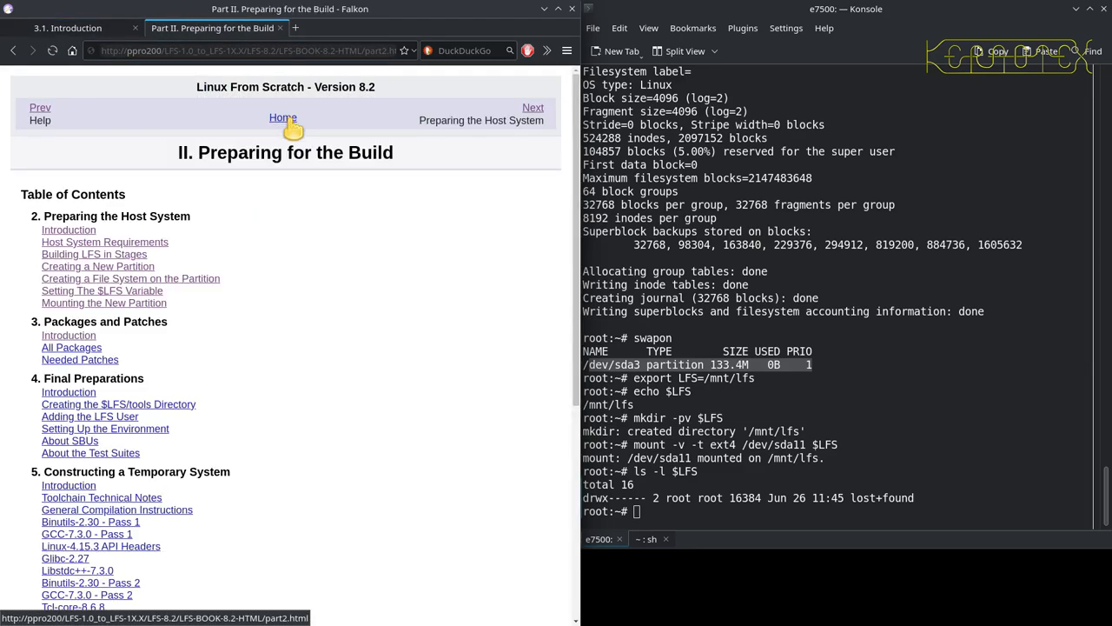
click(104, 242)
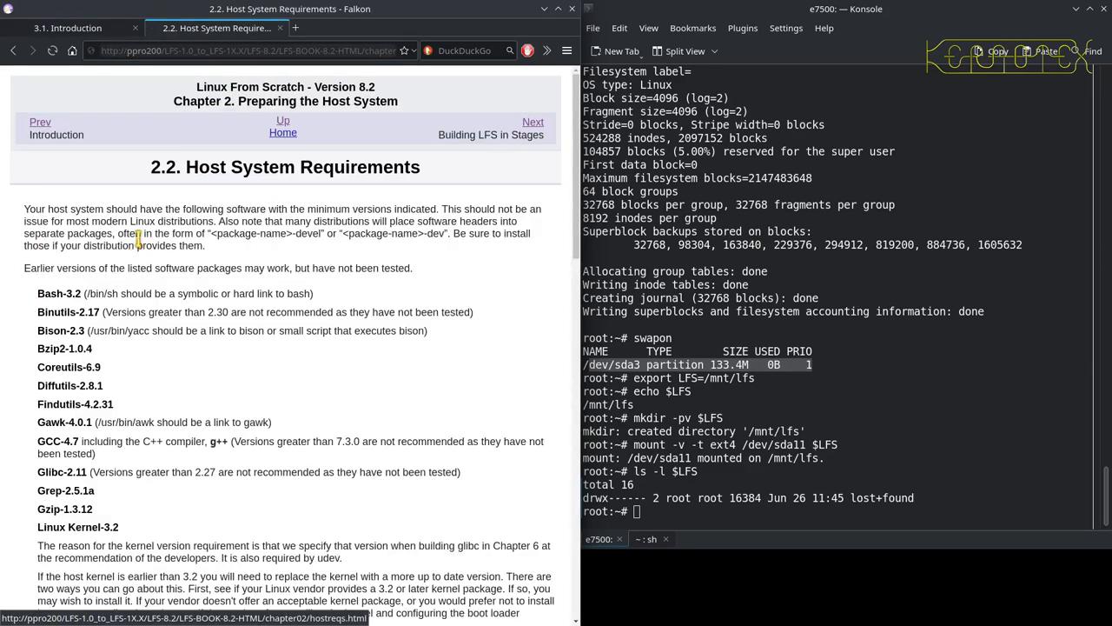
text(cd $LFS)
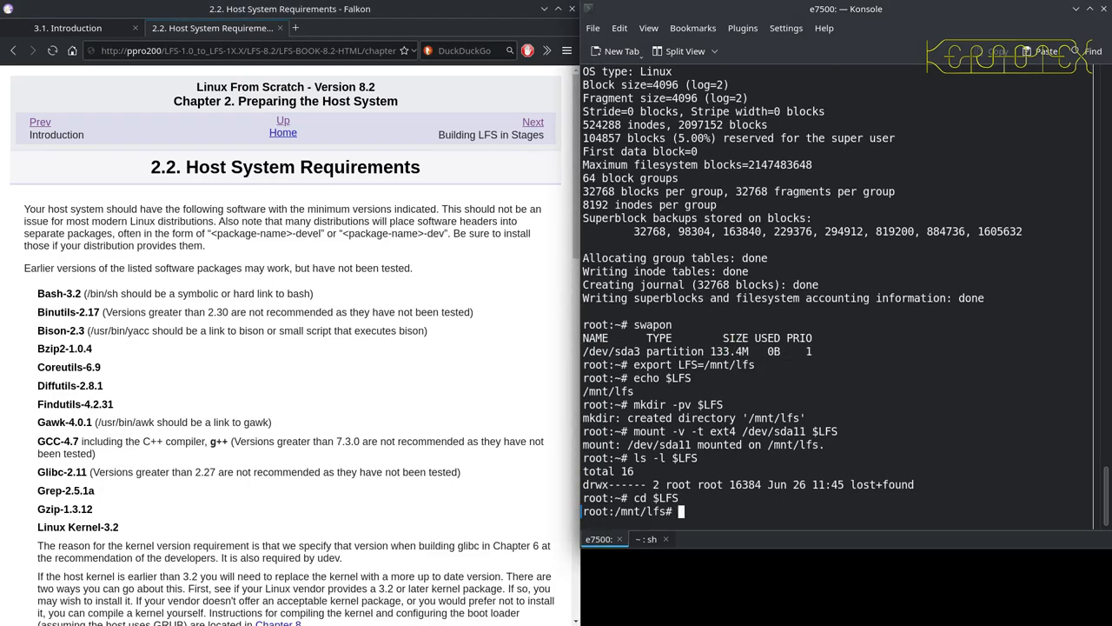
scroll(down, 3)
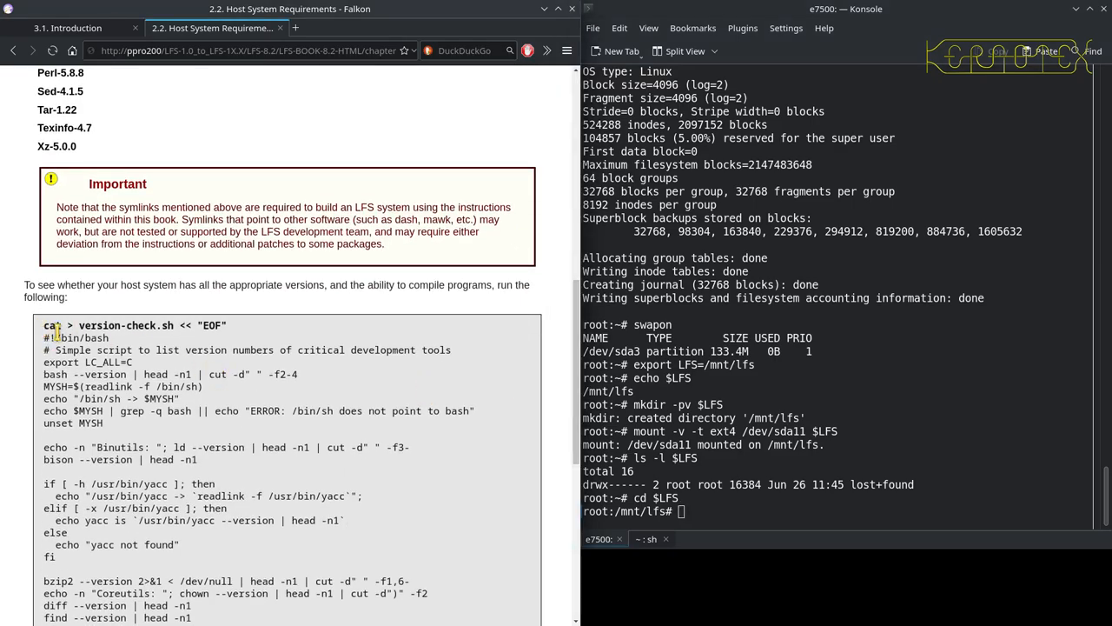
scroll(down, 3)
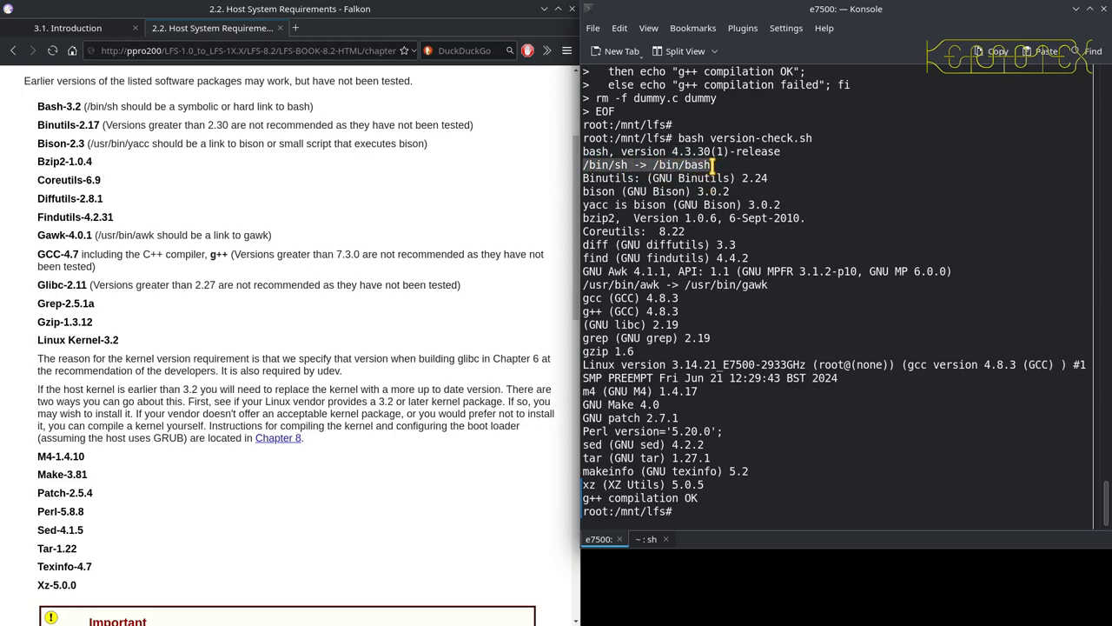
mouse_move(522, 163)
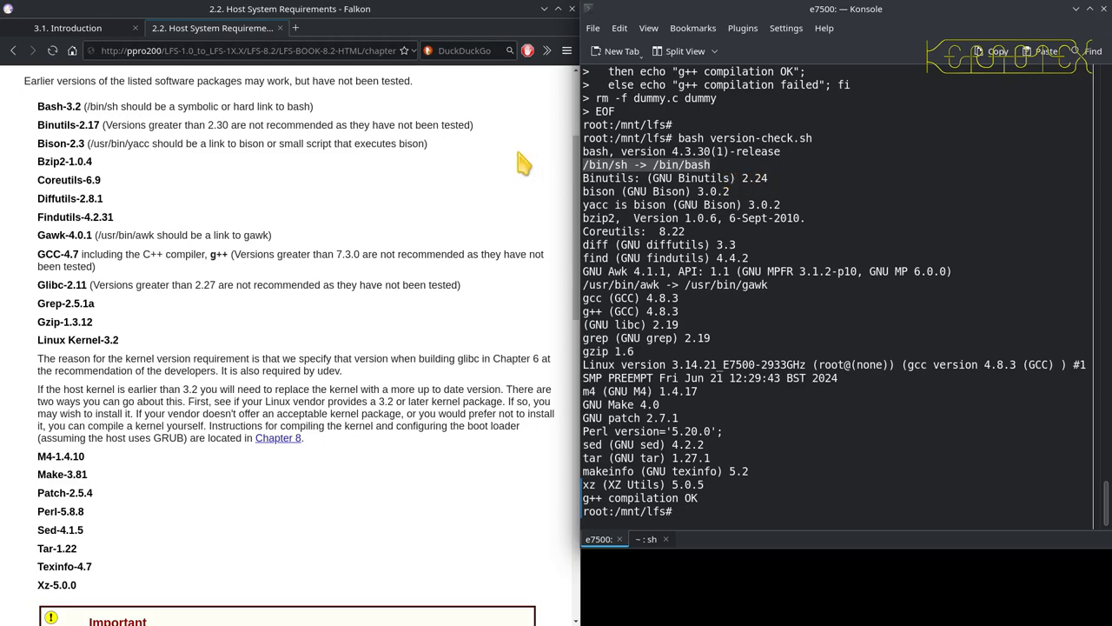
mouse_move(247, 165)
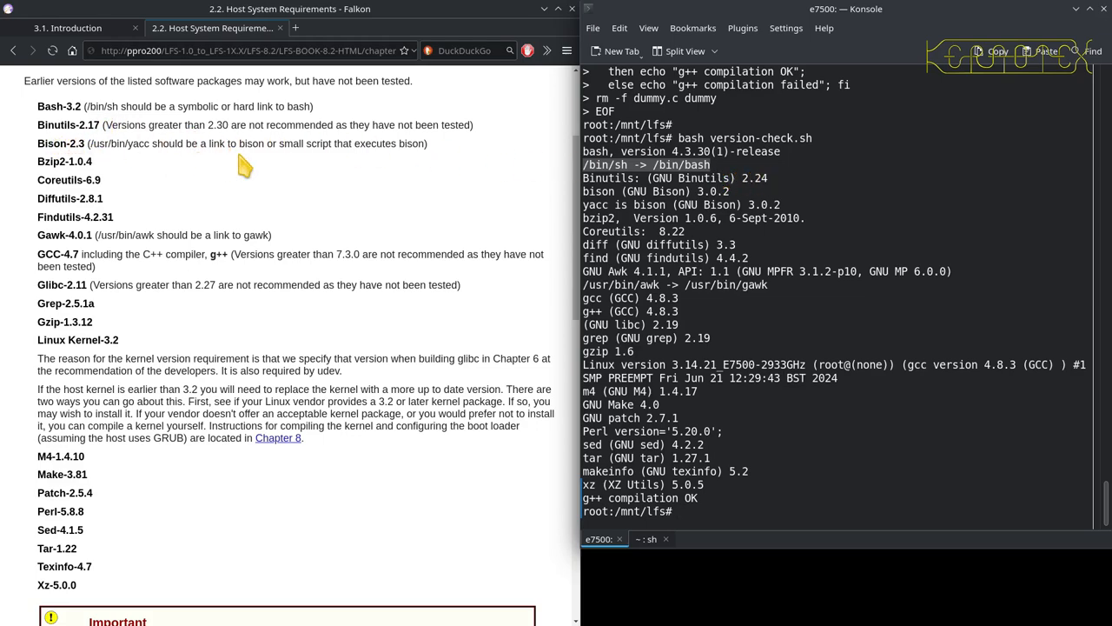
mouse_move(313, 212)
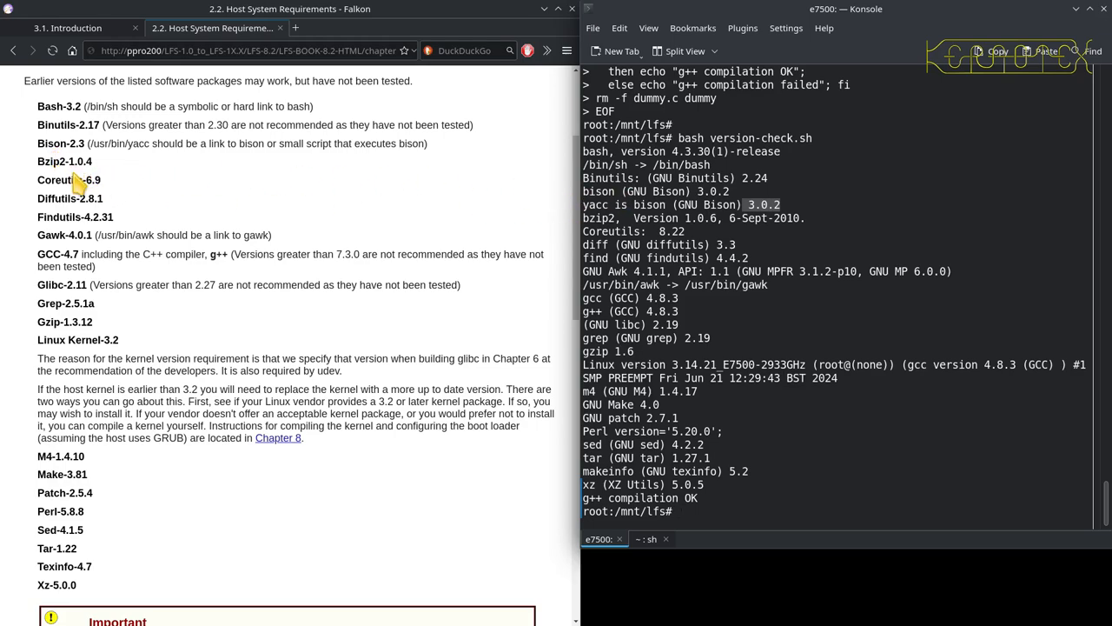
mouse_move(682, 232)
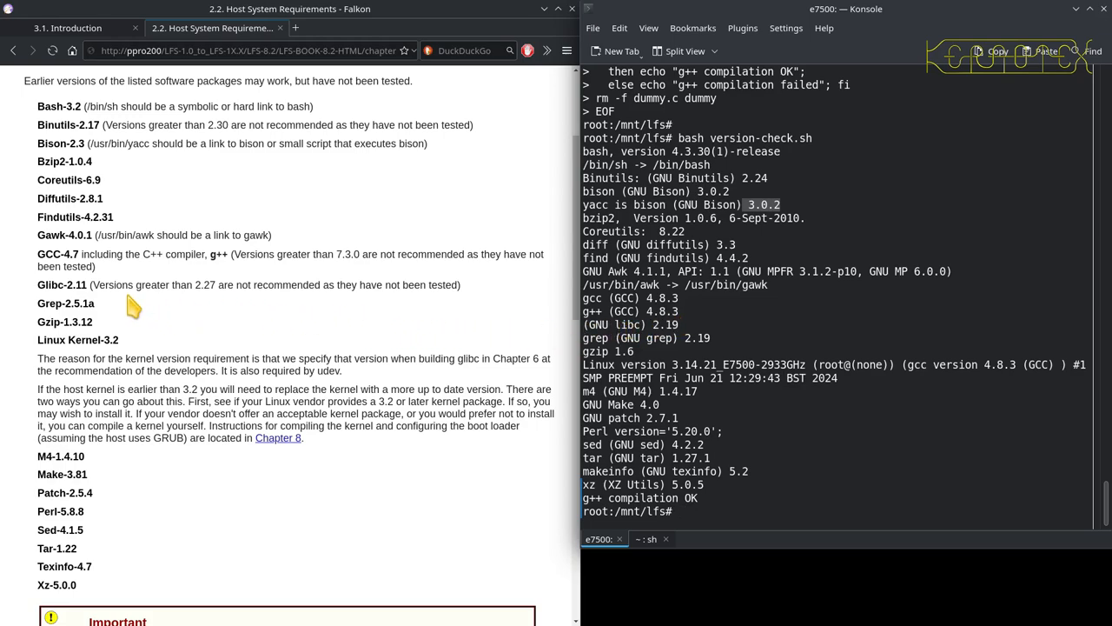
mouse_move(228, 339)
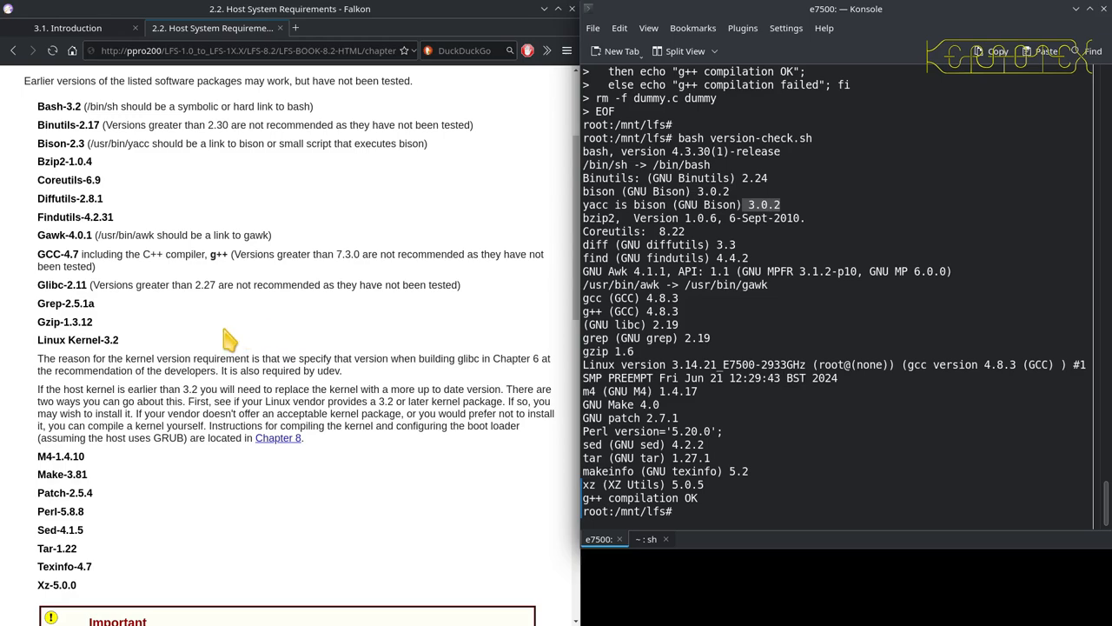
mouse_move(139, 337)
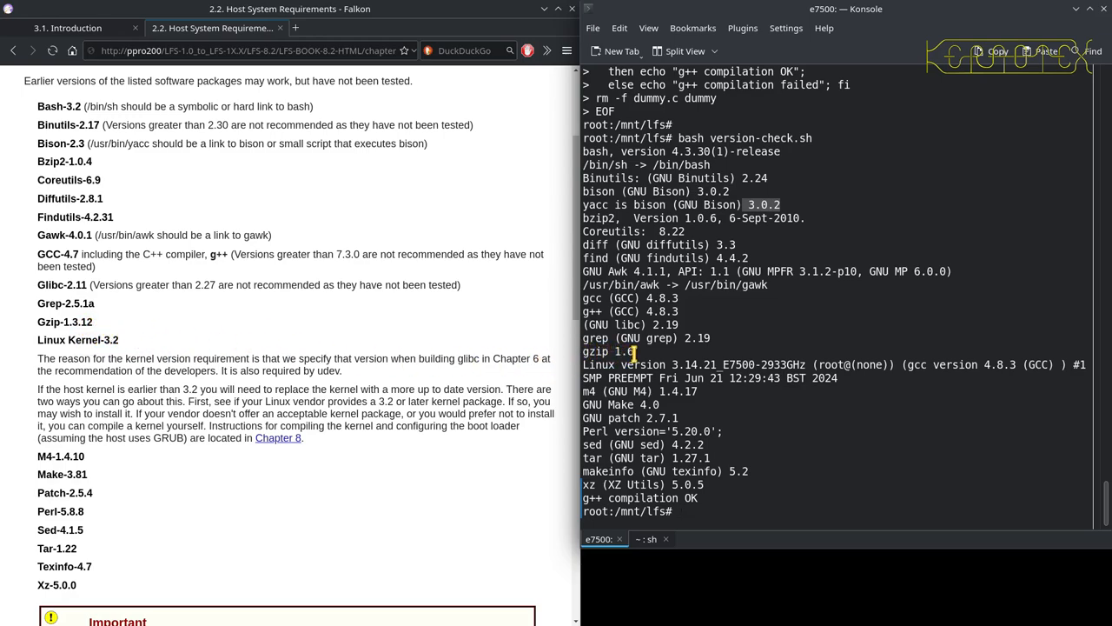
mouse_move(129, 351)
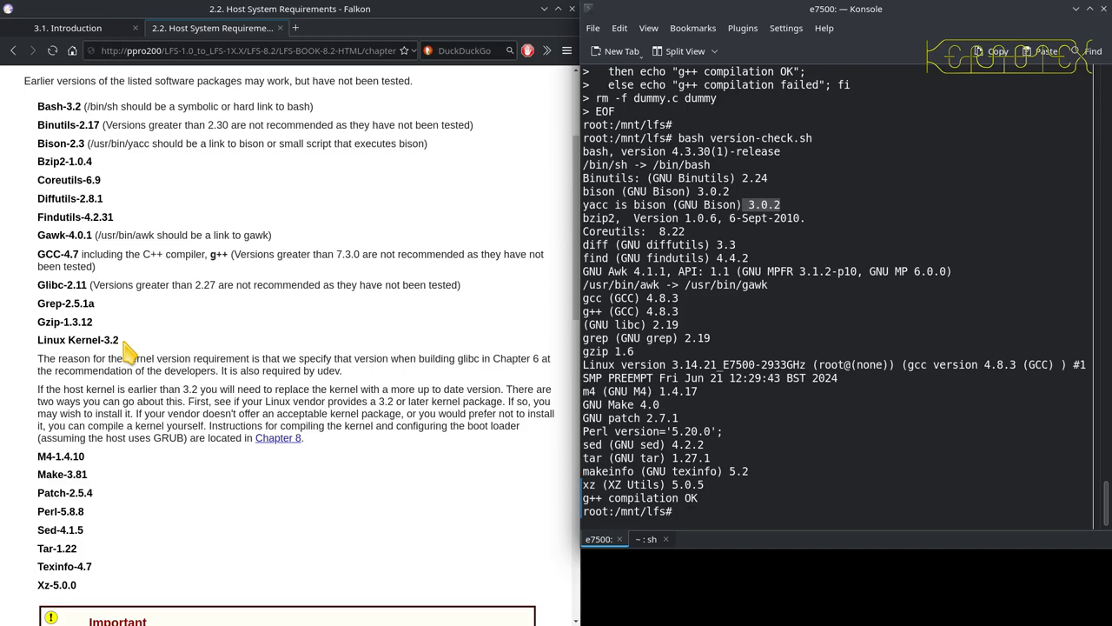
scroll(down, 3)
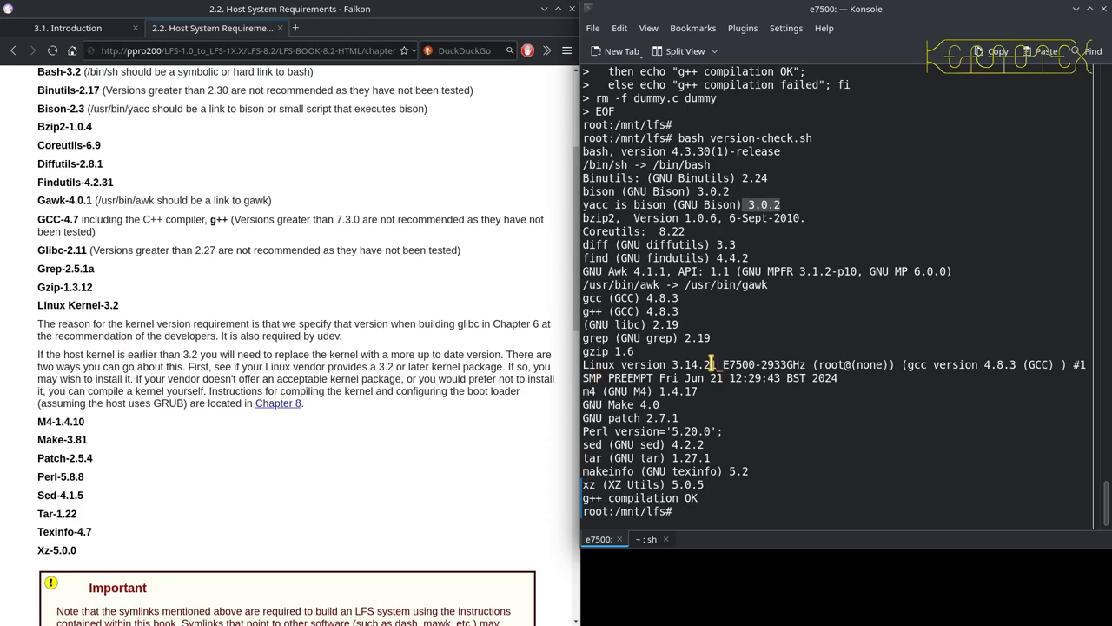
scroll(down, 3)
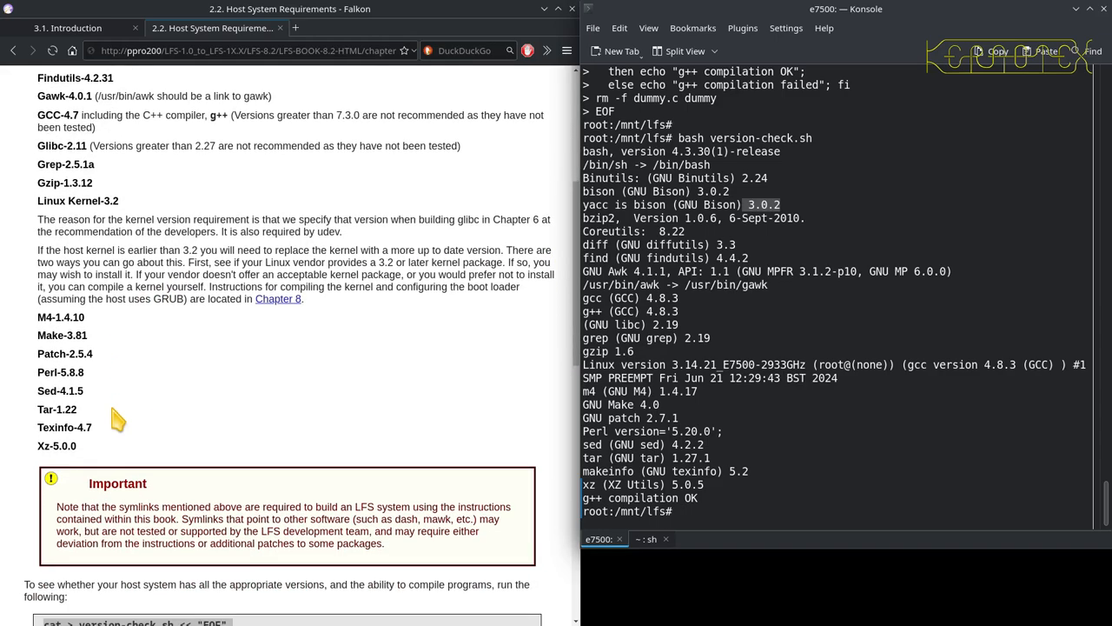
mouse_move(452, 405)
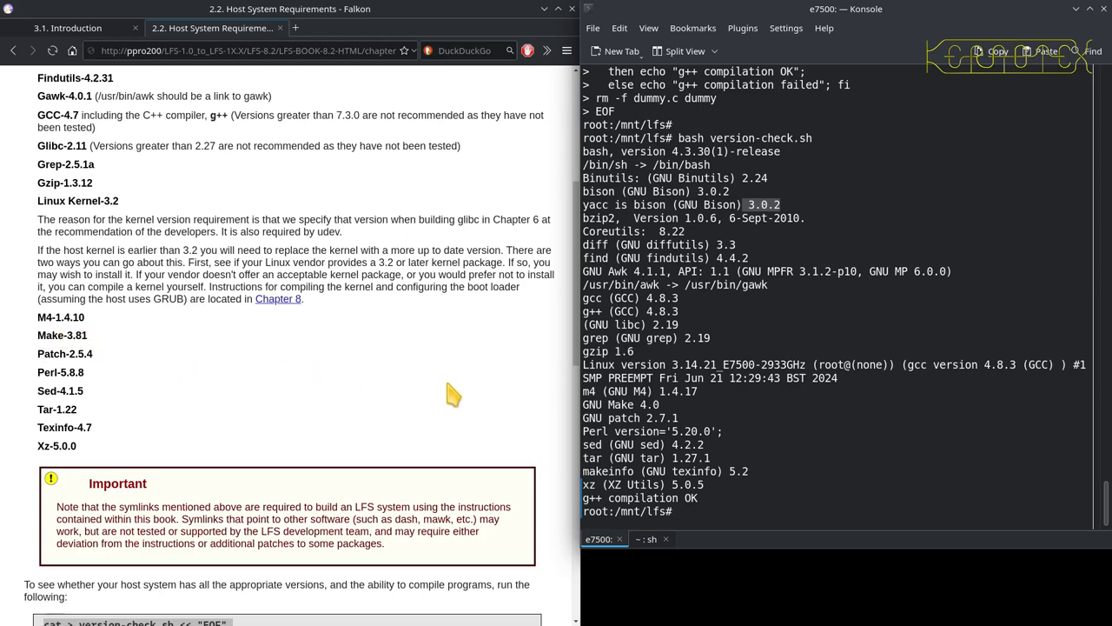
mouse_move(78, 374)
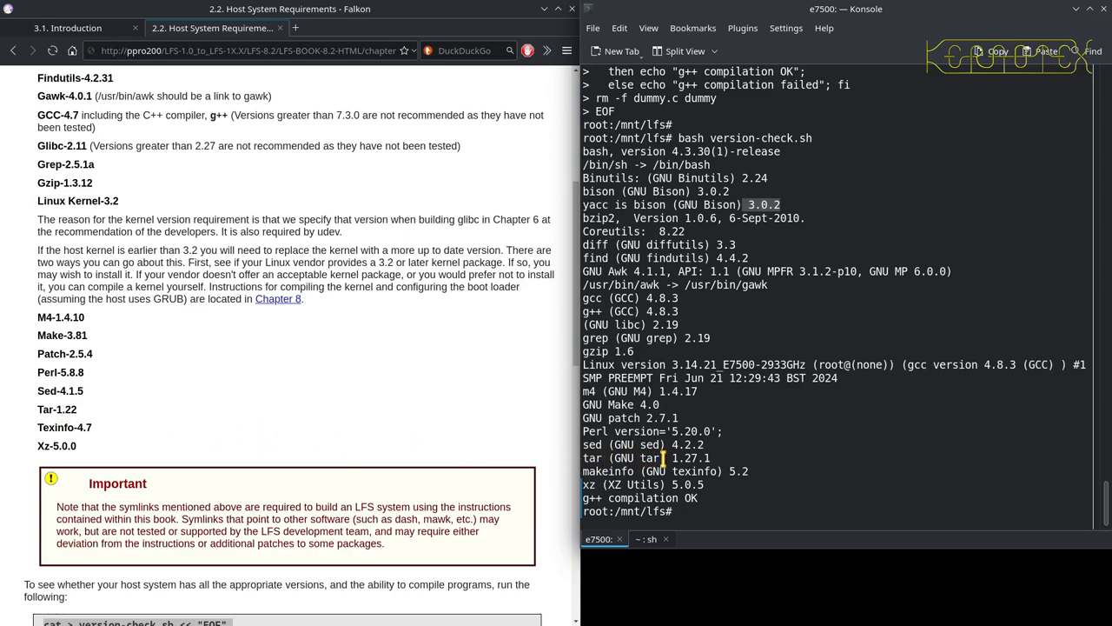
mouse_move(83, 424)
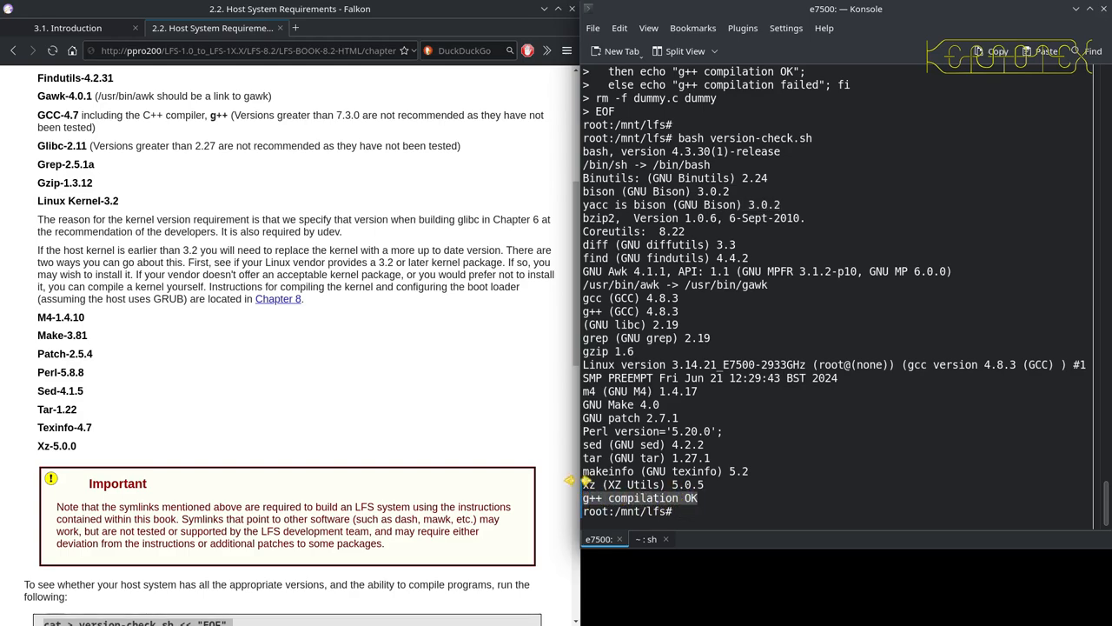
mouse_move(311, 299)
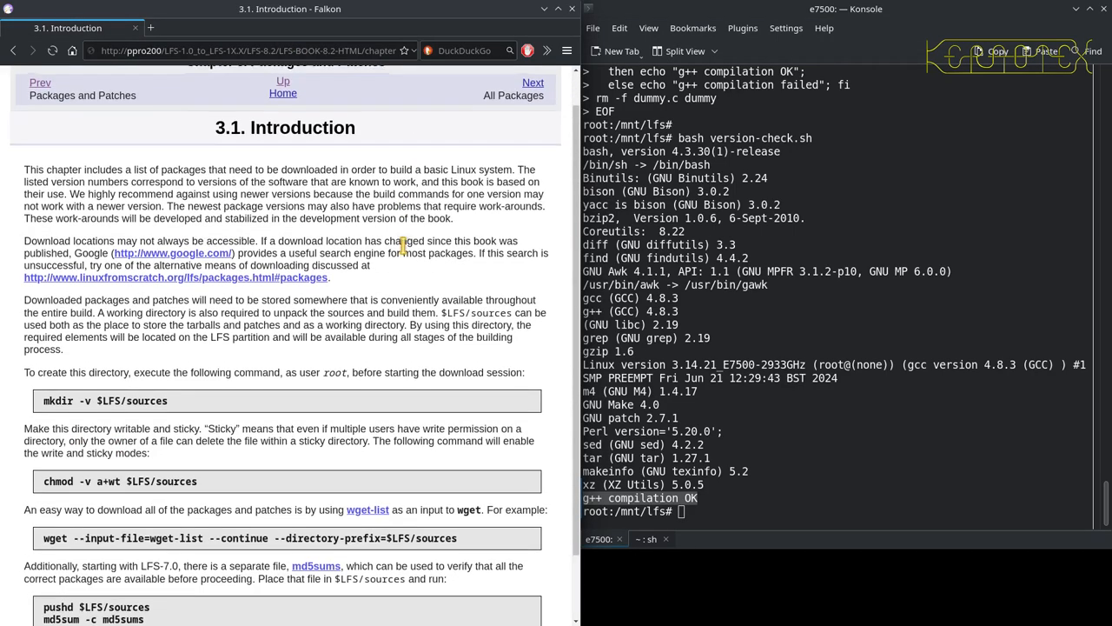
Create $LFS/sources, move version-check.sh into it, chmod a+wt it and cd into sources
scroll(down, 3)
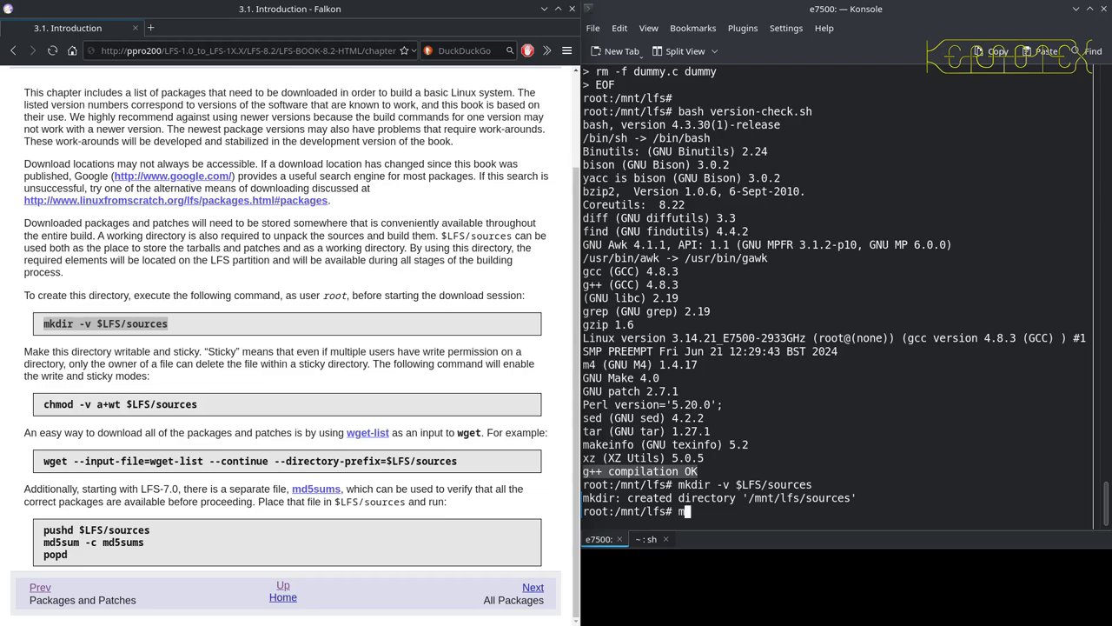
text(v ../)
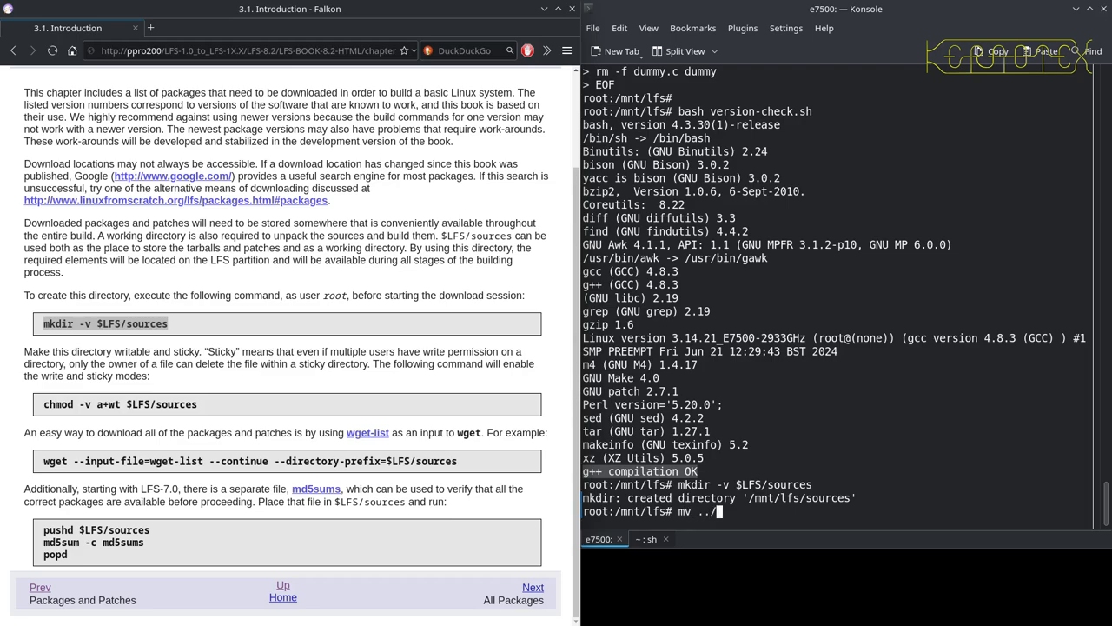
text(lfs/)
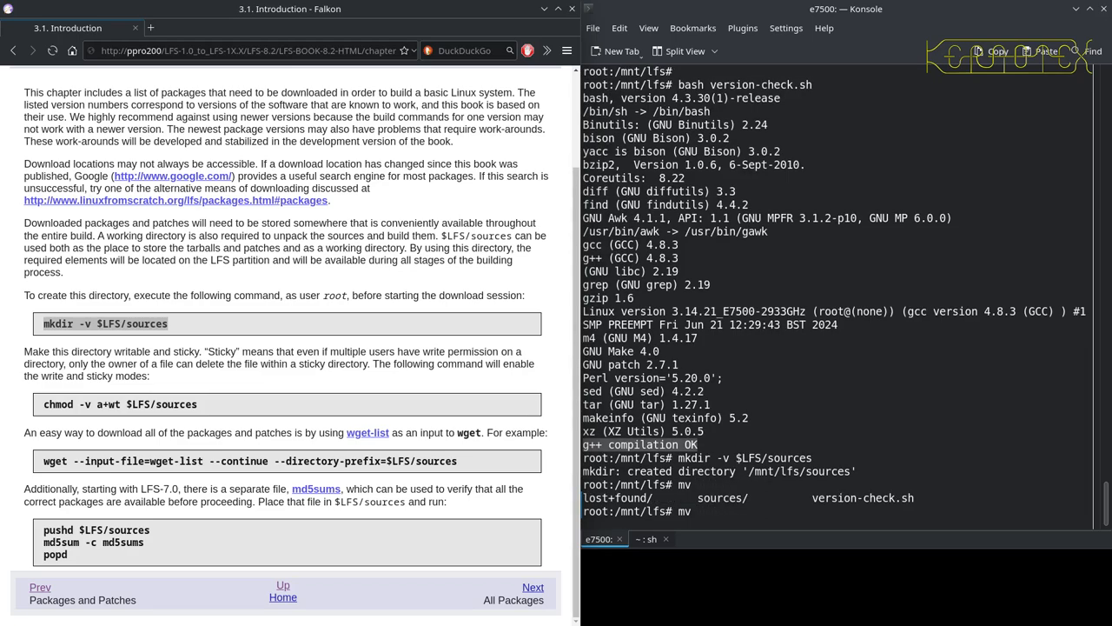
text(version-check.sh sources/)
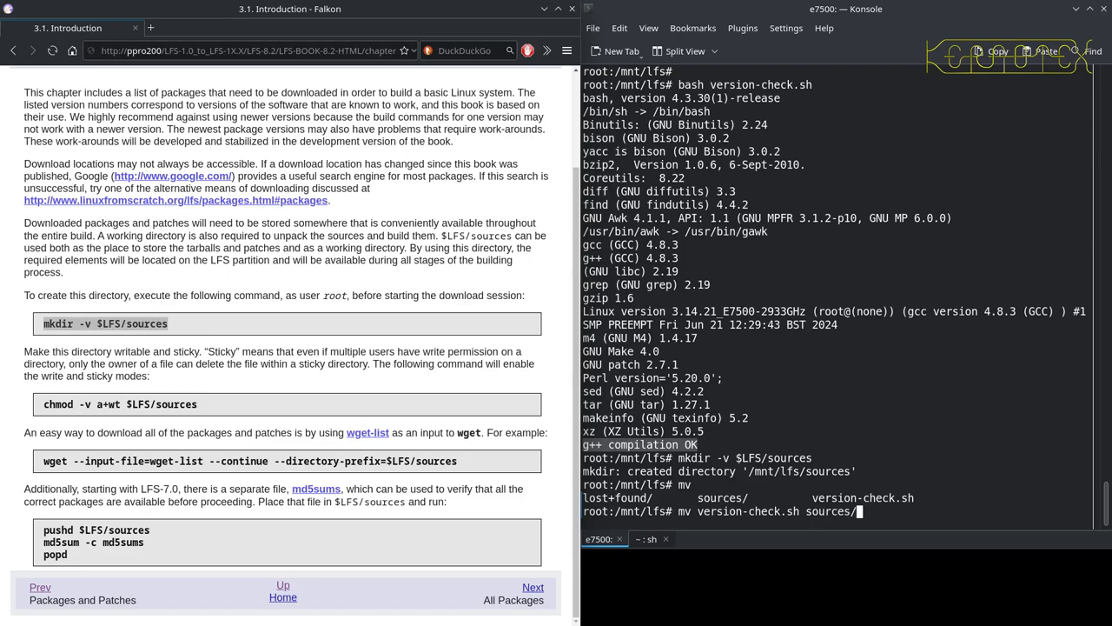
key(Return)
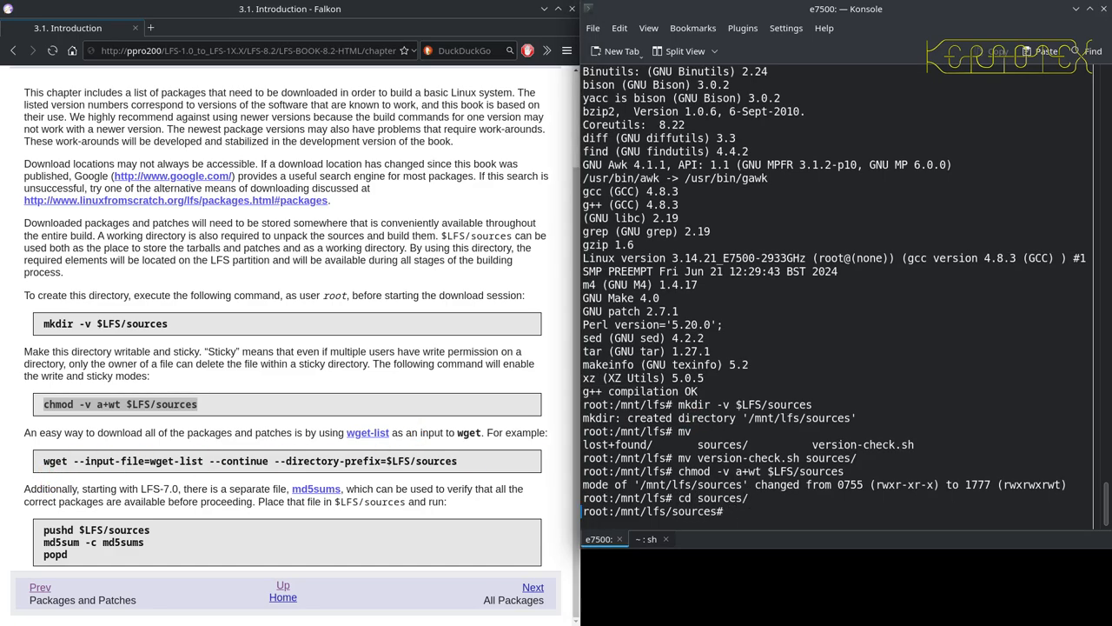
Recall and run the lynx command for the ppro200 LFS-8.2 server page to fetch lfs-8.2-packages.tar
text(lynx ppro)
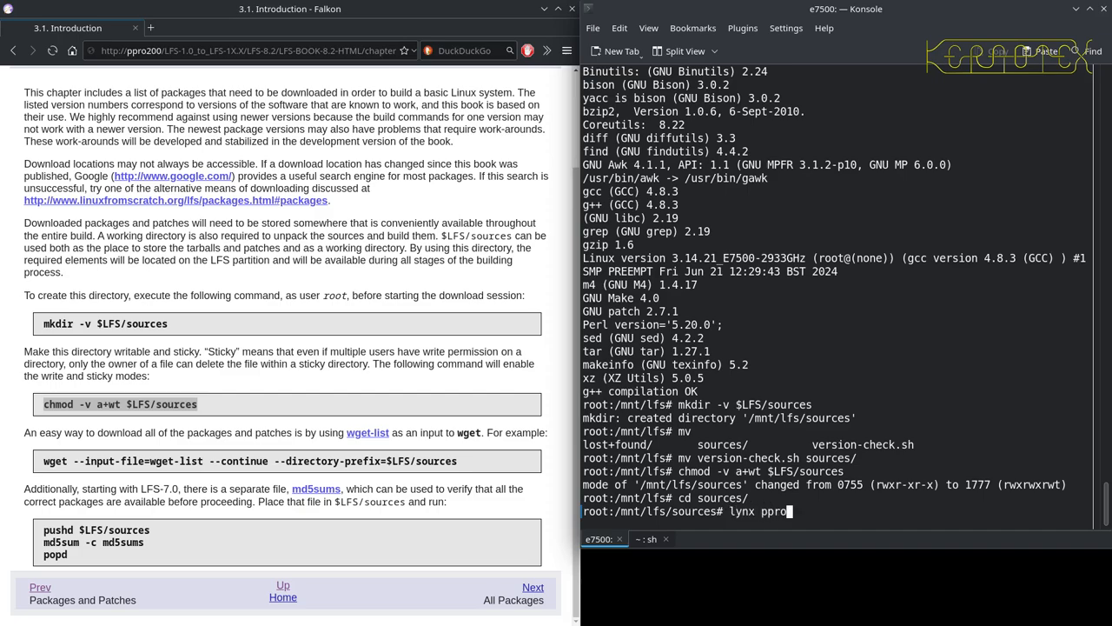
text(2)
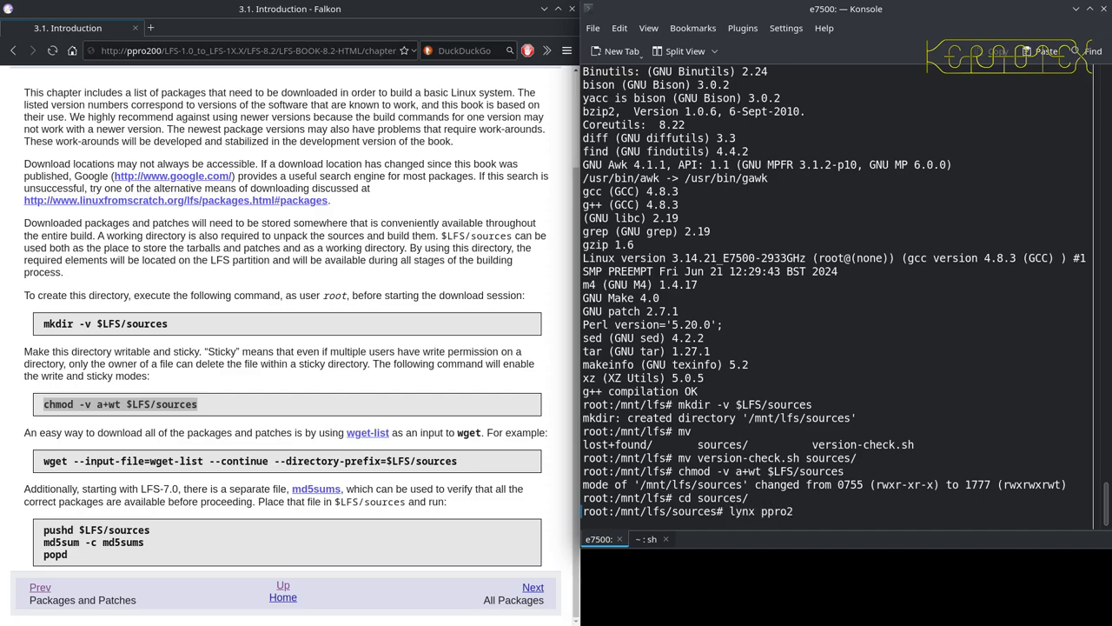
key(BackSpace)
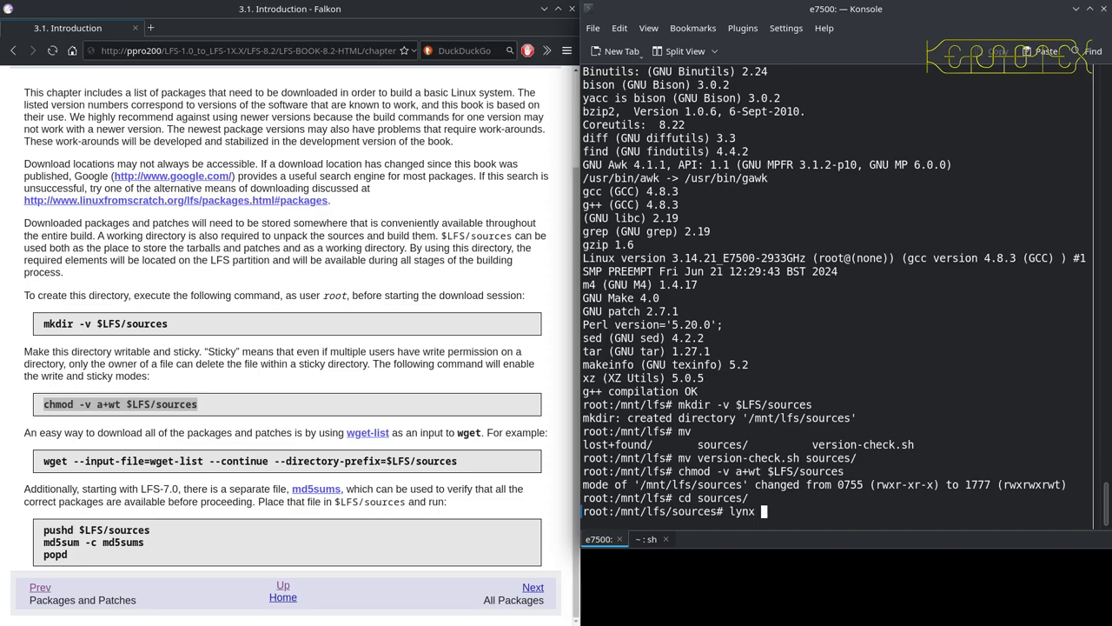
key(ctrl+r)
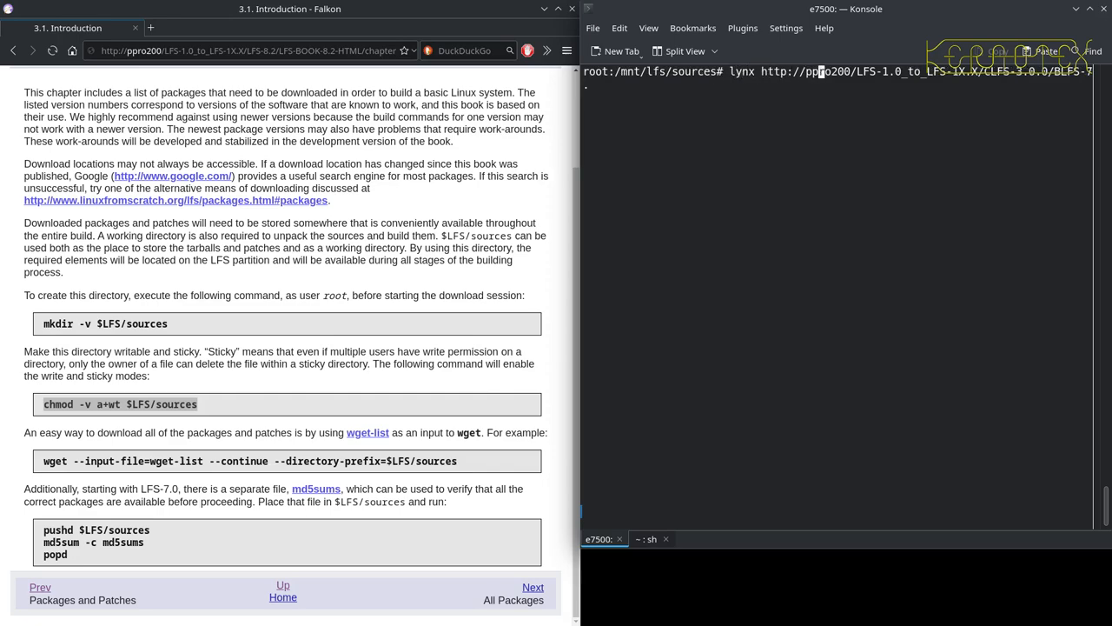
text(5/)
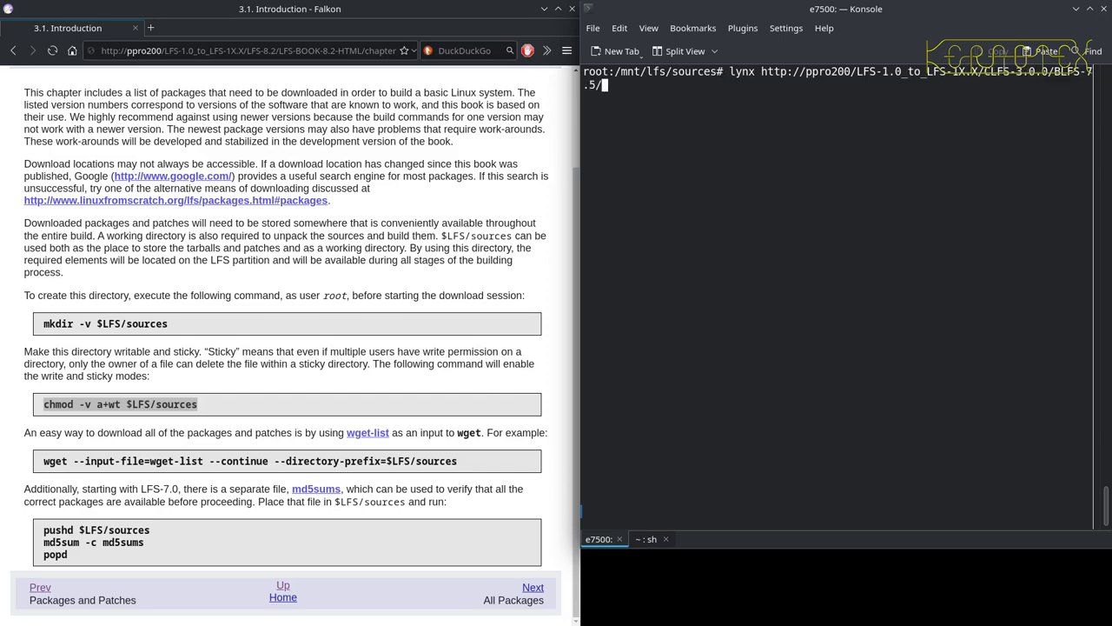
key(BackSpace)
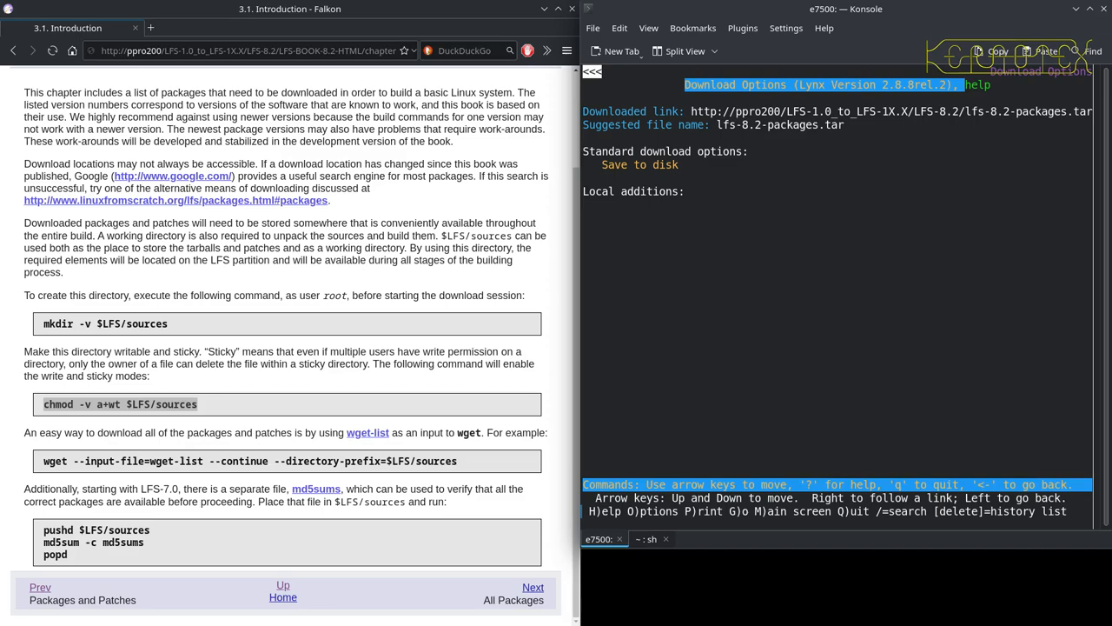
Quit lynx, make a BLFS directory inside sources and change into it
key(q)
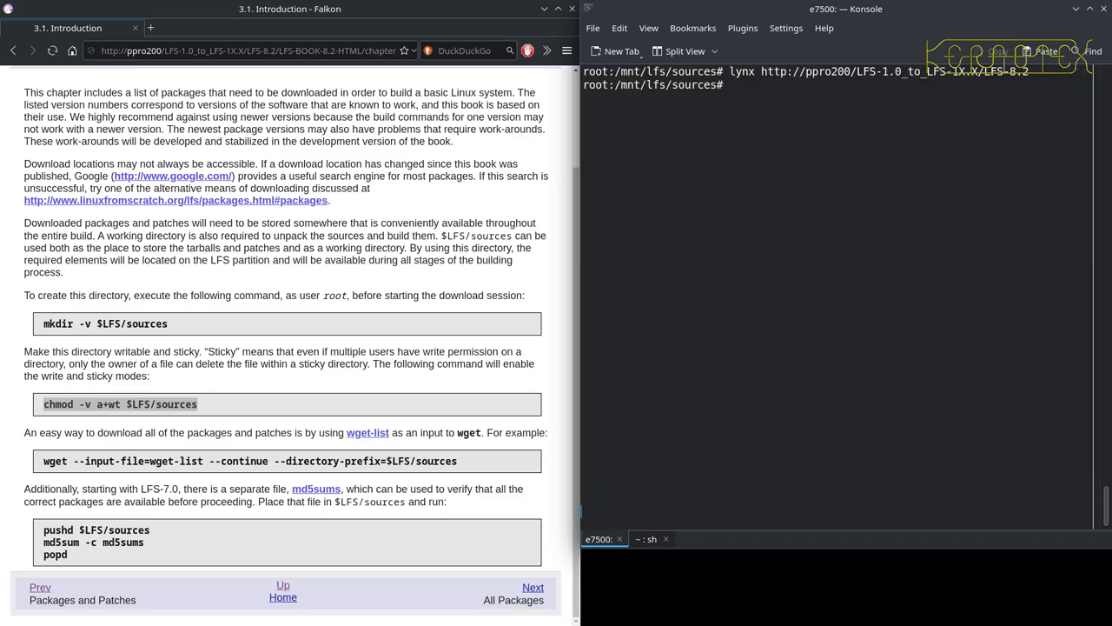
text(mkdir BLFS)
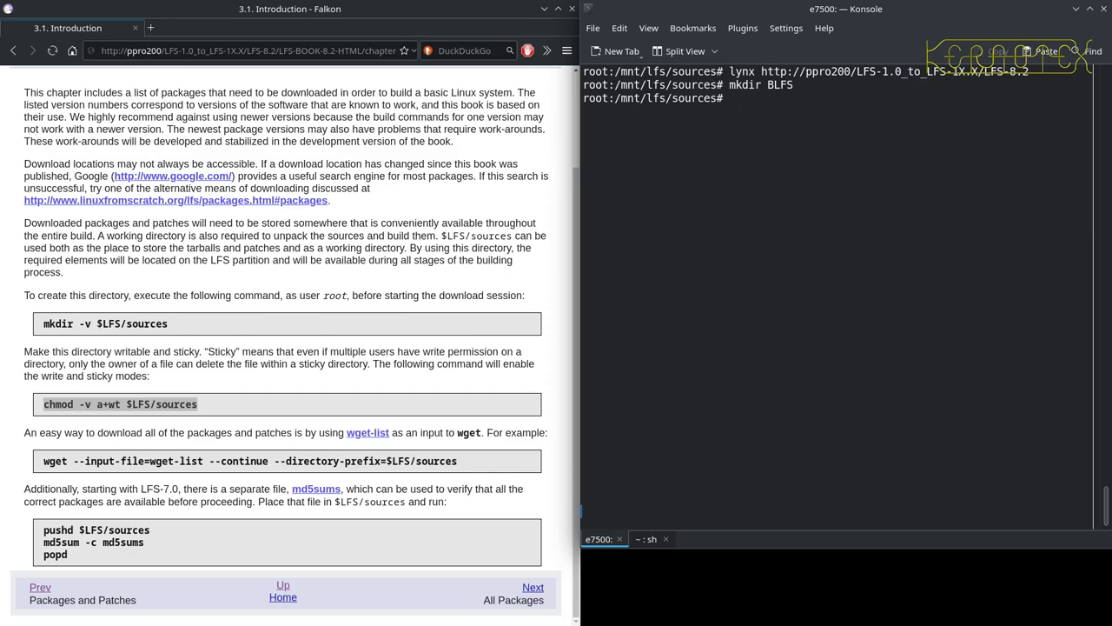
text(cd BLFS)
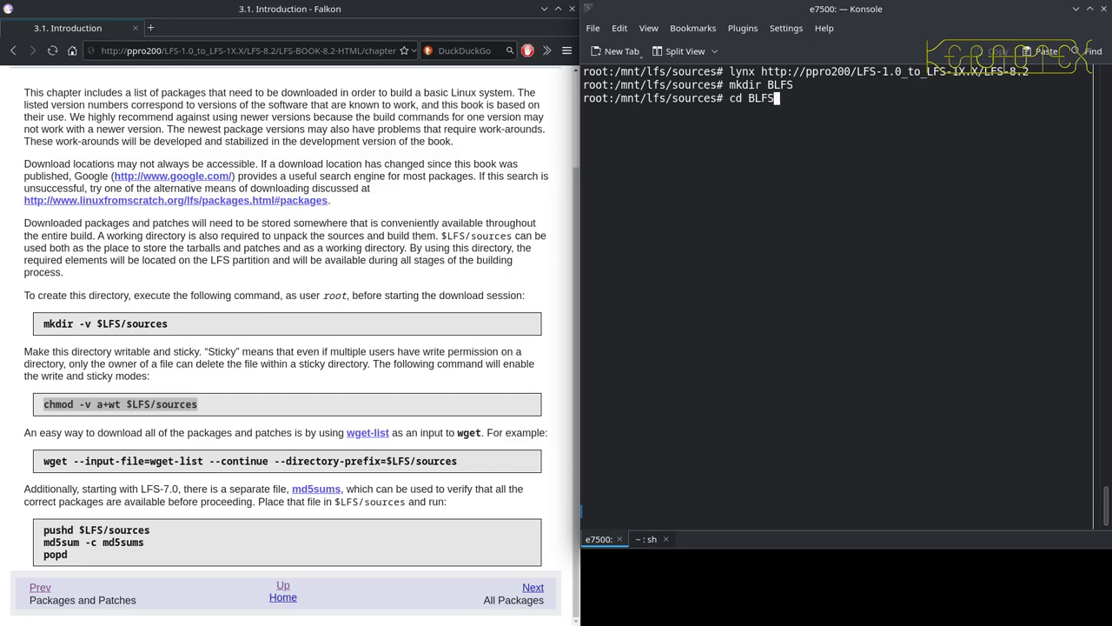
text(lynx http://ppro200/LFS-1.0_to_LFS-1X.X/LFS-8.2)
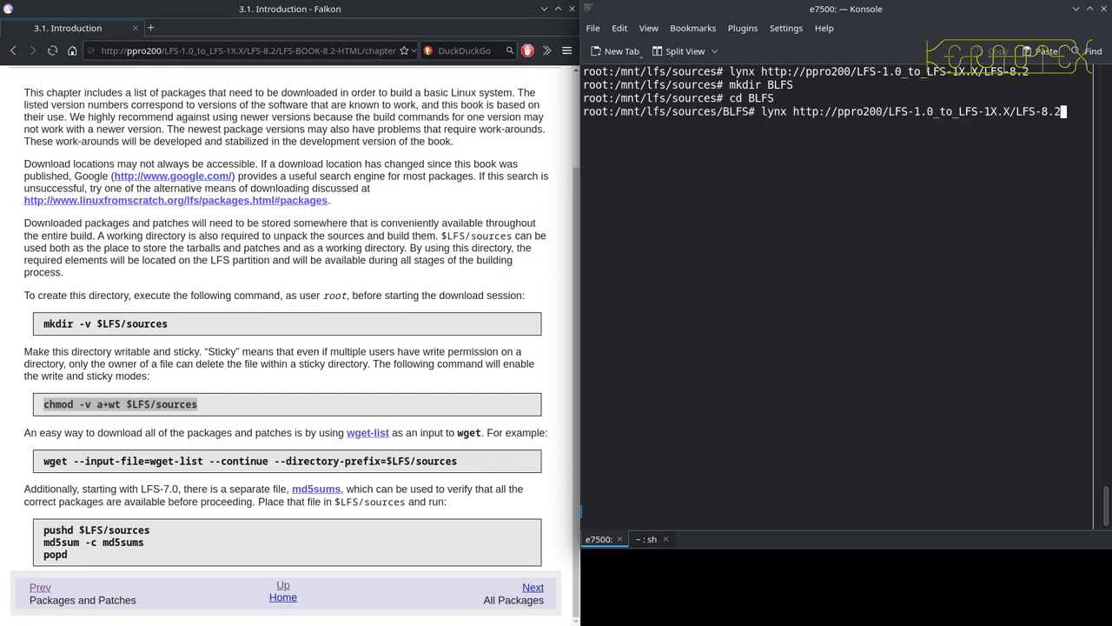
key(Return)
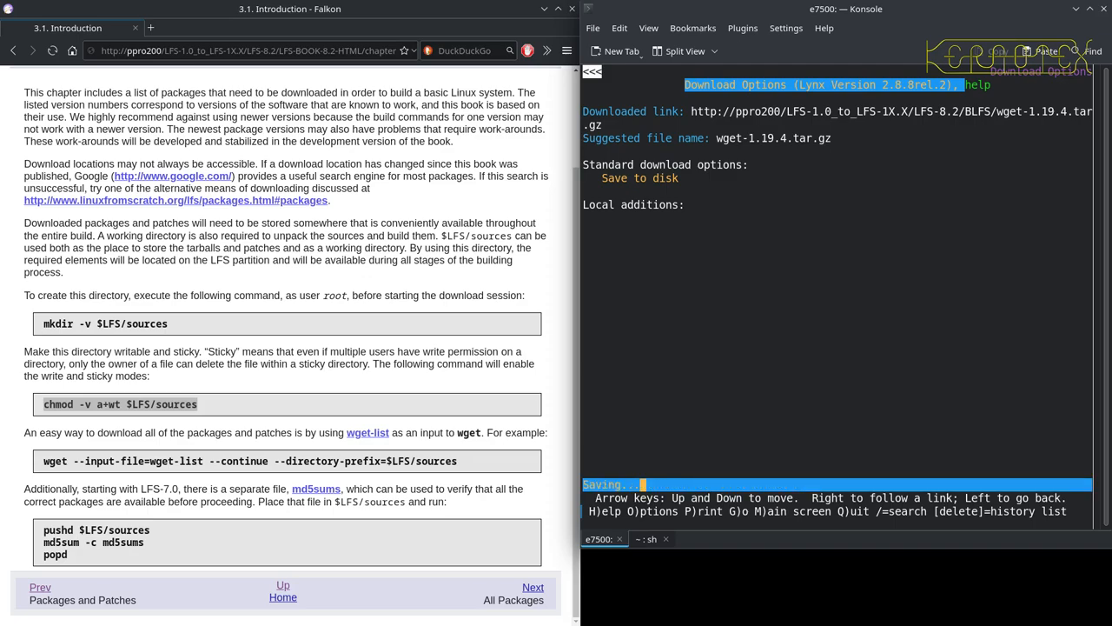
key(q)
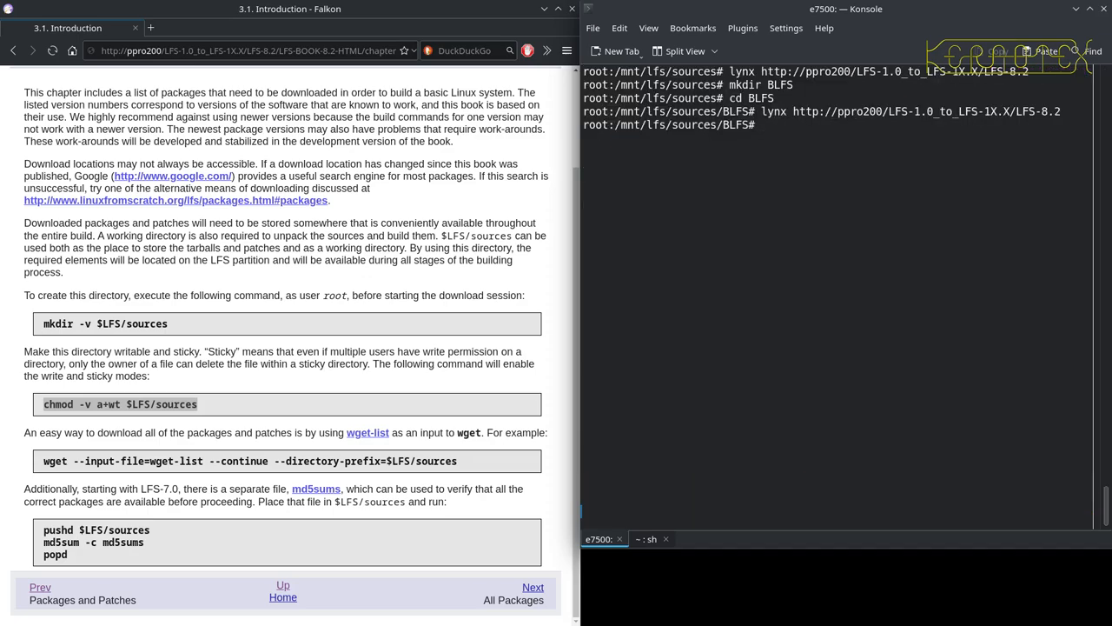
Back in sources, run md5sum -c lfs-8.2-packages.tar.md5 (OK) and start the tar -xvf command
text(cd ..)
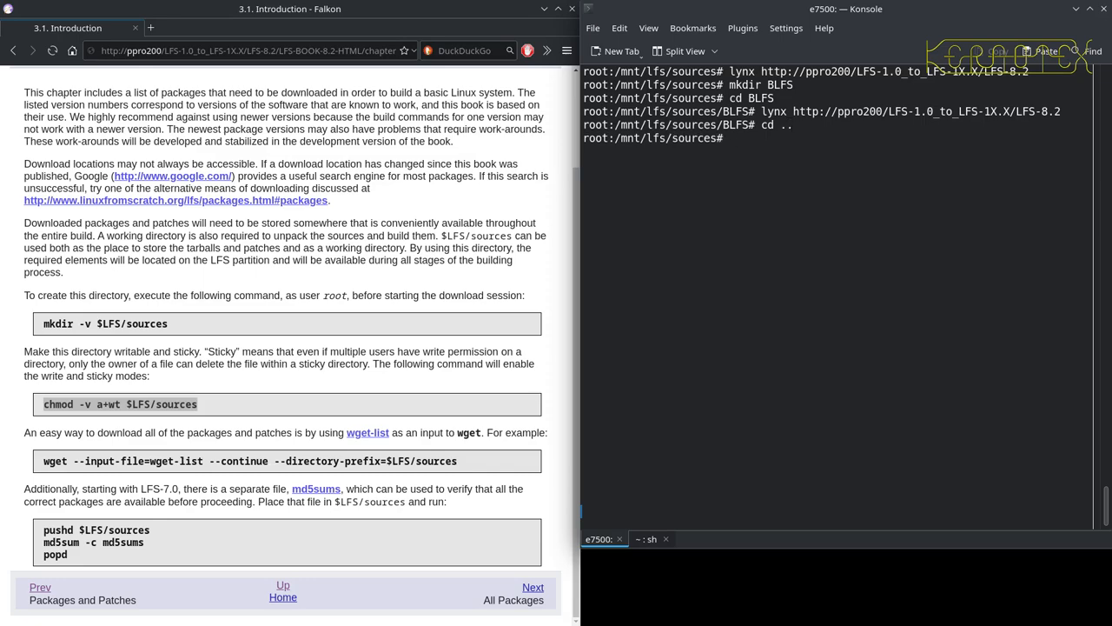
text(ls)
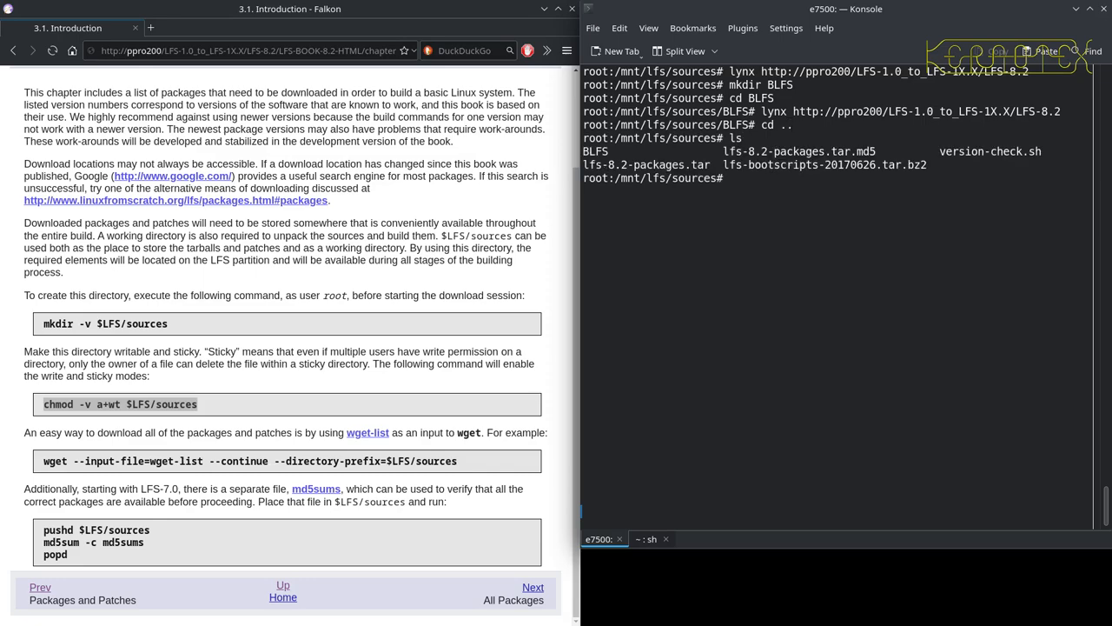
text(md5sum)
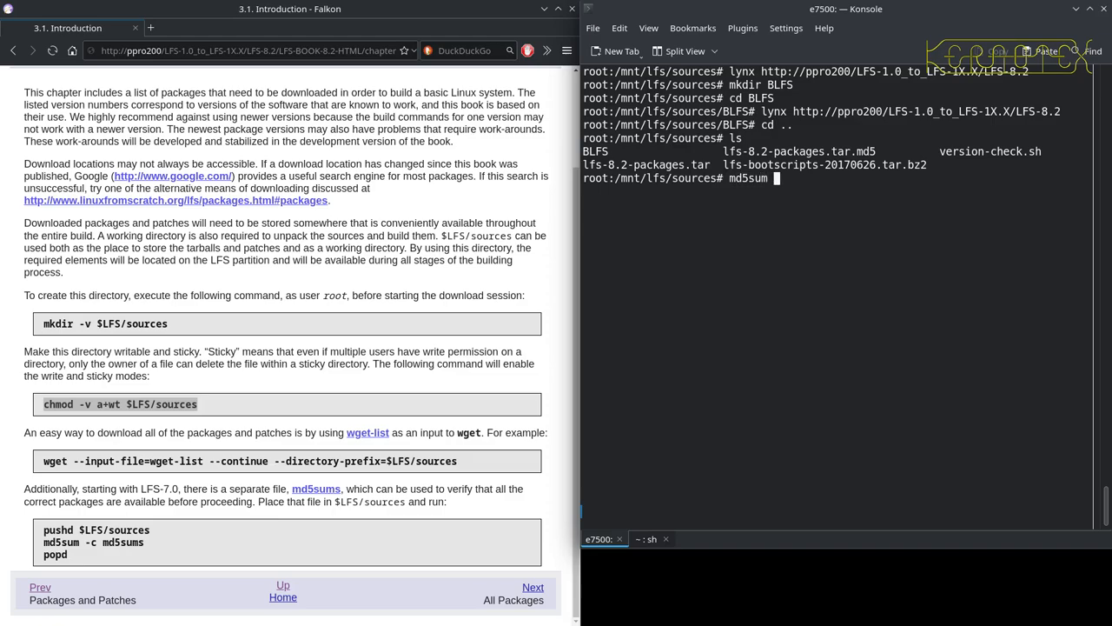
text(-c lfs-8.2-packages.tar.md5)
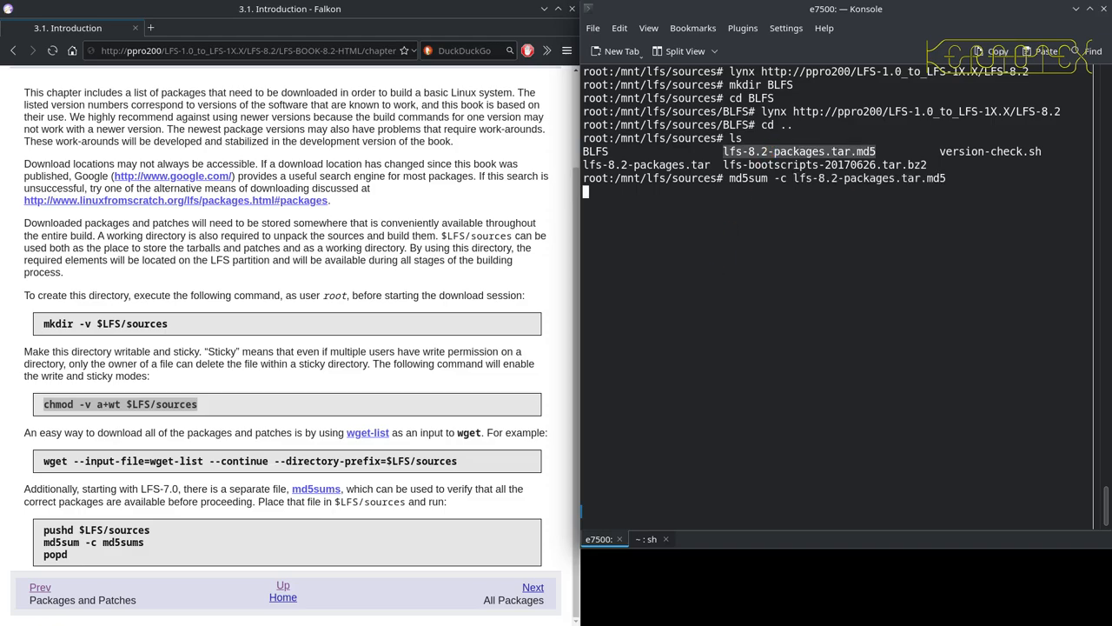
key(Return)
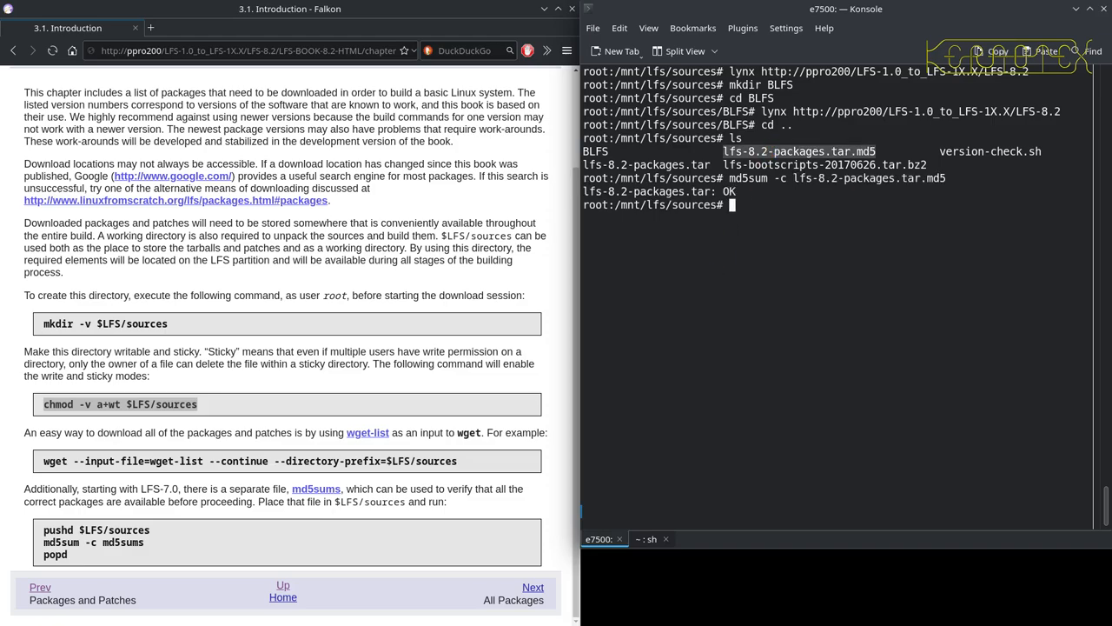
text(tar -xvf lfs-8.2-packages.tar)
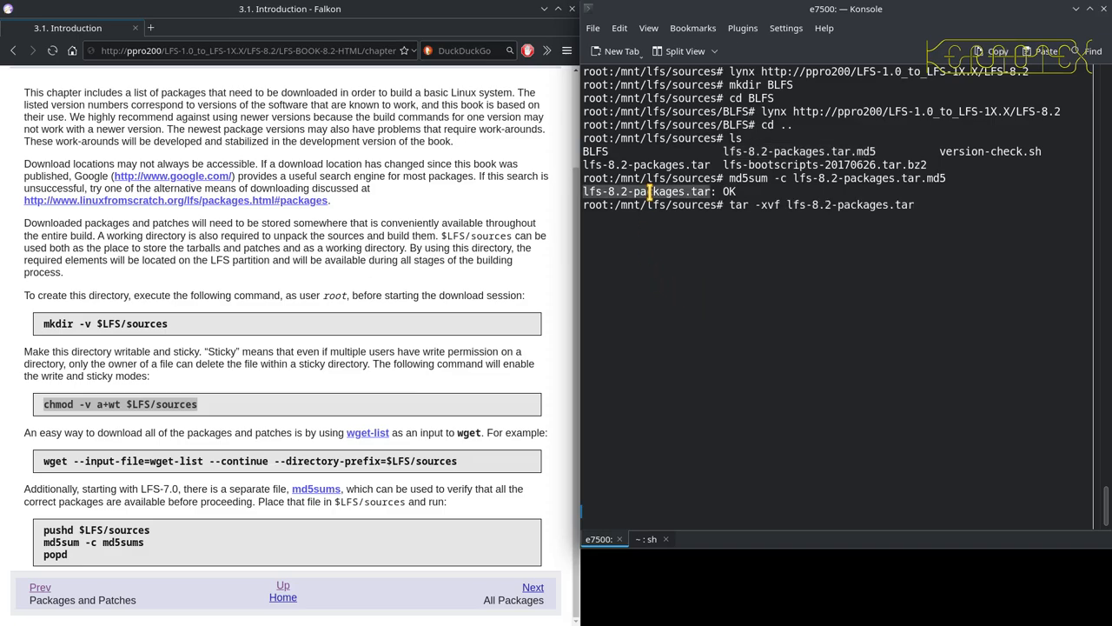
Extract lfs-8.2-packages.tar and list the extracted lfs-bootscripts tarball with ls -l
key(Return)
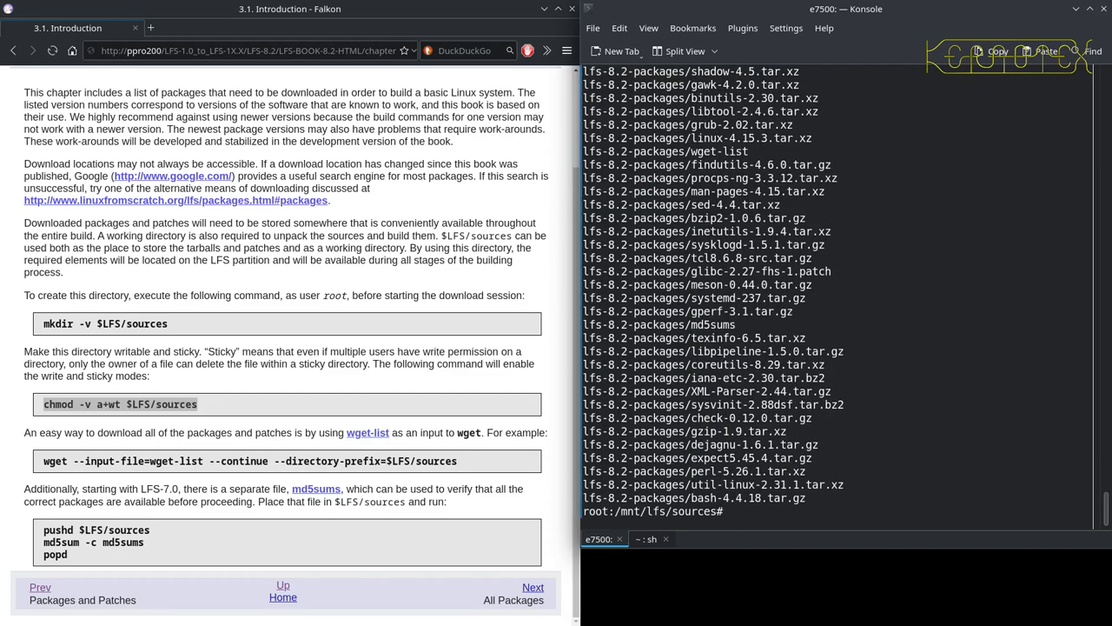
text(ls -l)
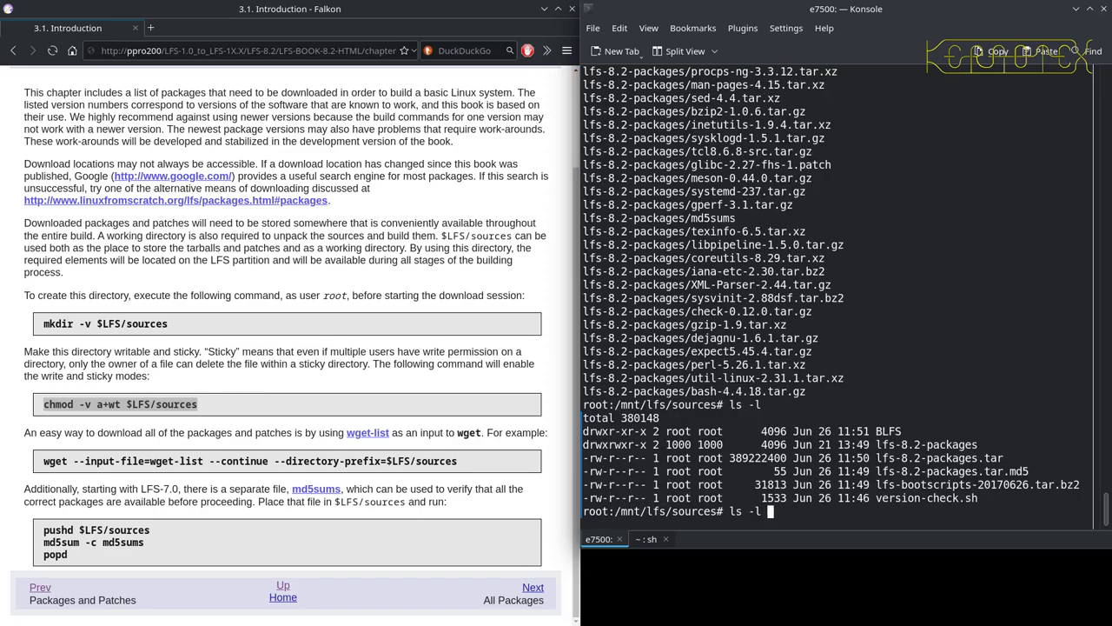
text(lfs-8.2-packages)
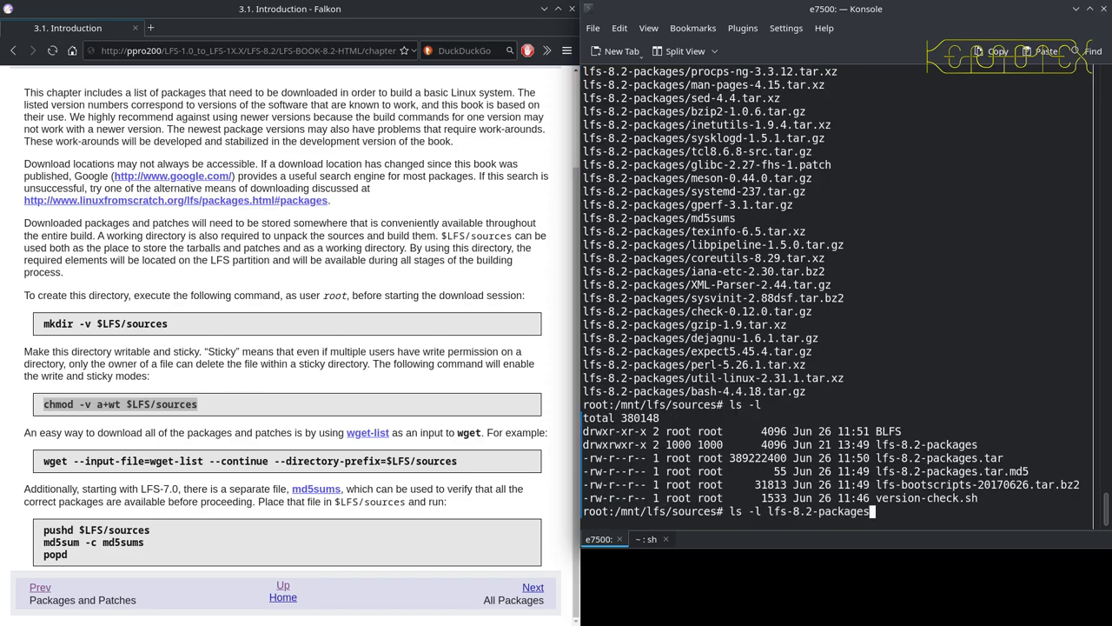
text(/)
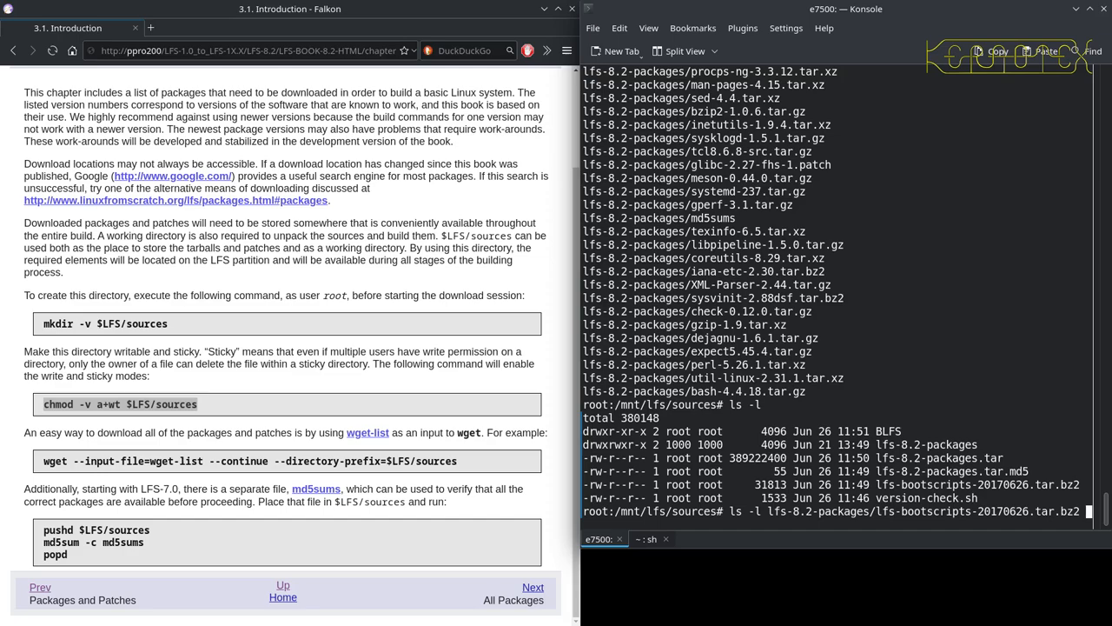
key(Return)
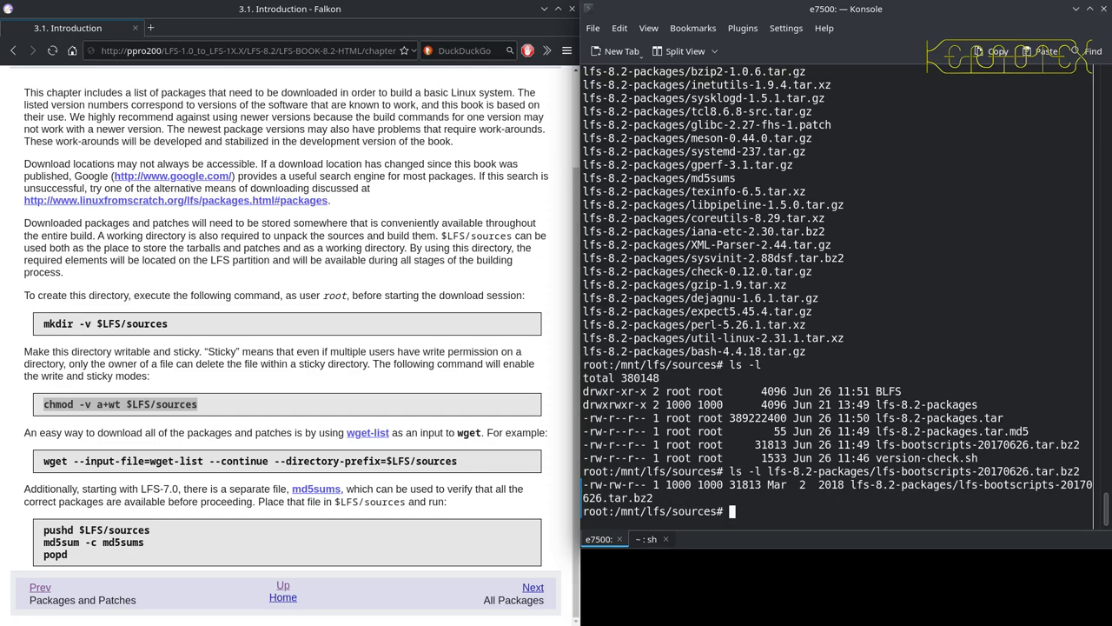
Compare md5sums of both lfs-bootscripts-20170626.tar.bz2 copies and begin the mv command
text(md5sum lfs-8.2-packages/lfs-bootscripts-20170626.tar.bz2)
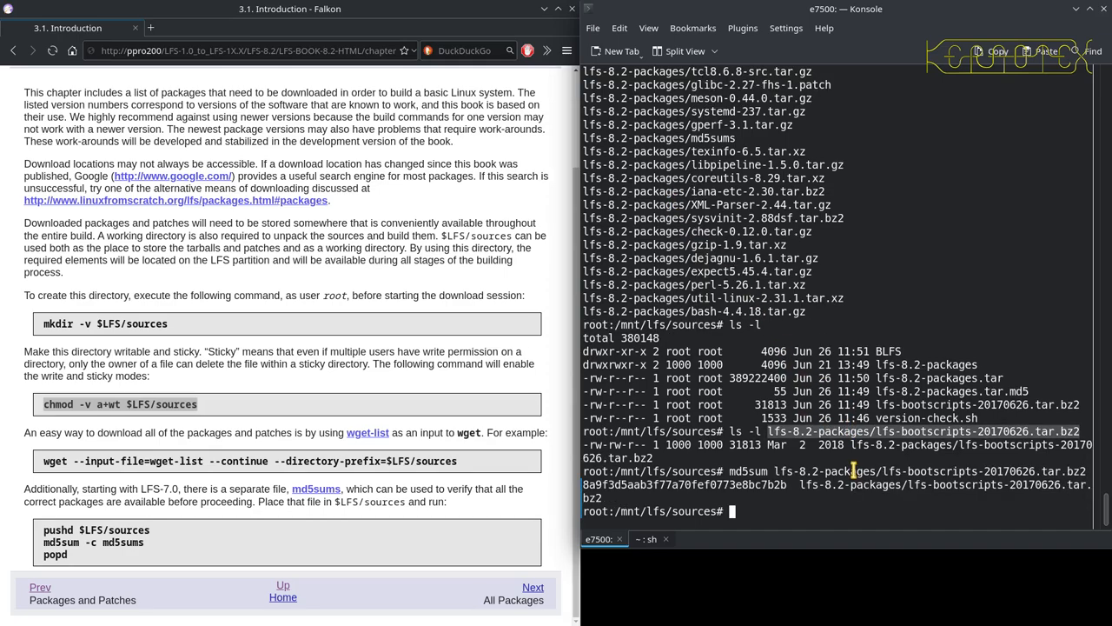
text(md5sum lfs-bootscripts-20170626.tar.bz2)
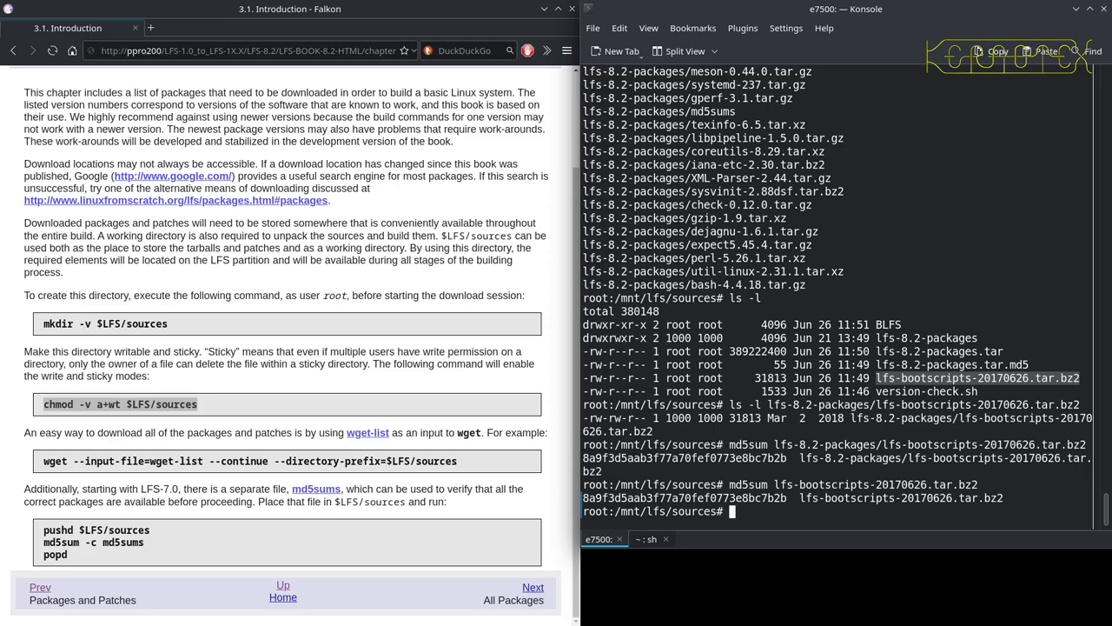
text(mv)
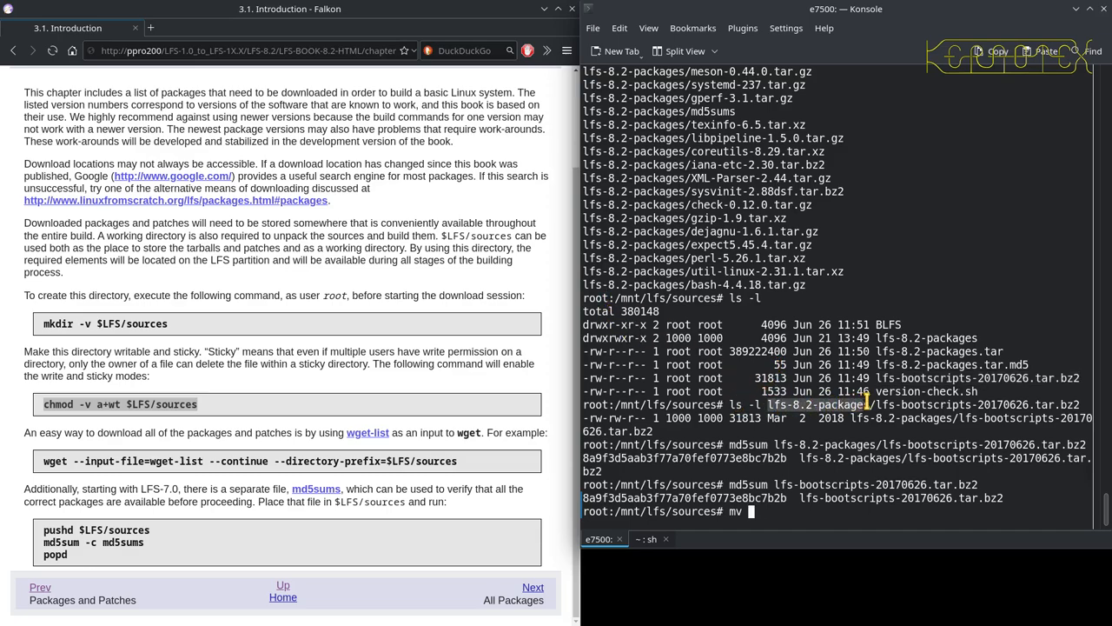
Move the extracted packages into sources, rmdir lfs-8.2-packages, and check md5sum -c md5sums reports all OK
text(lfs-8.2-packages)
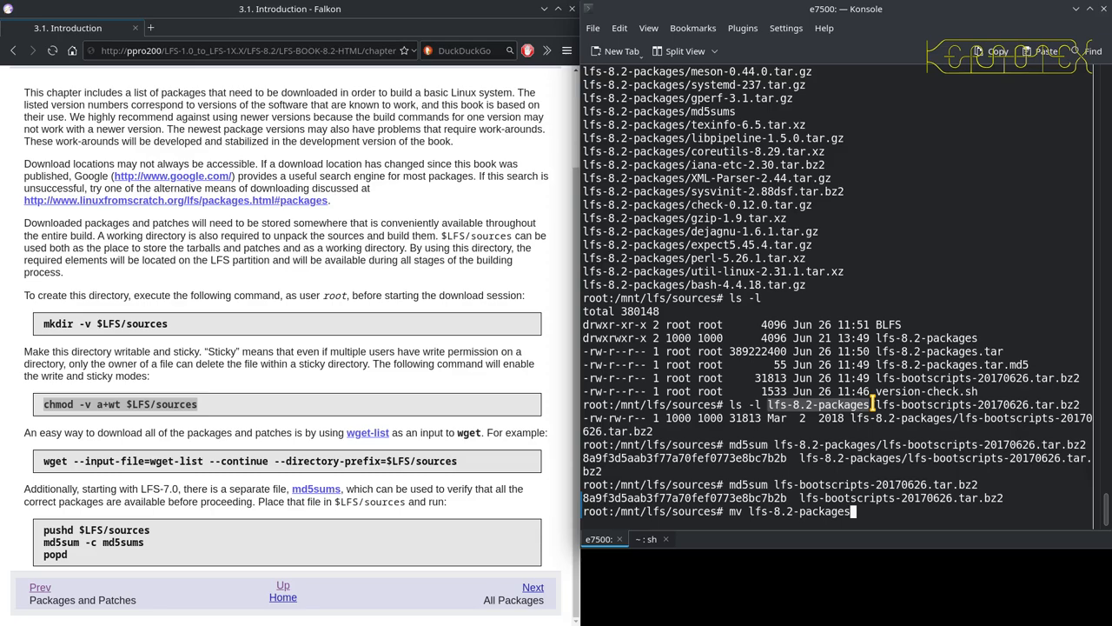
text(/* .)
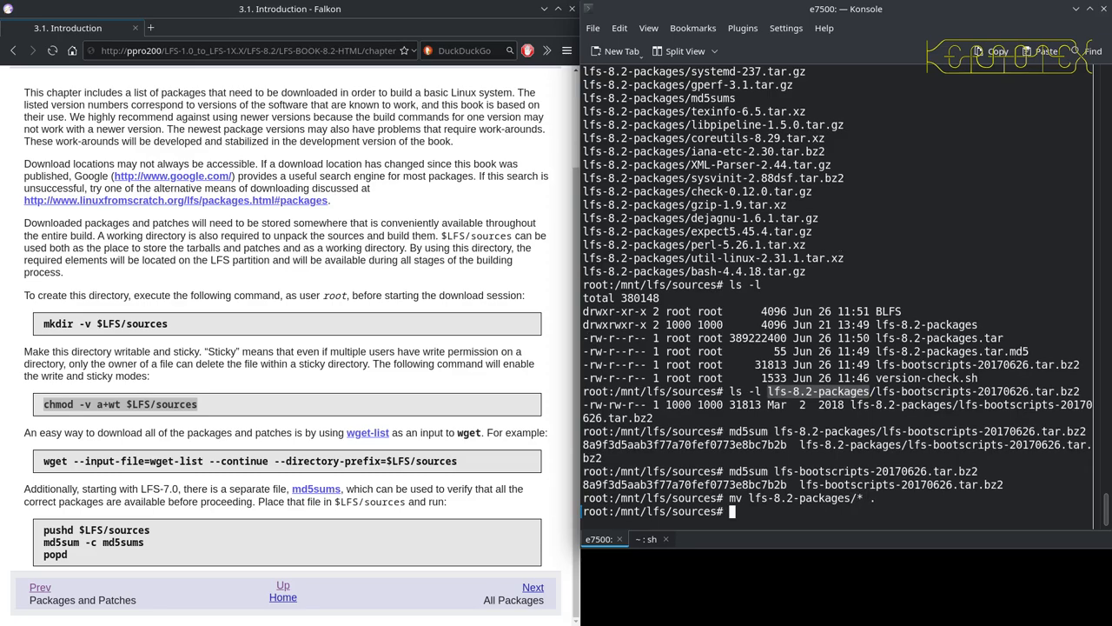
text(rmdir)
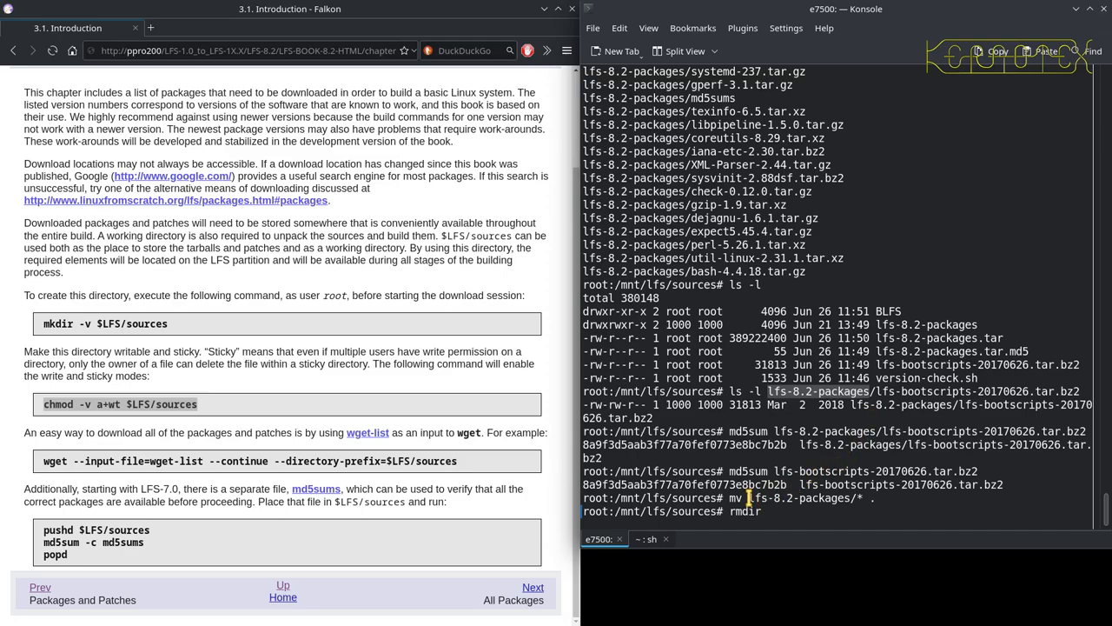
text(lfs-8.2-packages)
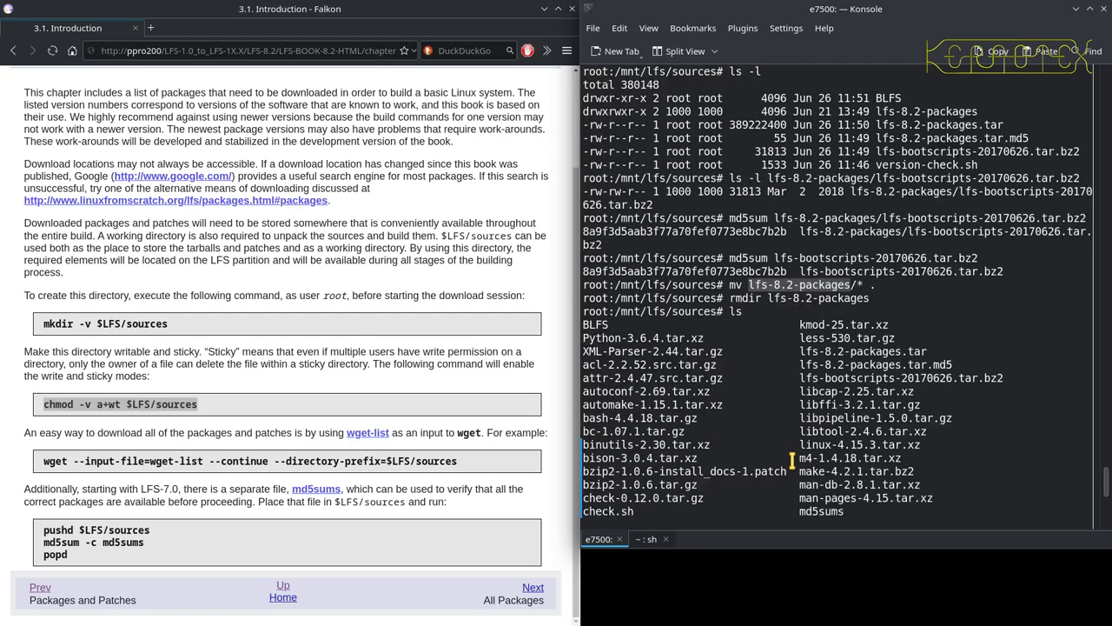
scroll(down, 3)
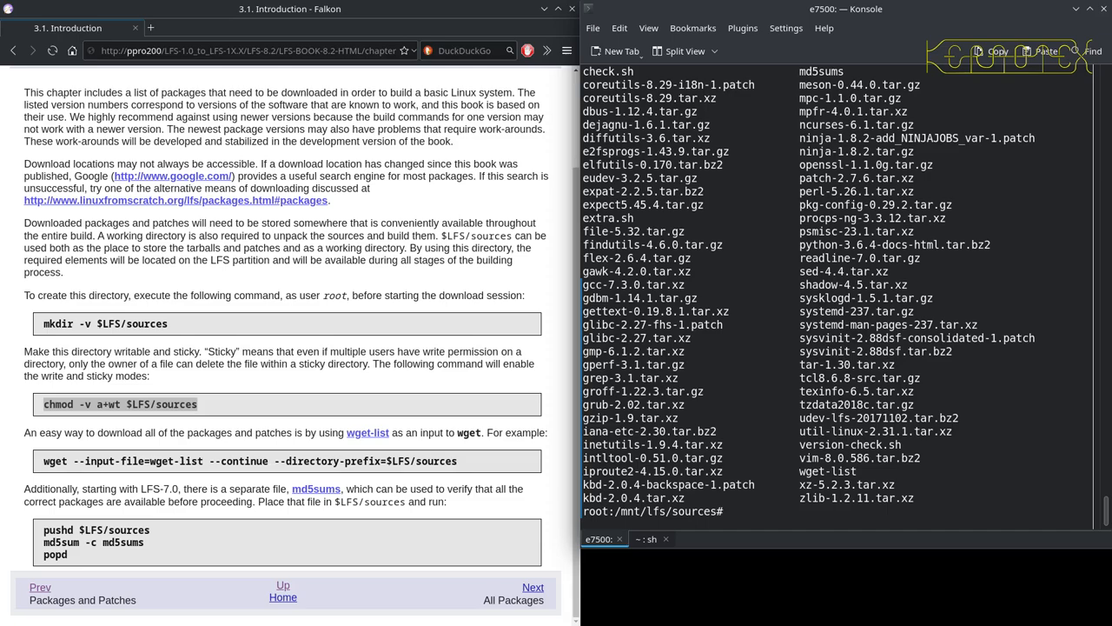
mouse_move(886, 396)
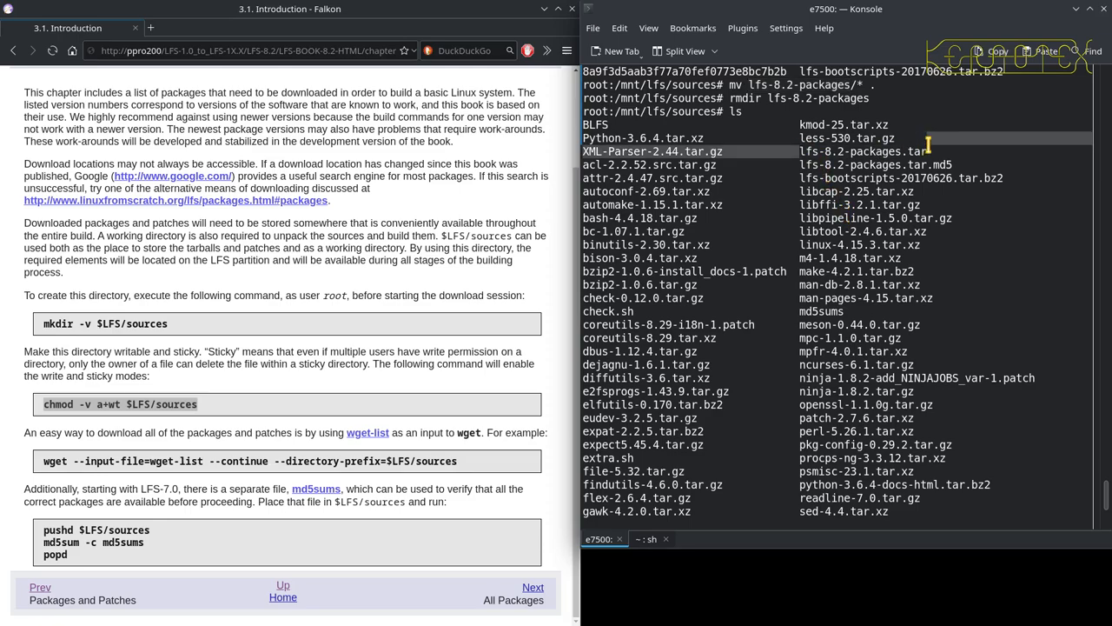
scroll(down, 3)
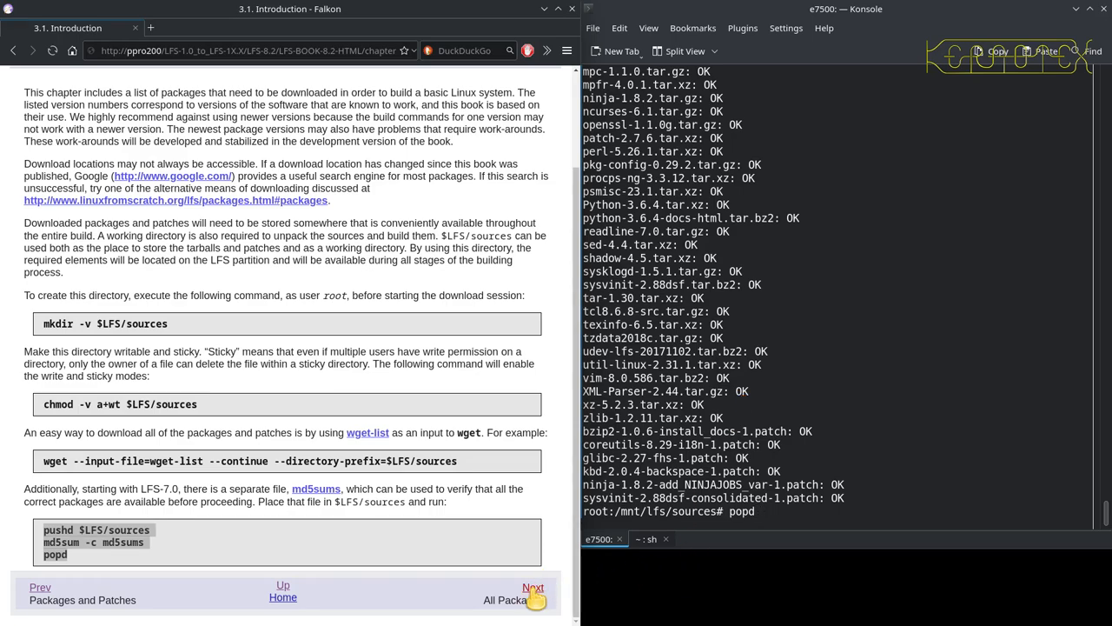
Page through 3.2 All Packages, Chapter 4 and 4.1 Introduction to section 4.2
click(532, 587)
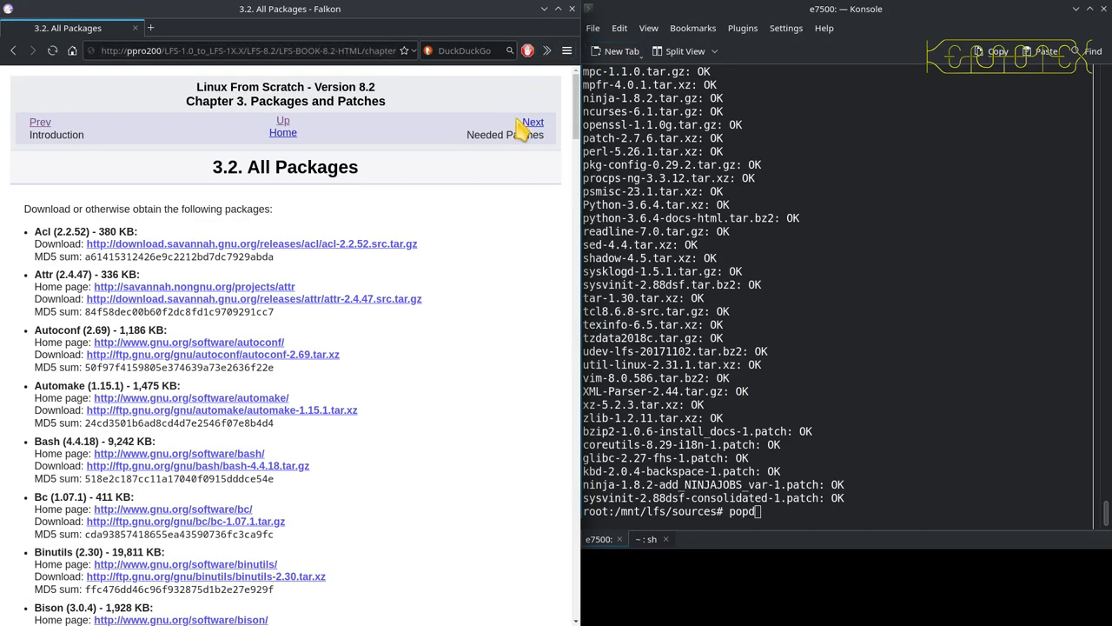
click(532, 122)
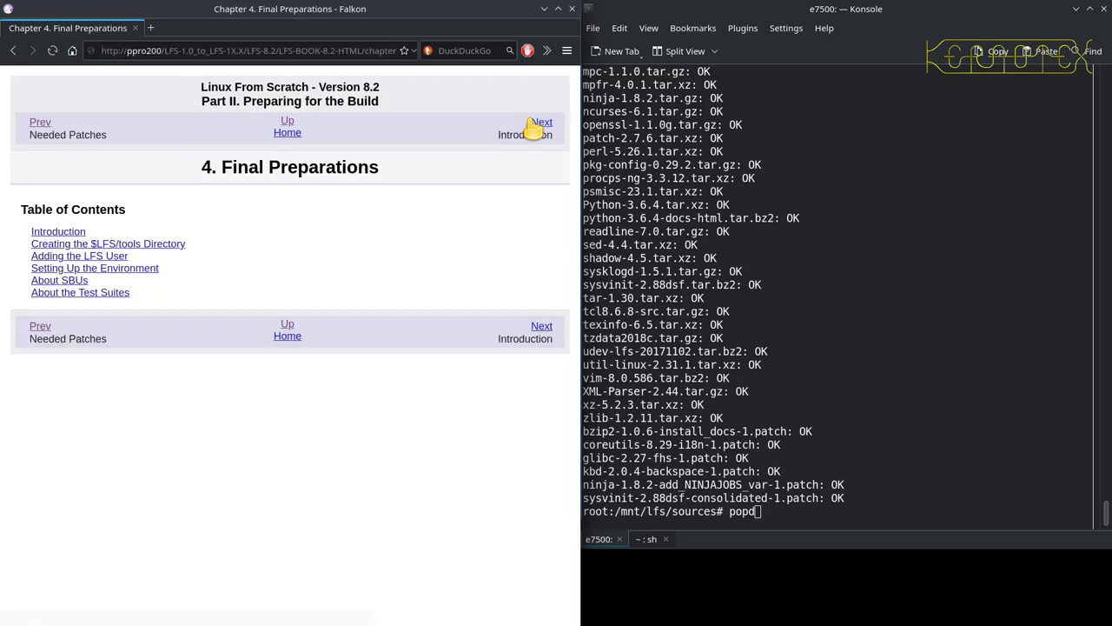
click(541, 121)
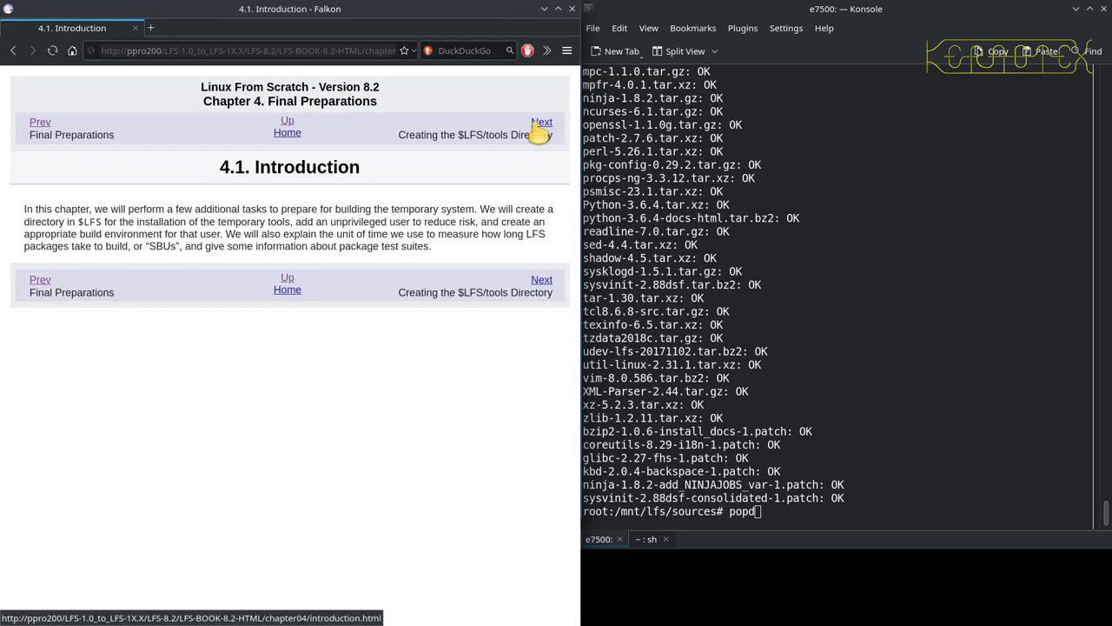
click(542, 121)
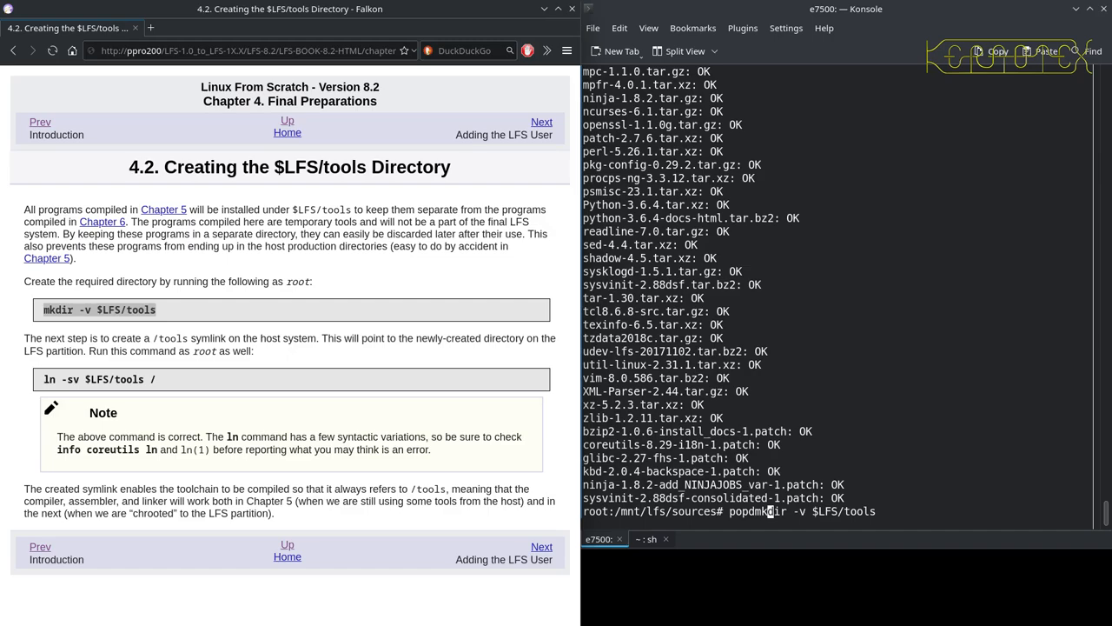
Create $LFS/tools, hit the failing ln, then pushd / and list the existing tools directory
key(Return)
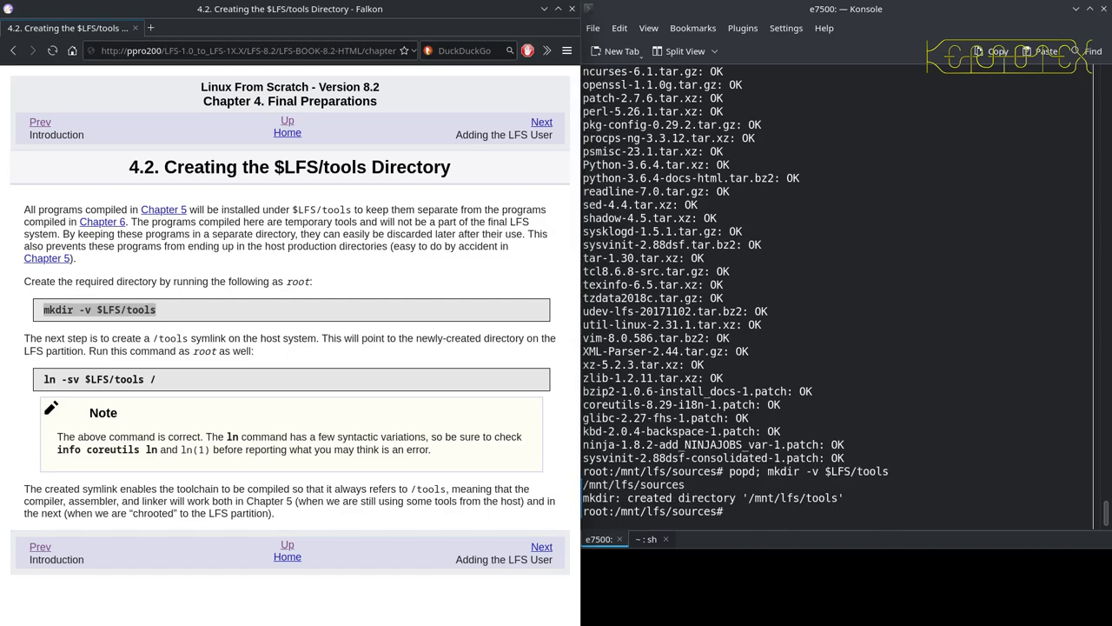
mouse_move(97, 382)
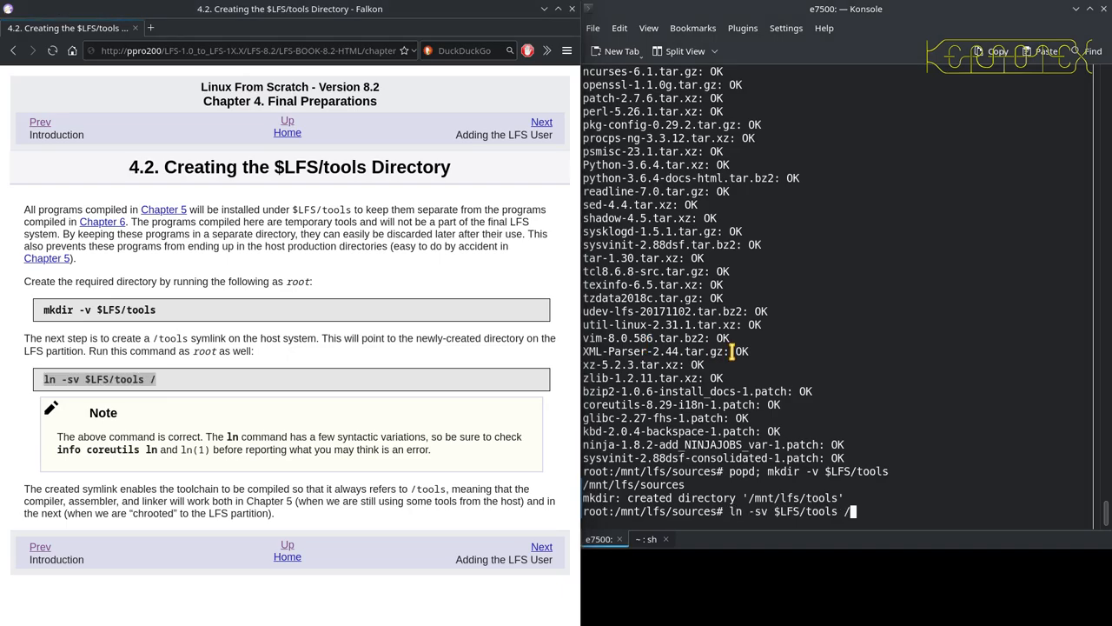
key(Return)
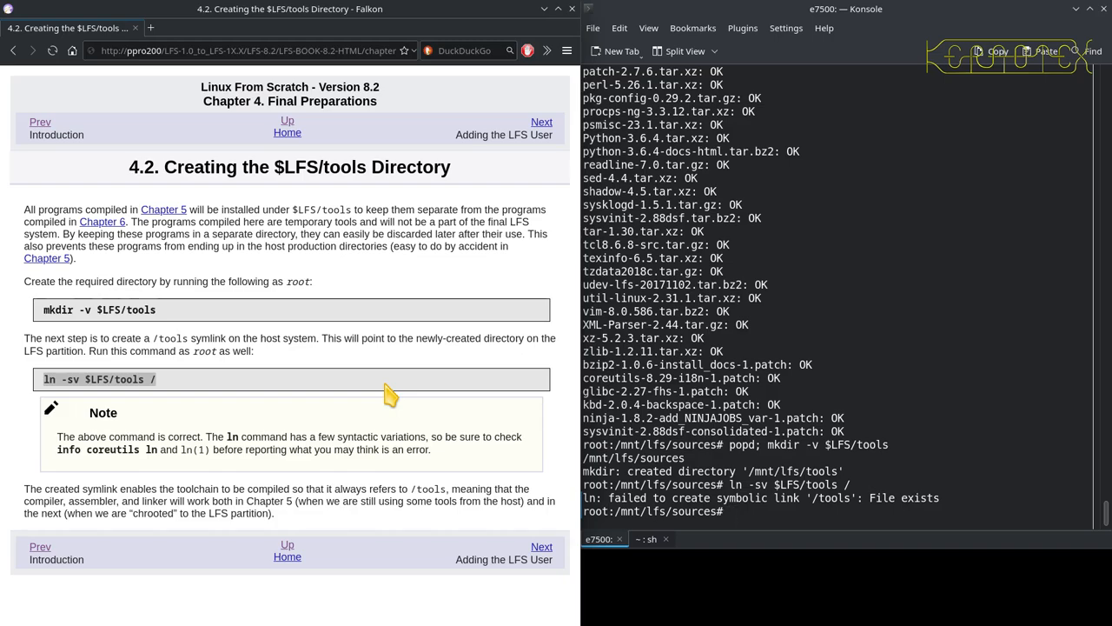
text(pushd /)
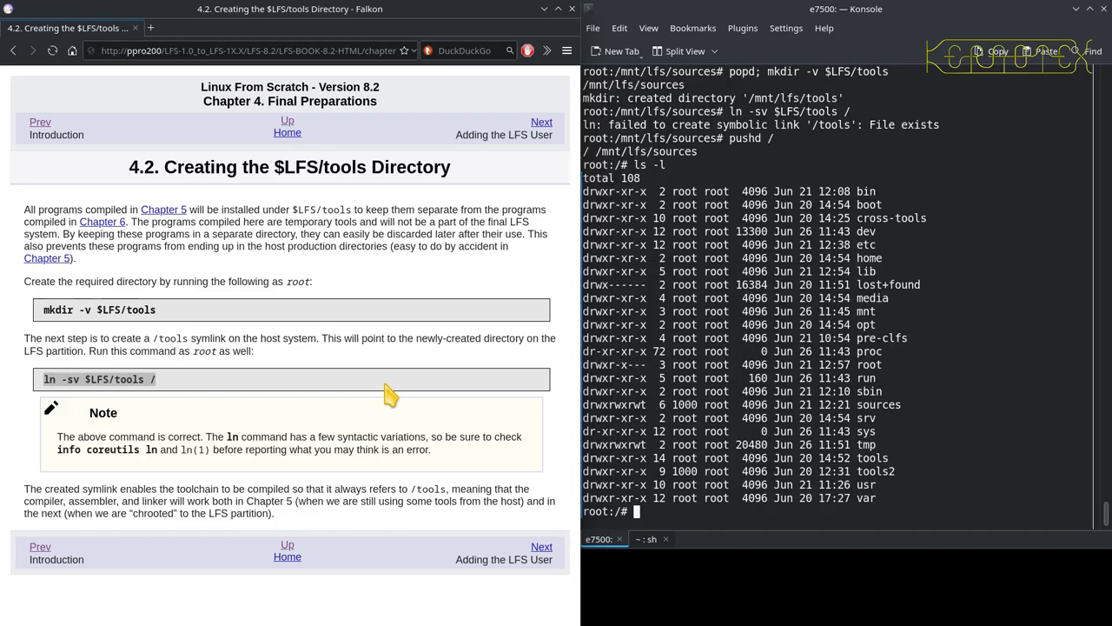
text(ls)
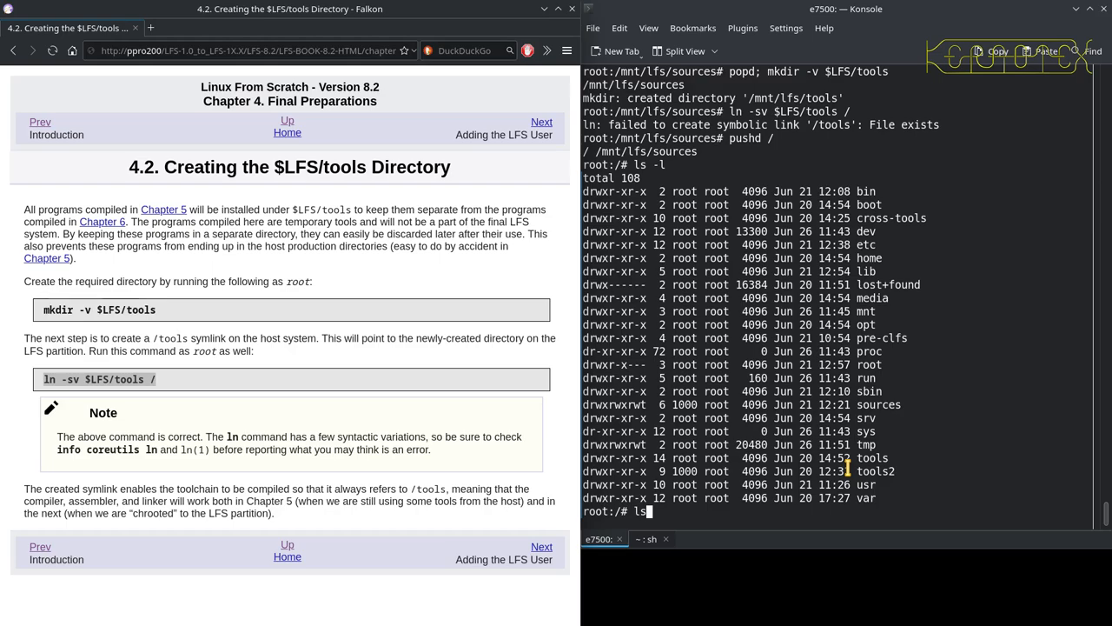
text(tools)
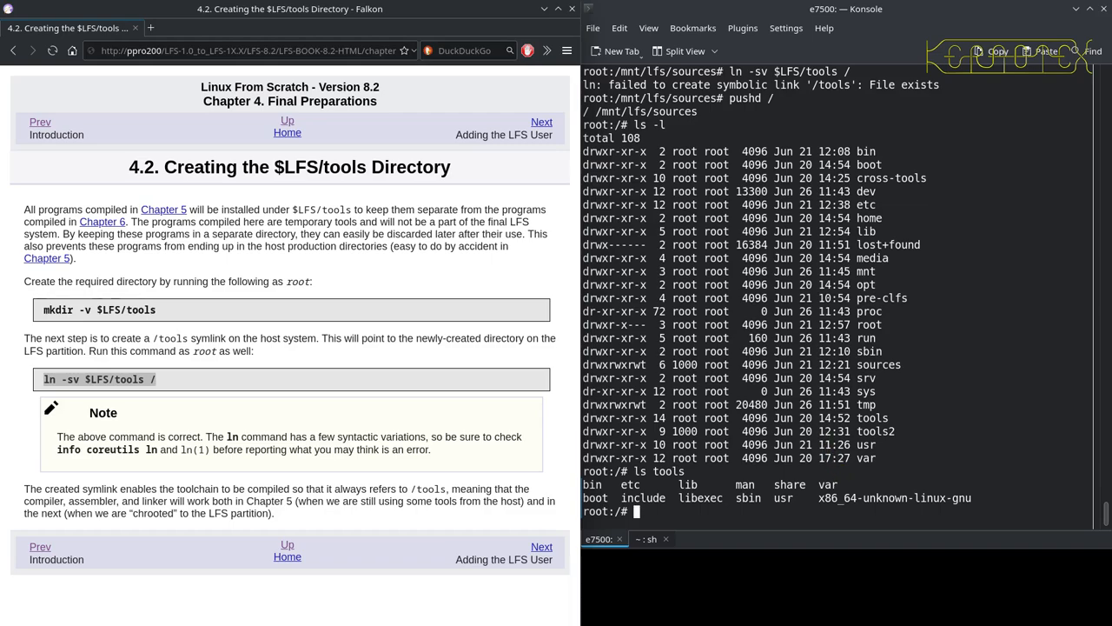
Rename /tools to tools_for_clfs-3.0.0, popd, and link /tools to $LFS/tools with ln -sv
text(mv tool1)
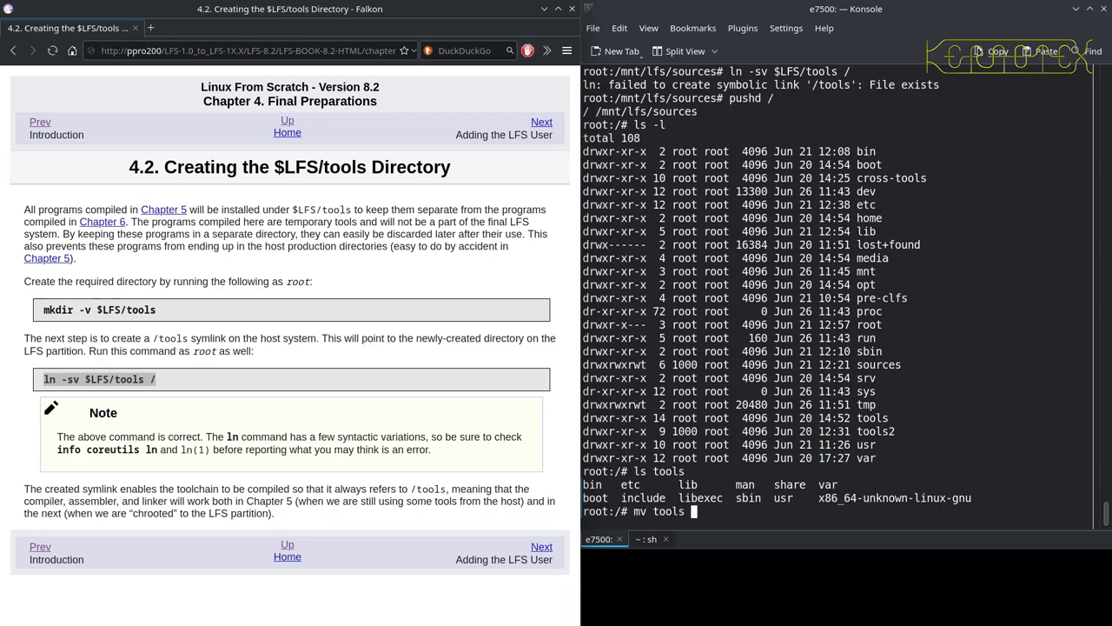
text(tool)
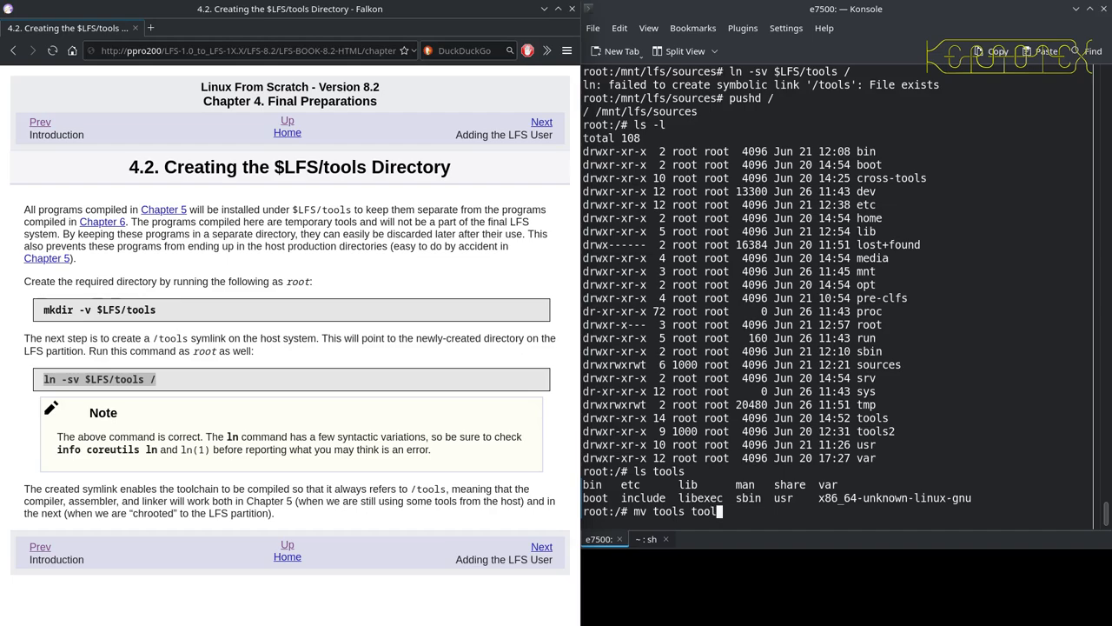
text(_fr)
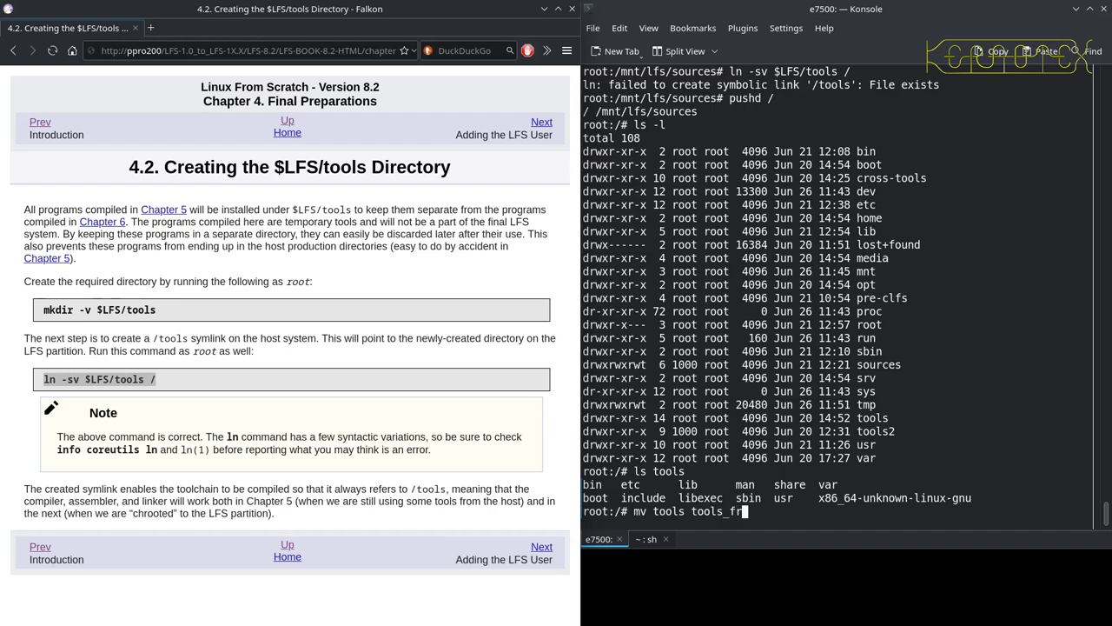
text(for_)
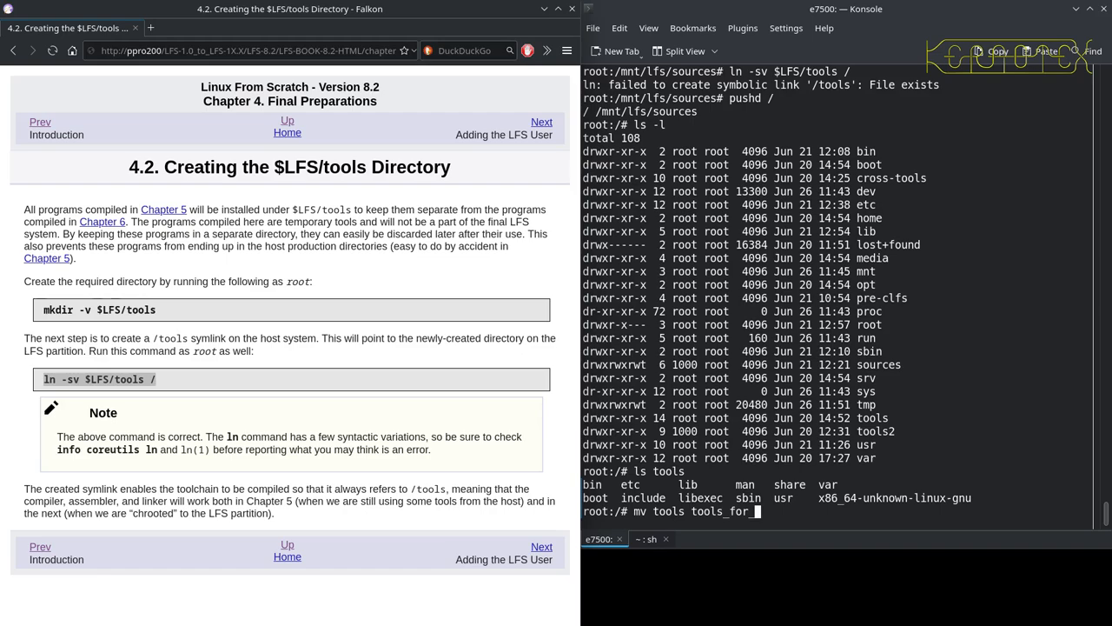
text(clfs-)
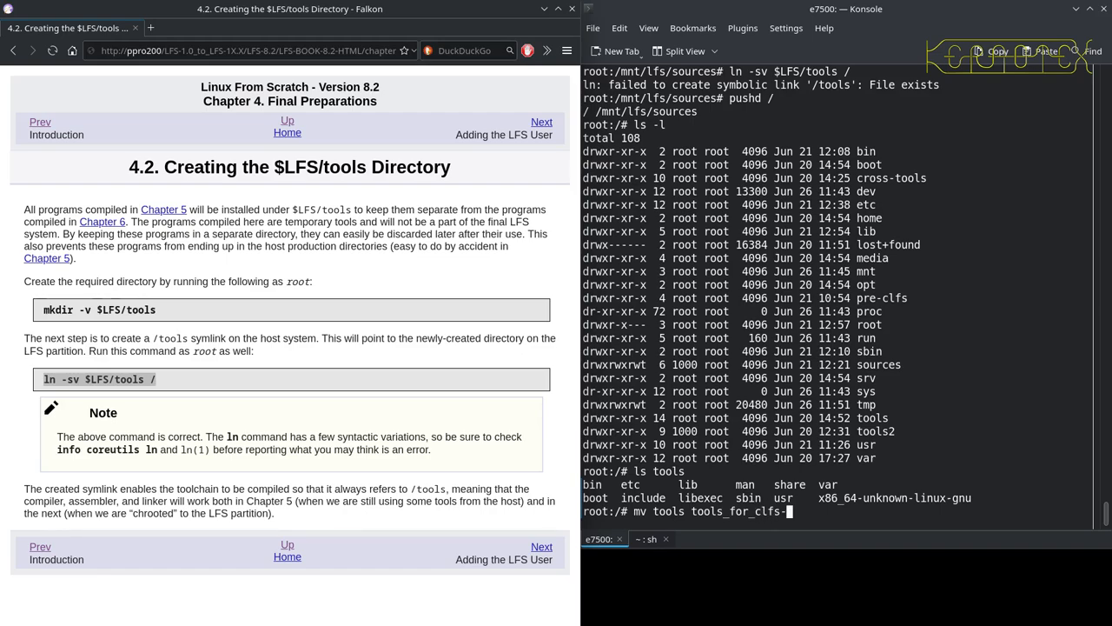
text(-3.0.0)
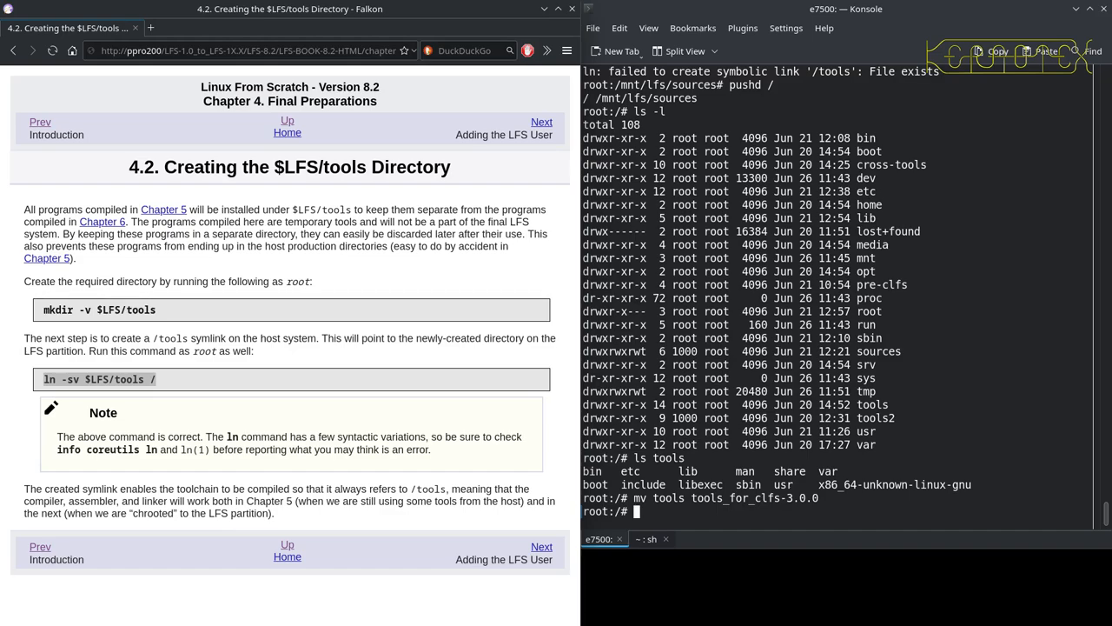
text(popd)
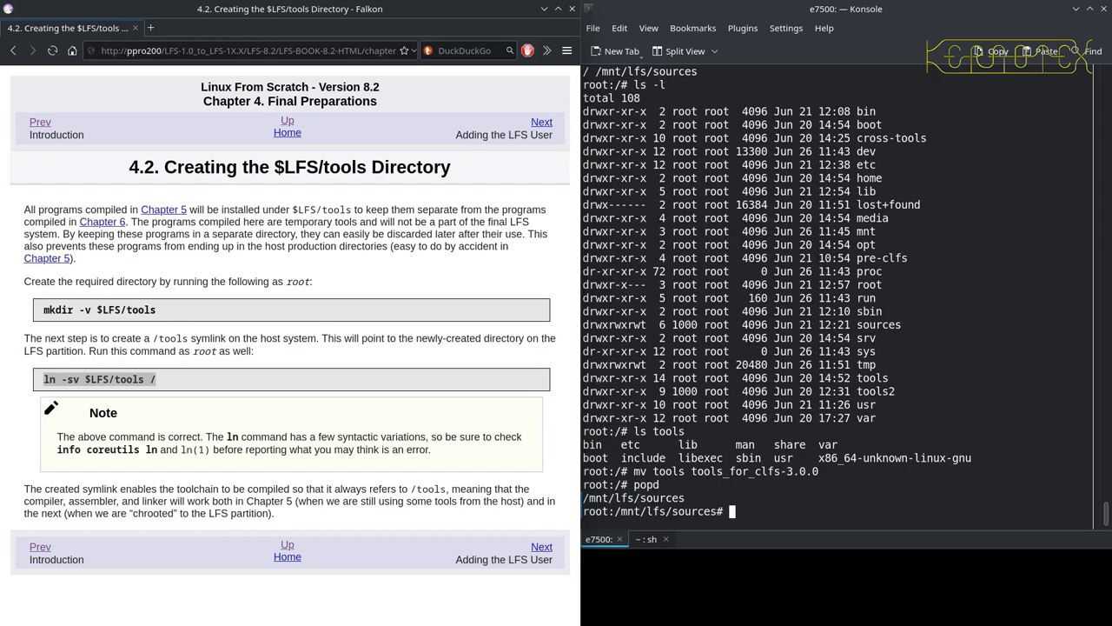
text(ln -sv $LFS/tools /)
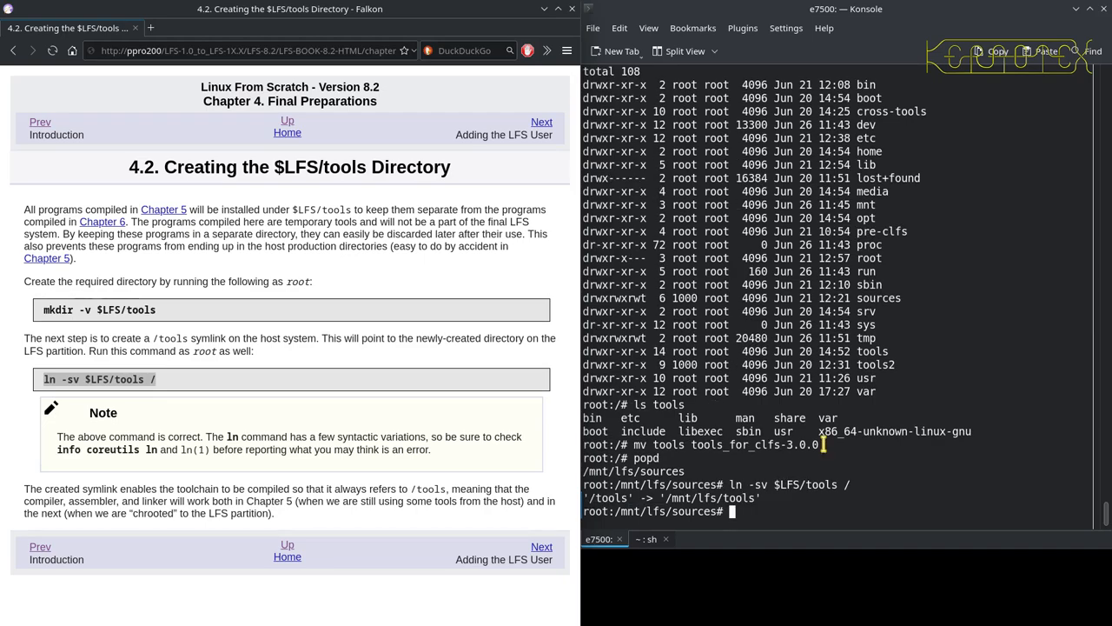
From section 4.3, paste groupadd/useradd for lfs and set the lfs password
click(543, 121)
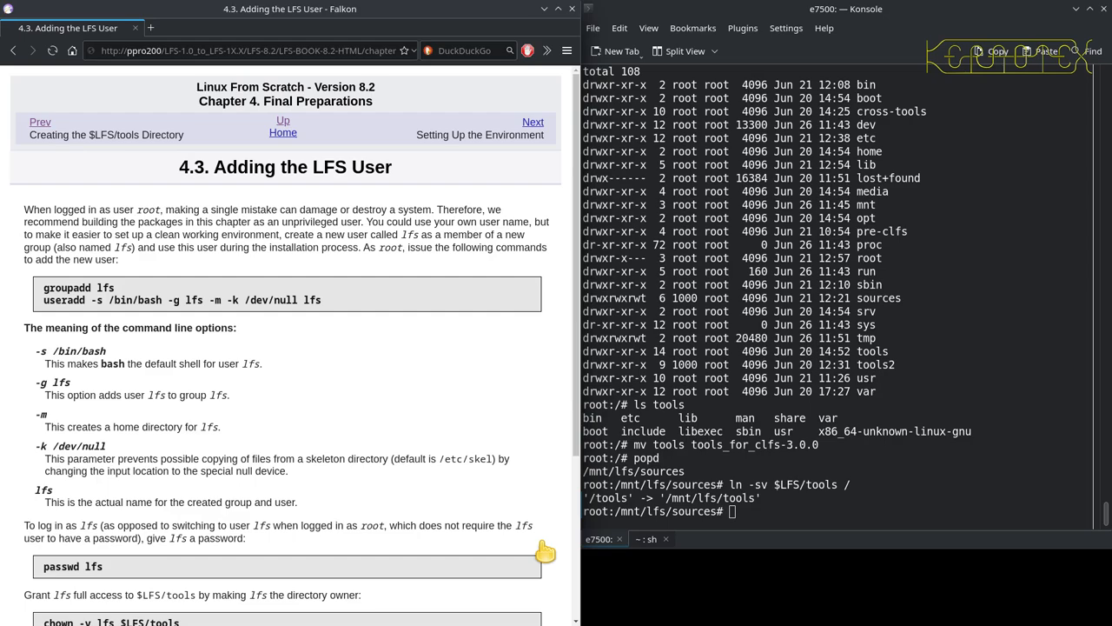
double_click(79, 288)
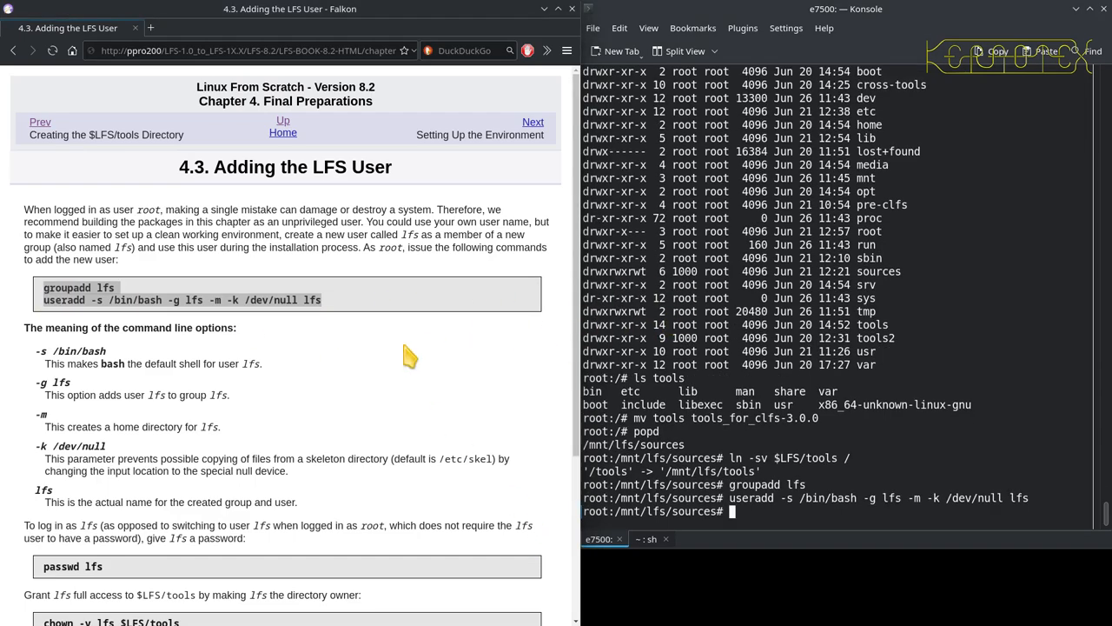
scroll(down, 3)
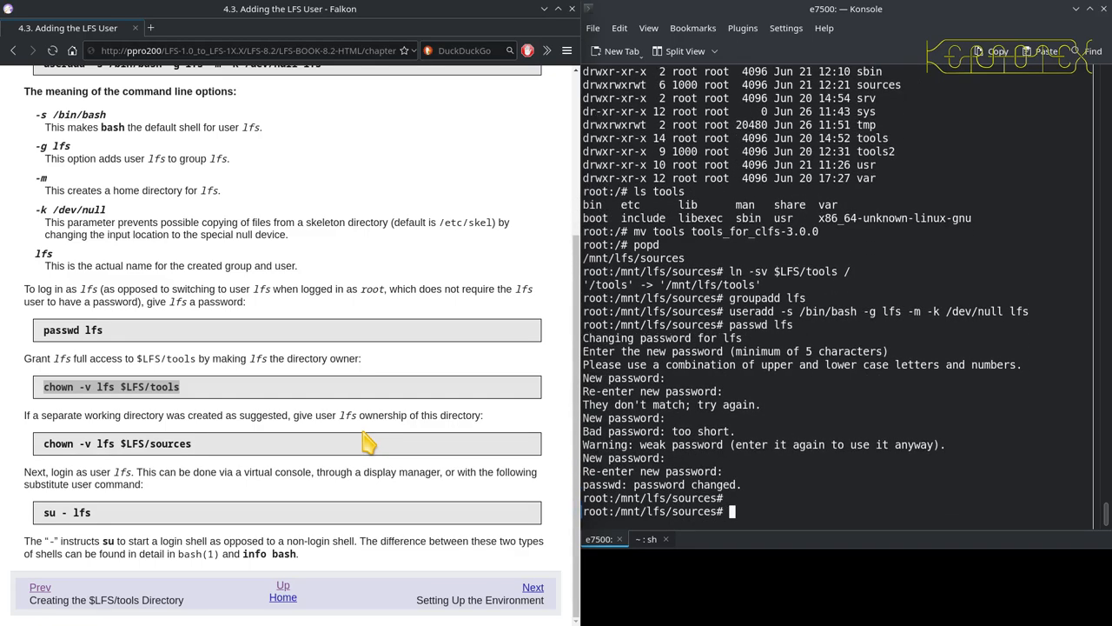
key(Return)
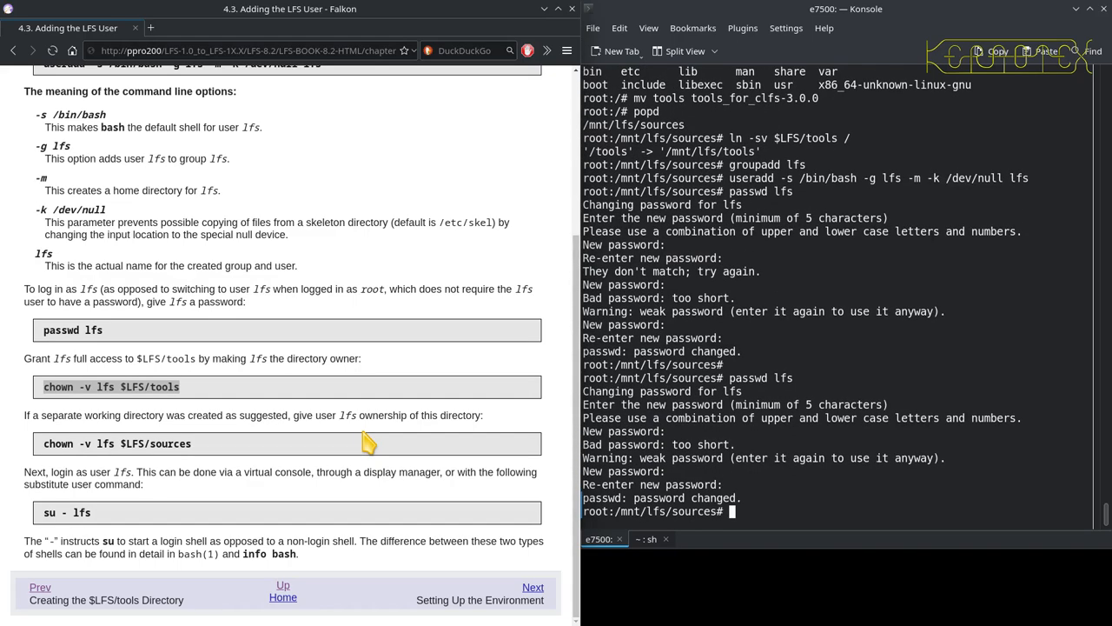
Give lfs ownership of $LFS/tools and $LFS/sources, then su - lfs
text(chown -v lfs $LFS/tools)
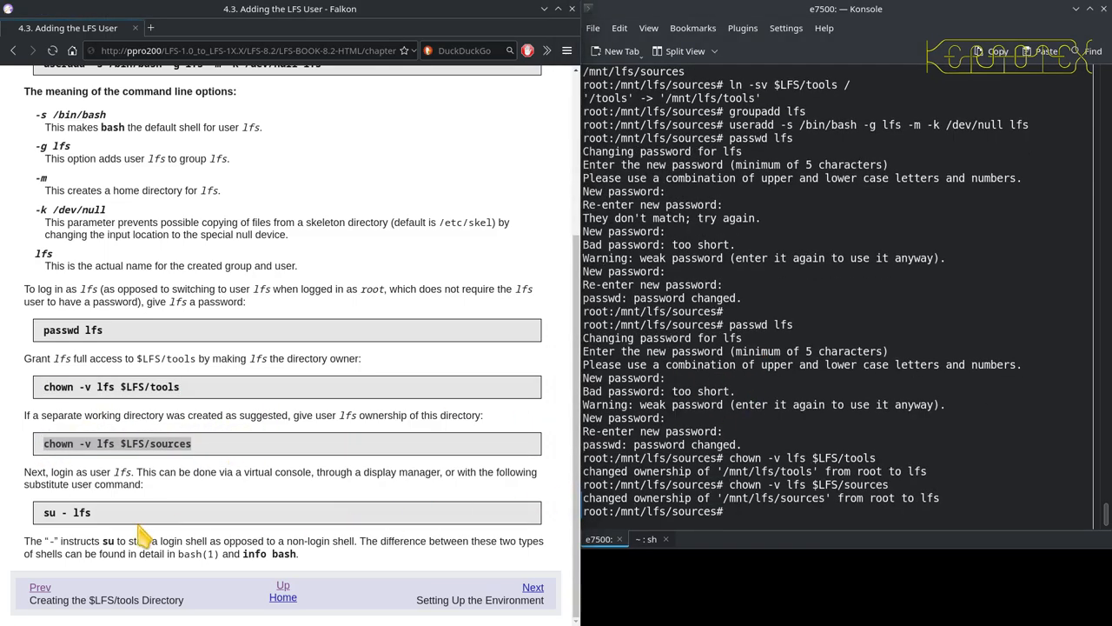
text(su - lfs)
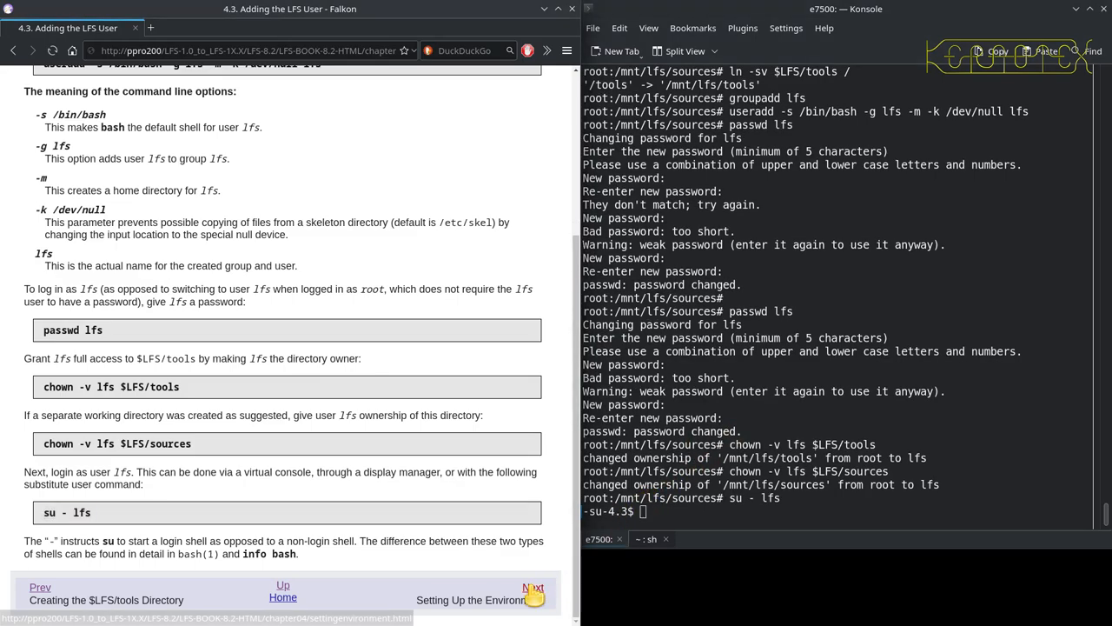
From section 4.4, paste the cat > ~/.bash_profile and ~/.bashrc heredocs as lfs
click(532, 591)
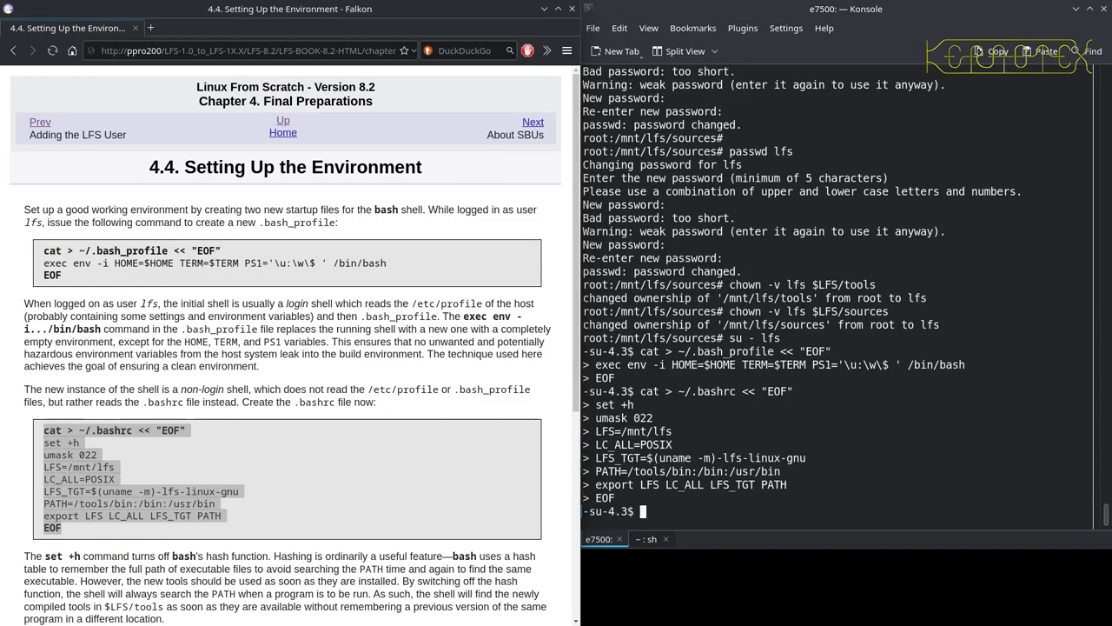
scroll(down, 3)
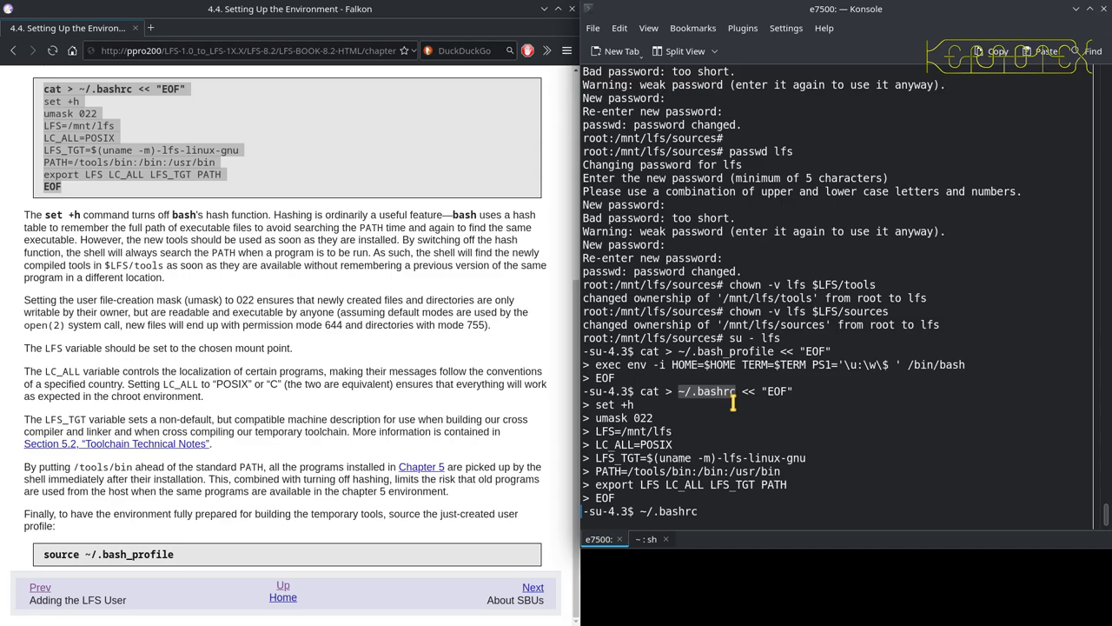
Find no vi/vim, echo $PATH (/bin:/usr/bin), and tab-complete /usr/sbin/vi showing only vigr and vipw
text(vi)
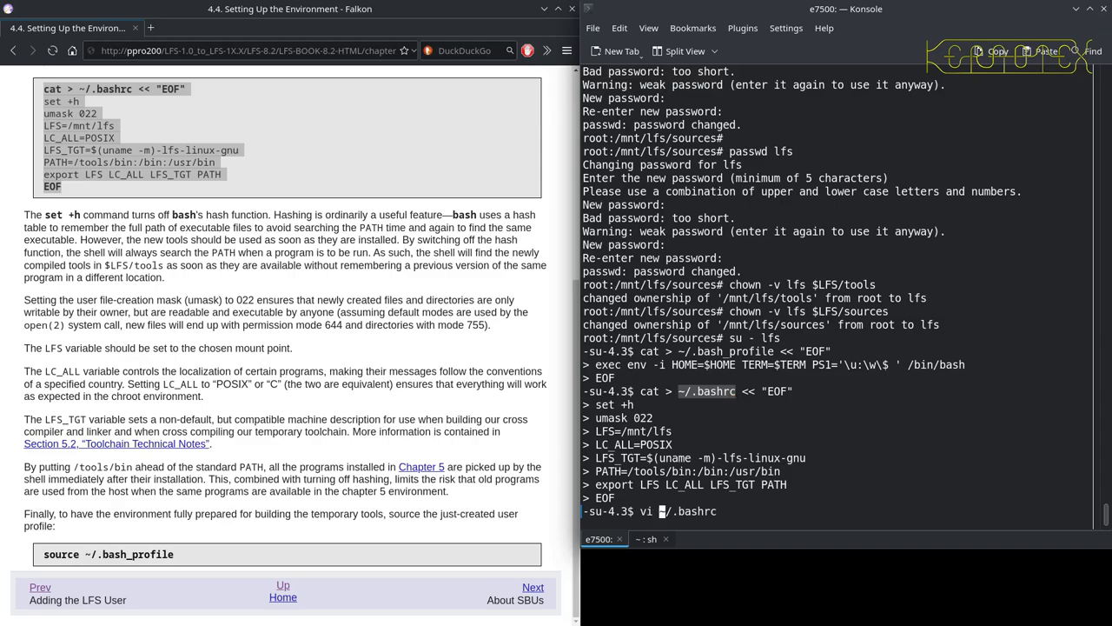
key(Return)
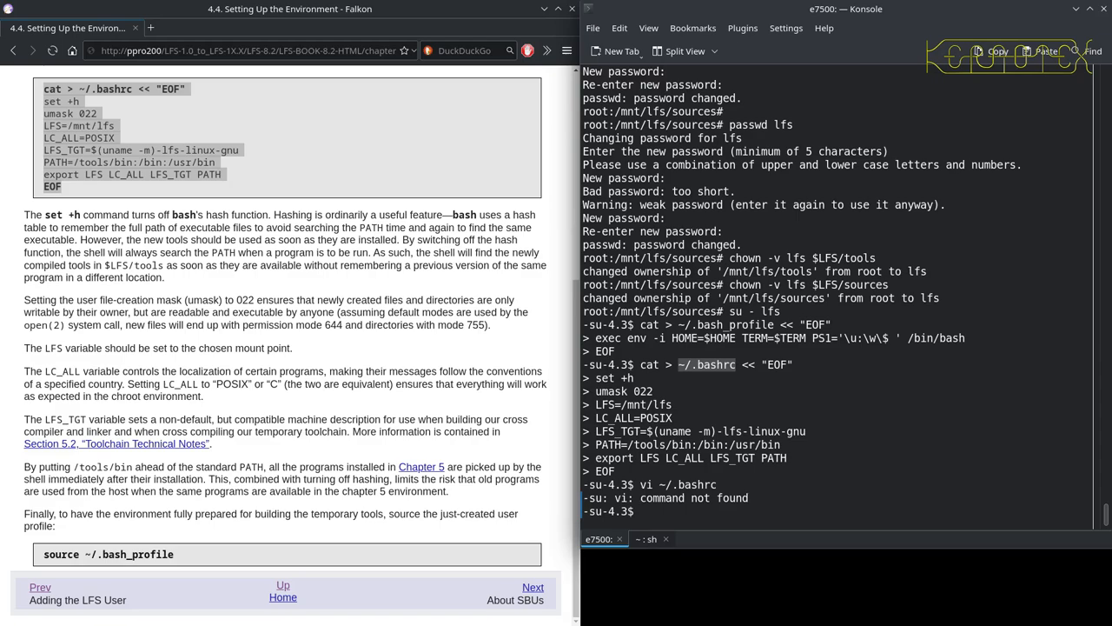
text(vim)
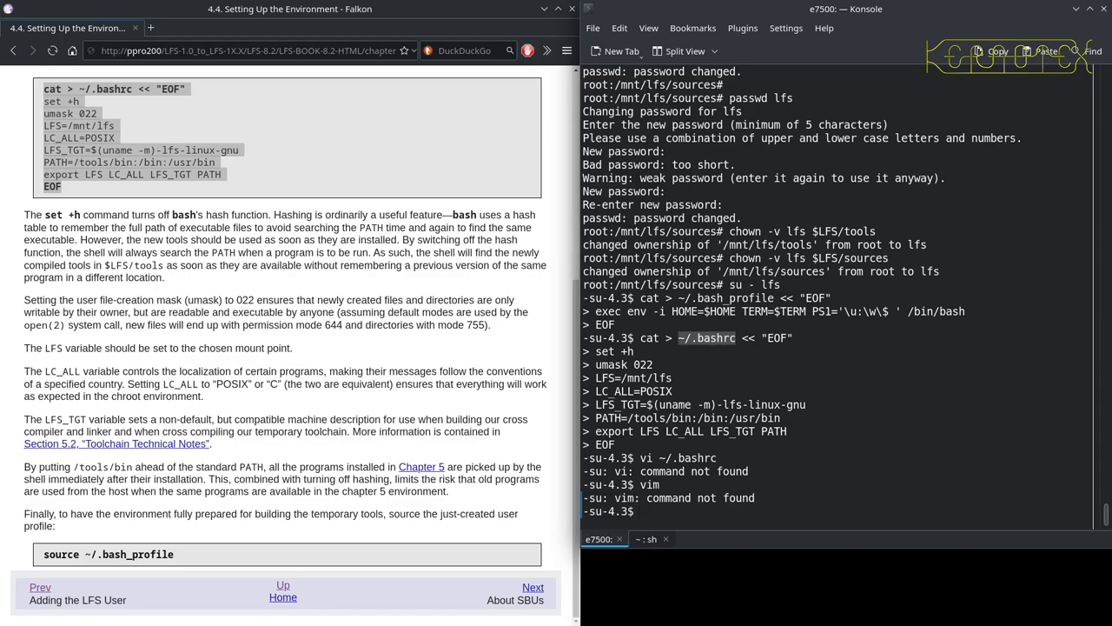
text(echo $PATH)
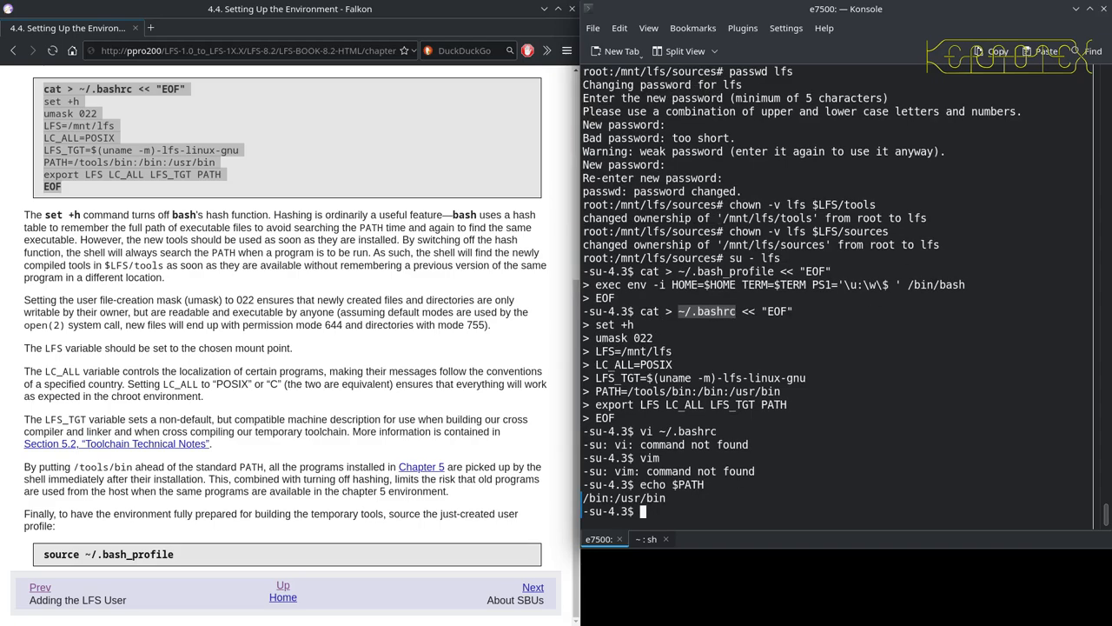
text(/usr/lo)
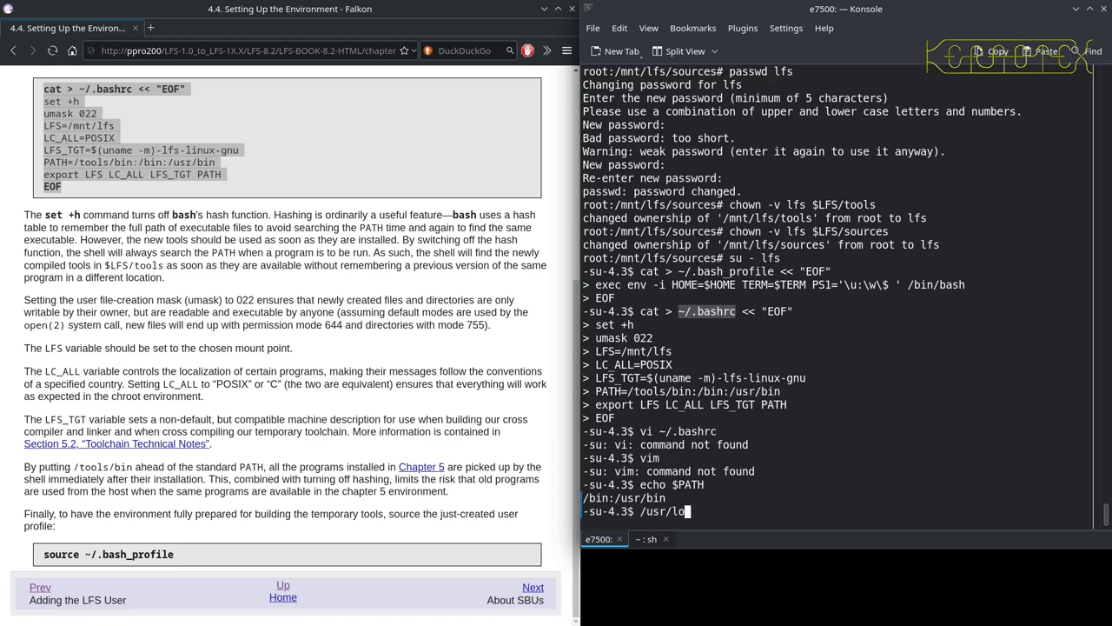
text(bin)
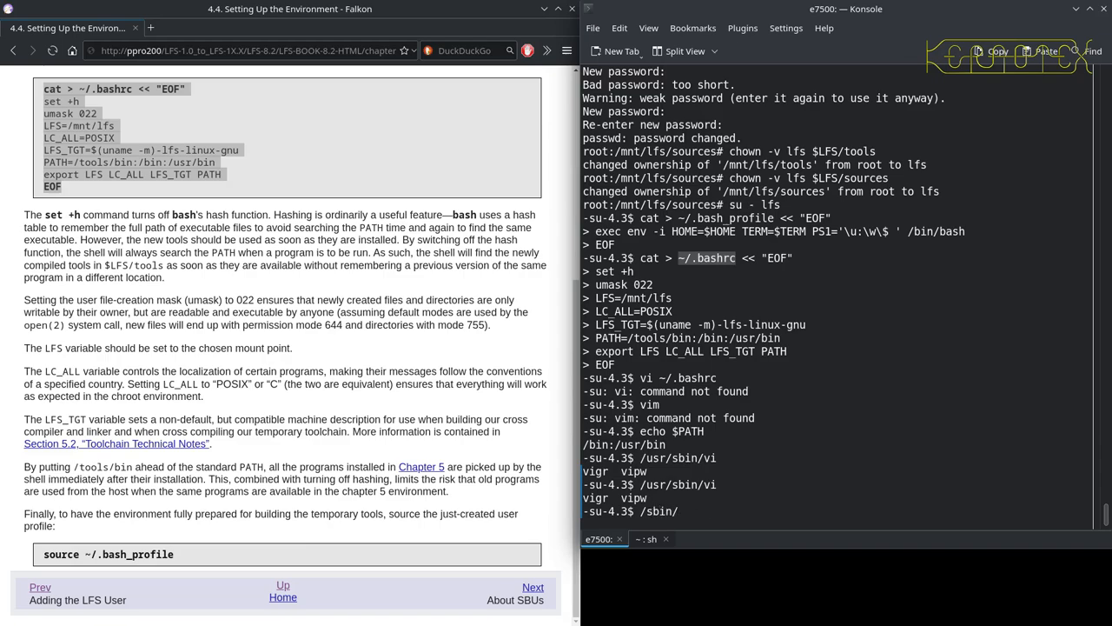
text(v)
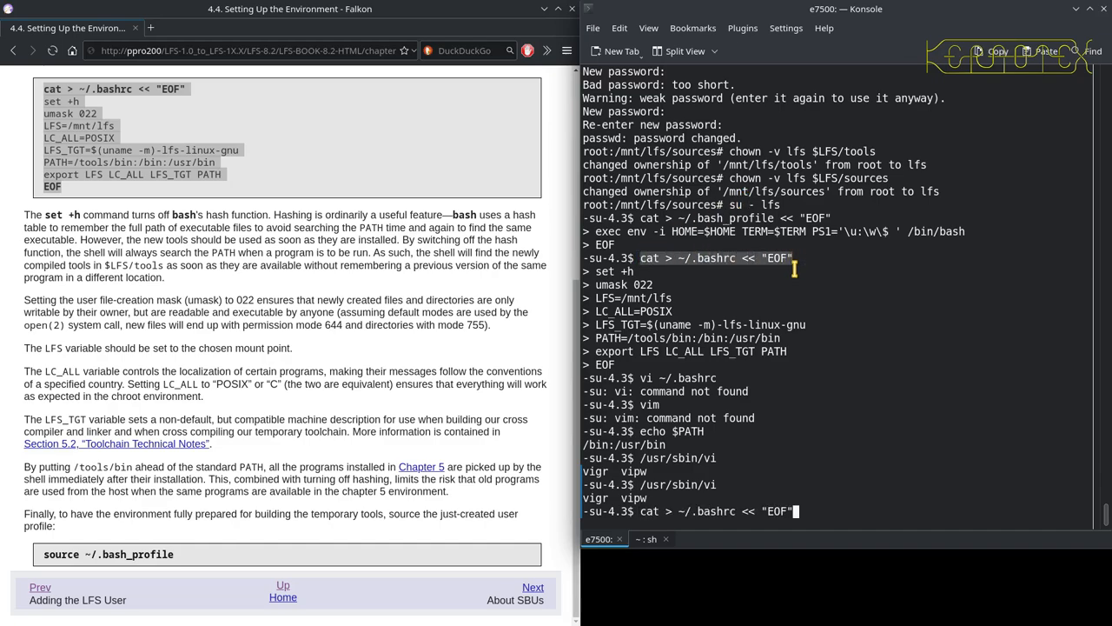
Add the export MAKEFLAGS=-j2 line to the ~/.bashrc heredoc and close it
key(Return)
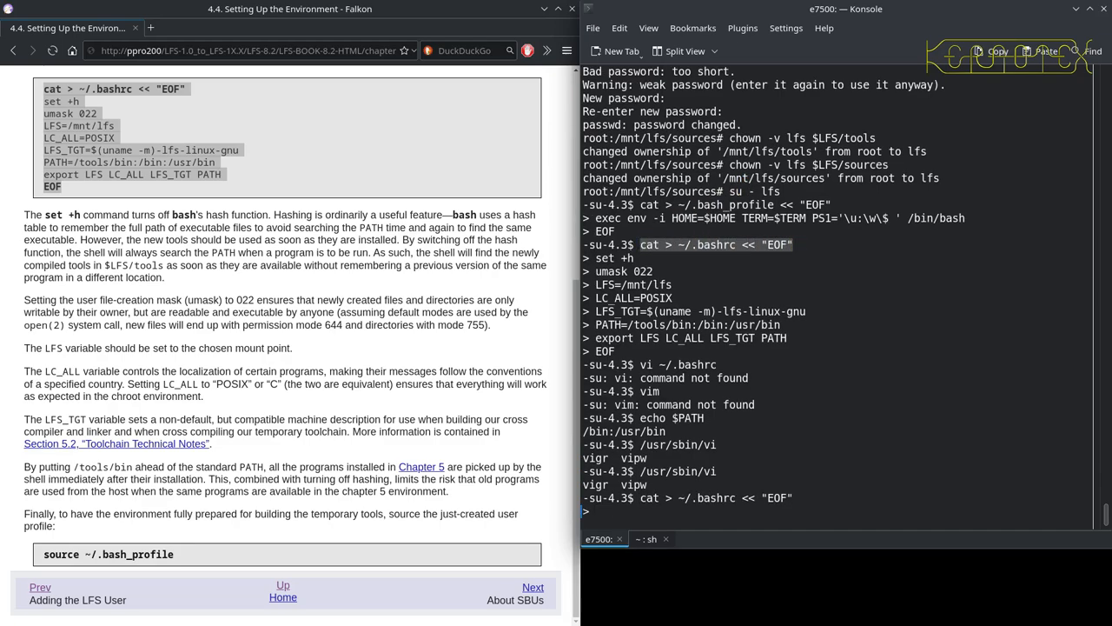
text(export)
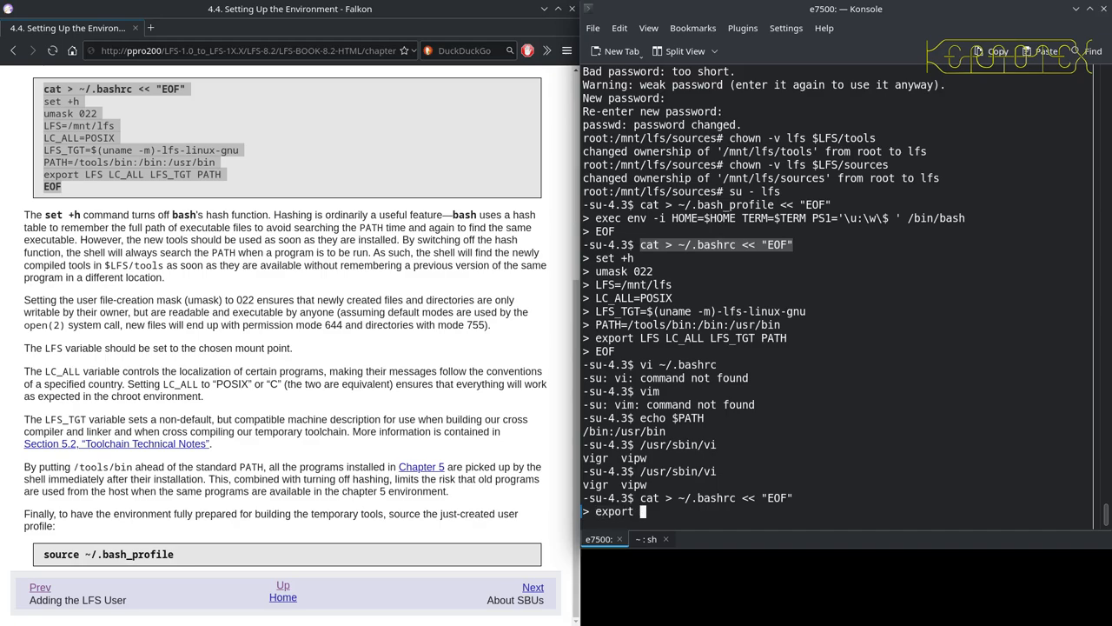
text(MAKEFLAGS)
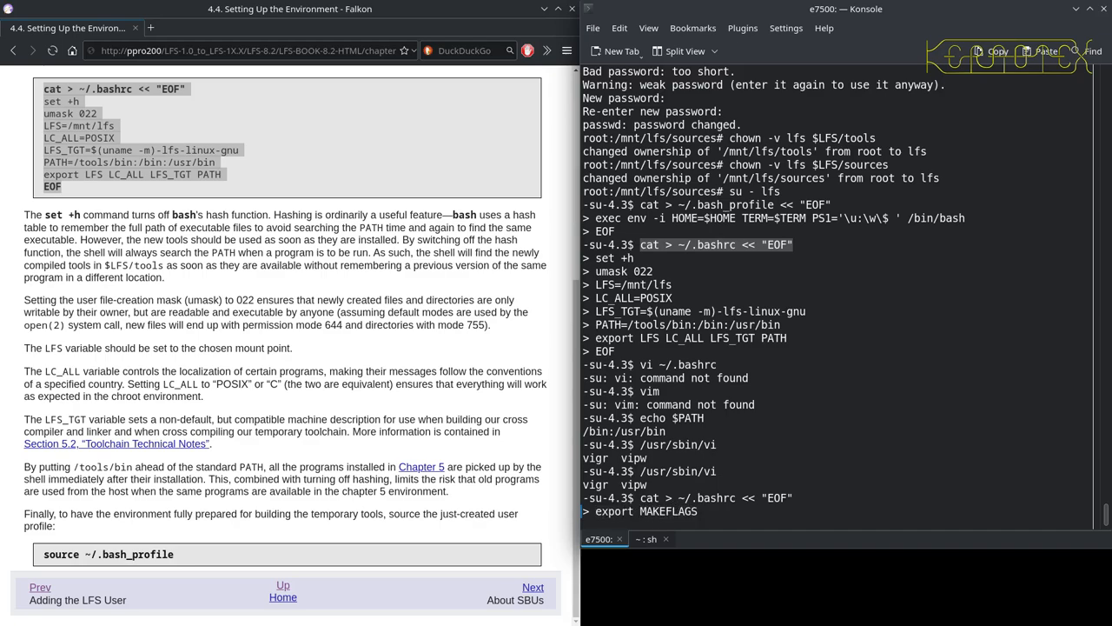
text(=-)
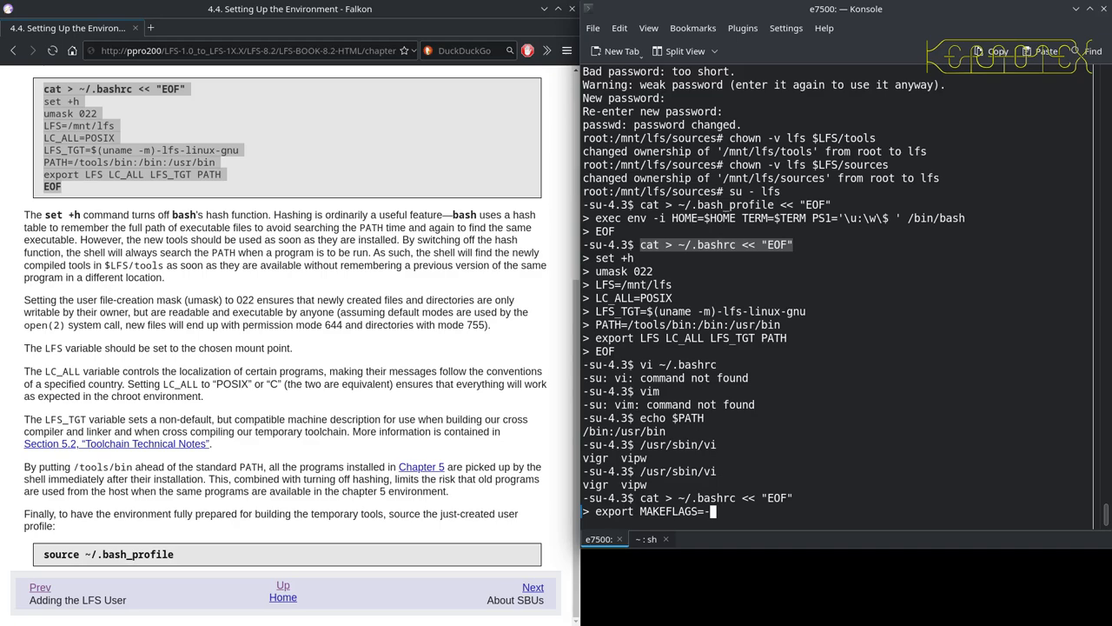
key(Return)
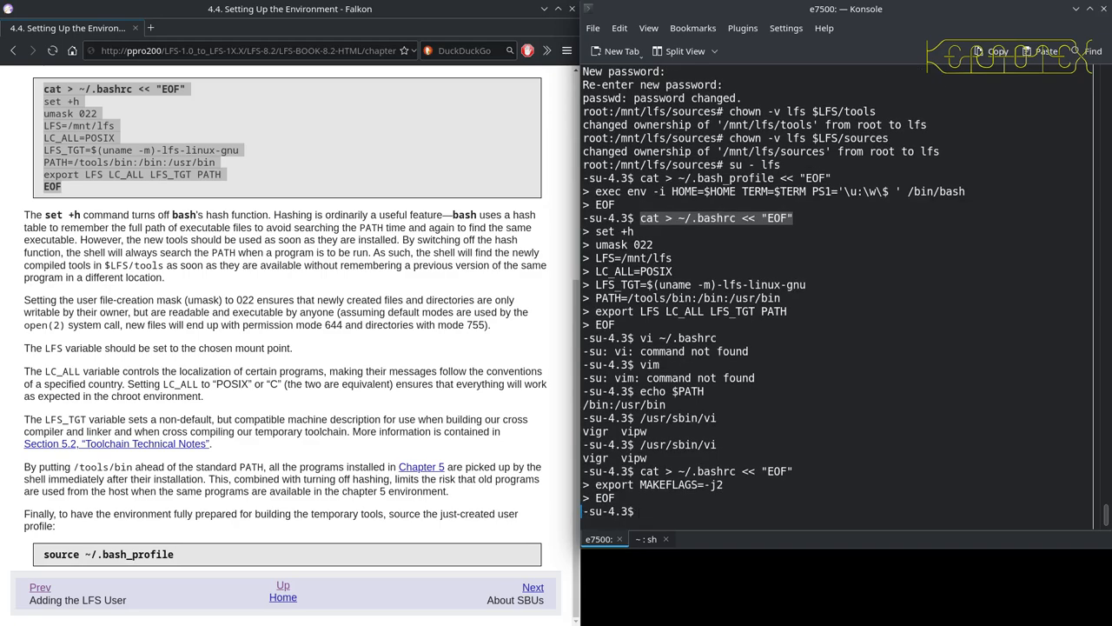
Show ~/.bashrc with cat to confirm the LFS environment and MAKEFLAGS line
text(cat ~/.b)
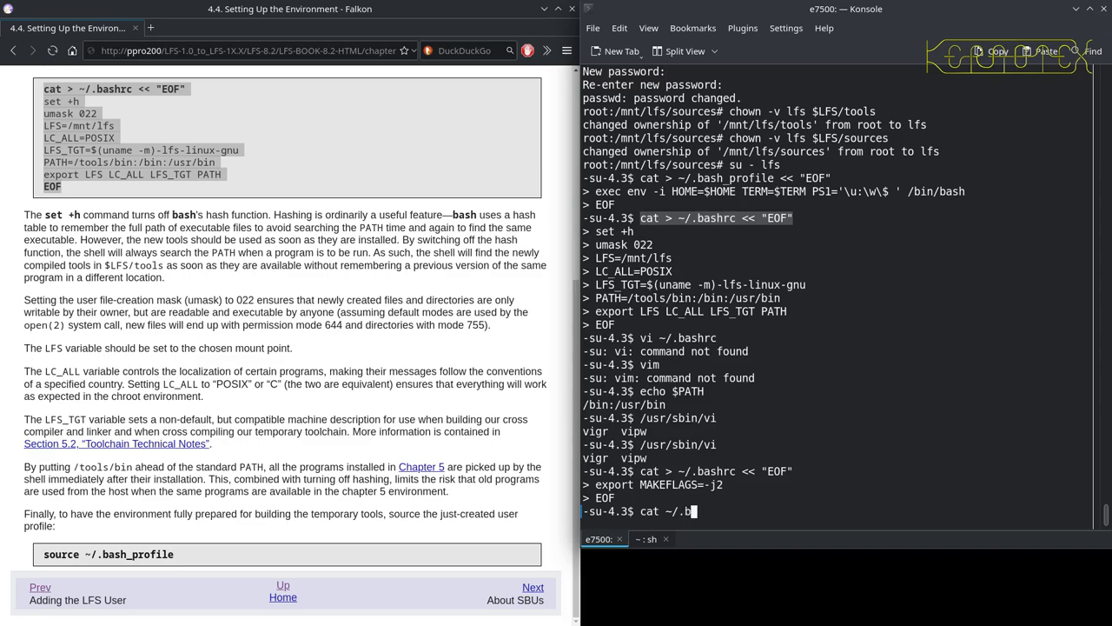
key(Return)
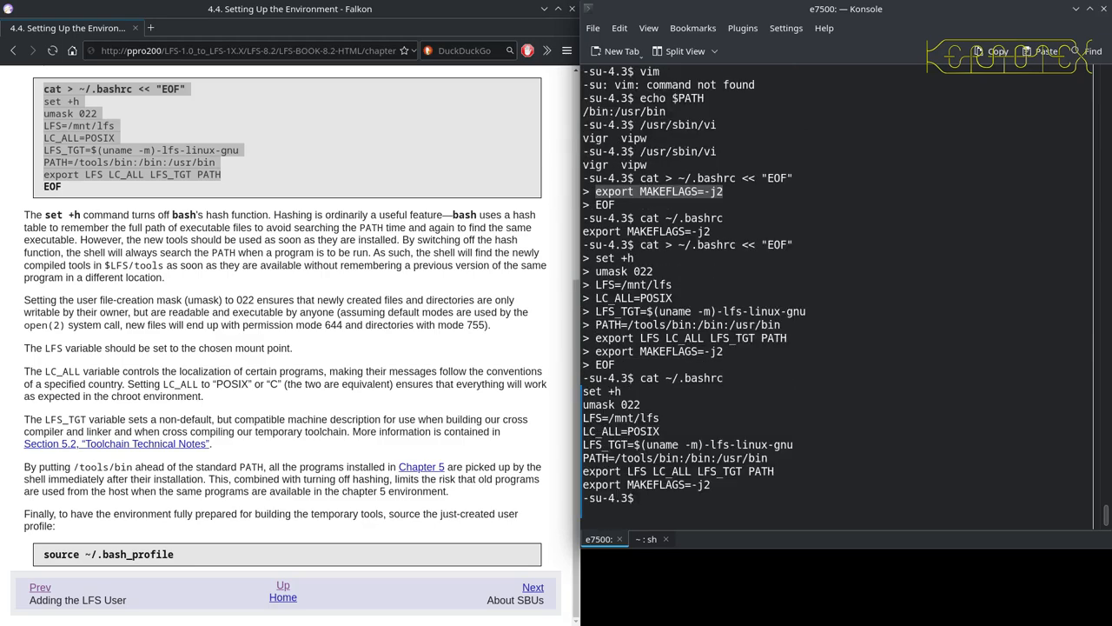
mouse_move(26, 567)
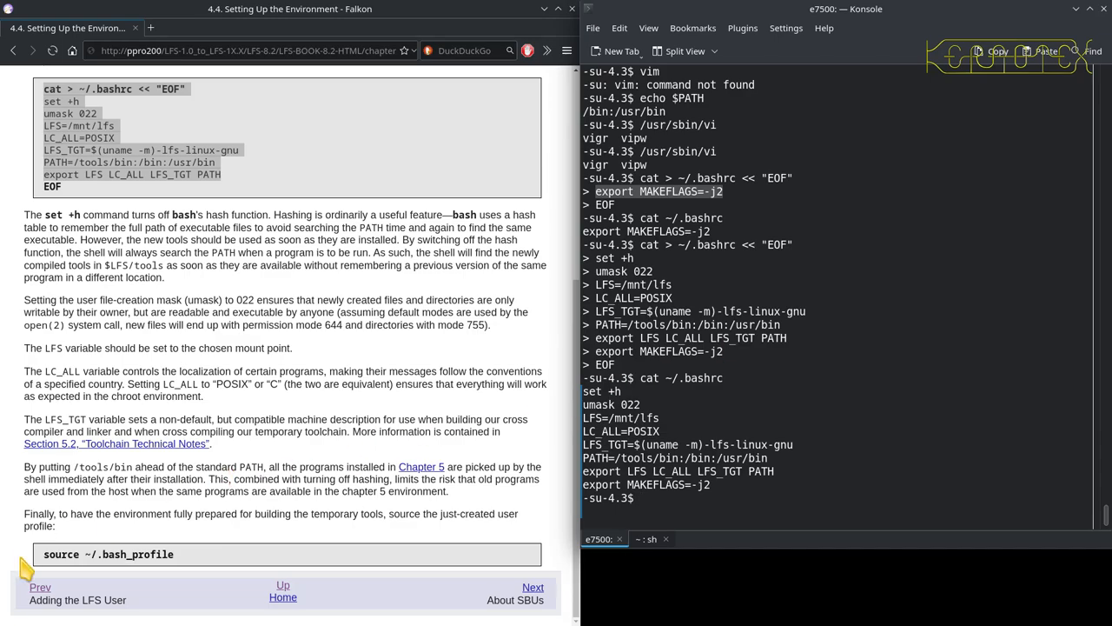
Source ~/.bash_profile and echo $LFS and $MAKEFLAGS to verify /mnt/lfs and -j2
text(source ~/.bash_profile)
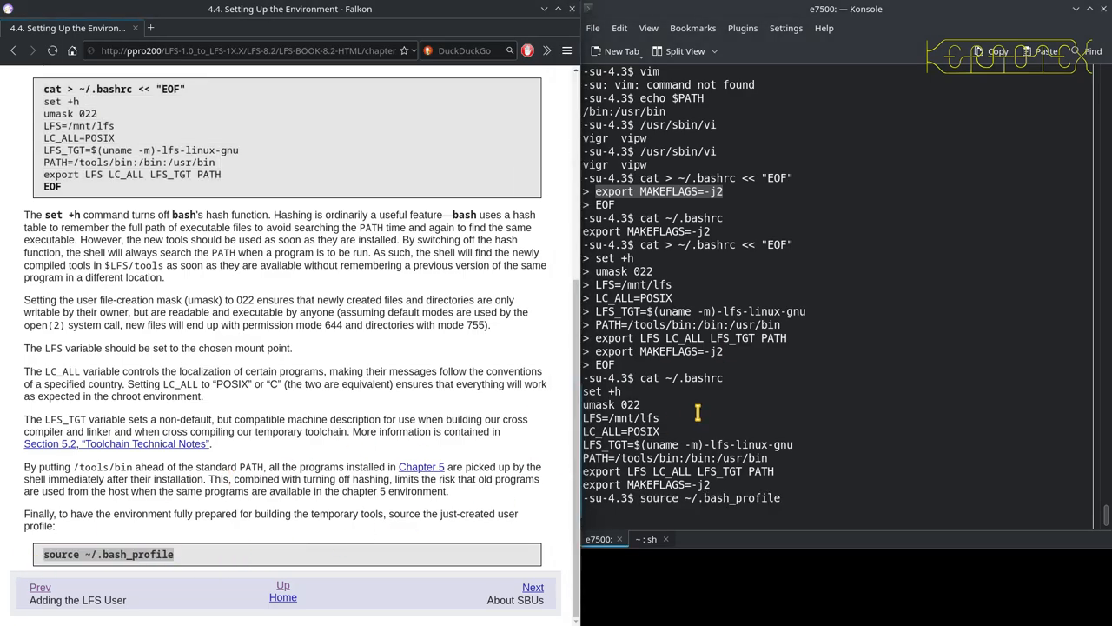
key(Return)
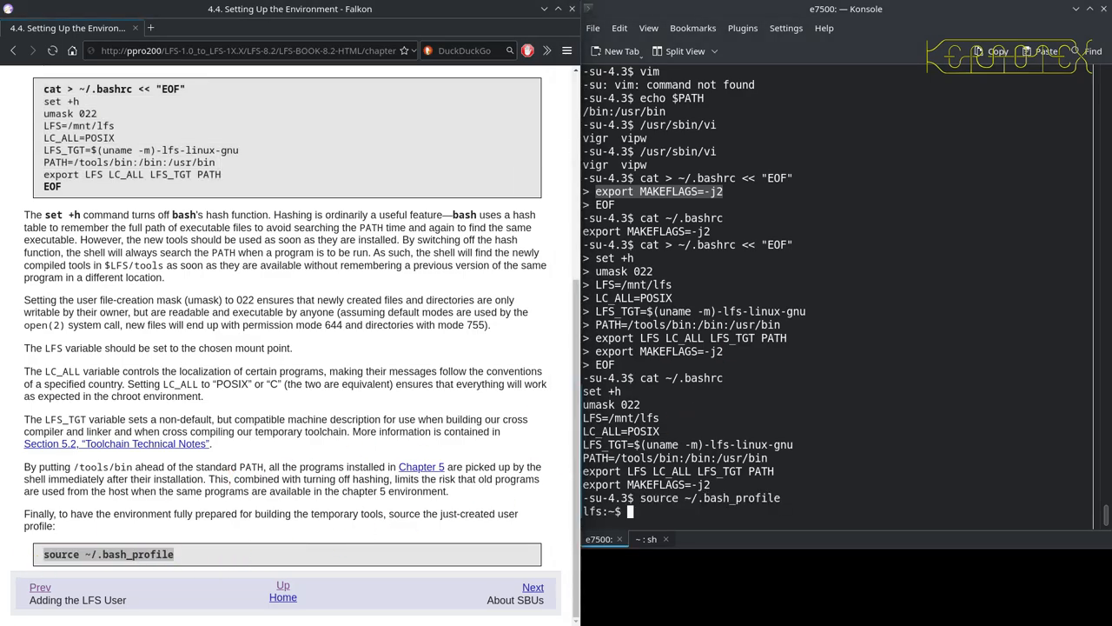
text(echo)
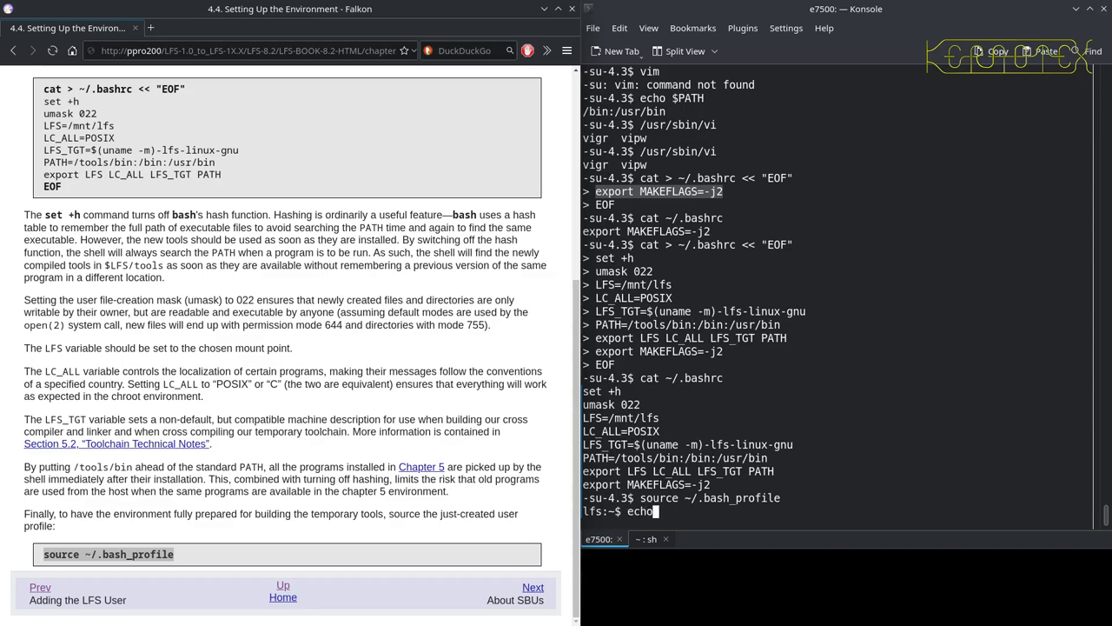
text($LFS)
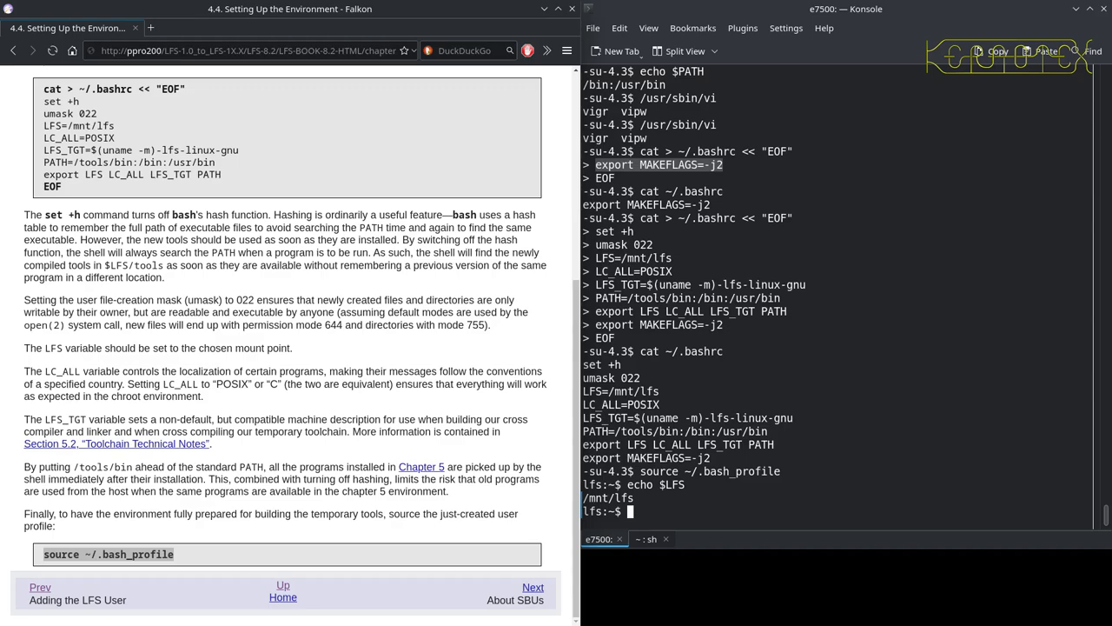
text(echo $MAKEFLAGS)
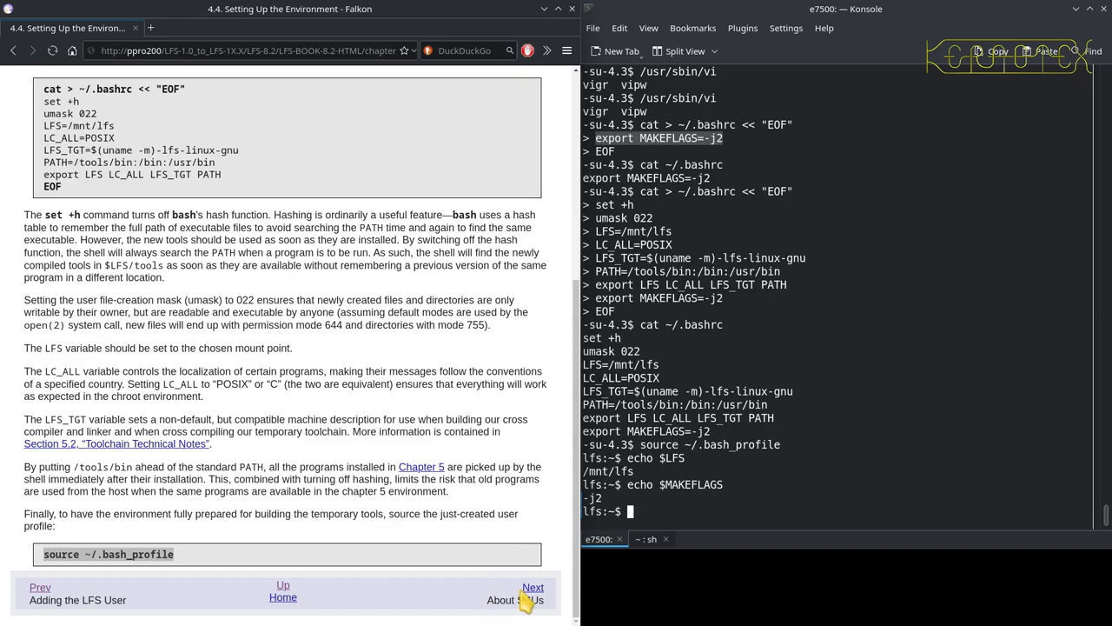
Step through About SBUs and About the Test Suites into the Chapter 5 introduction
click(532, 587)
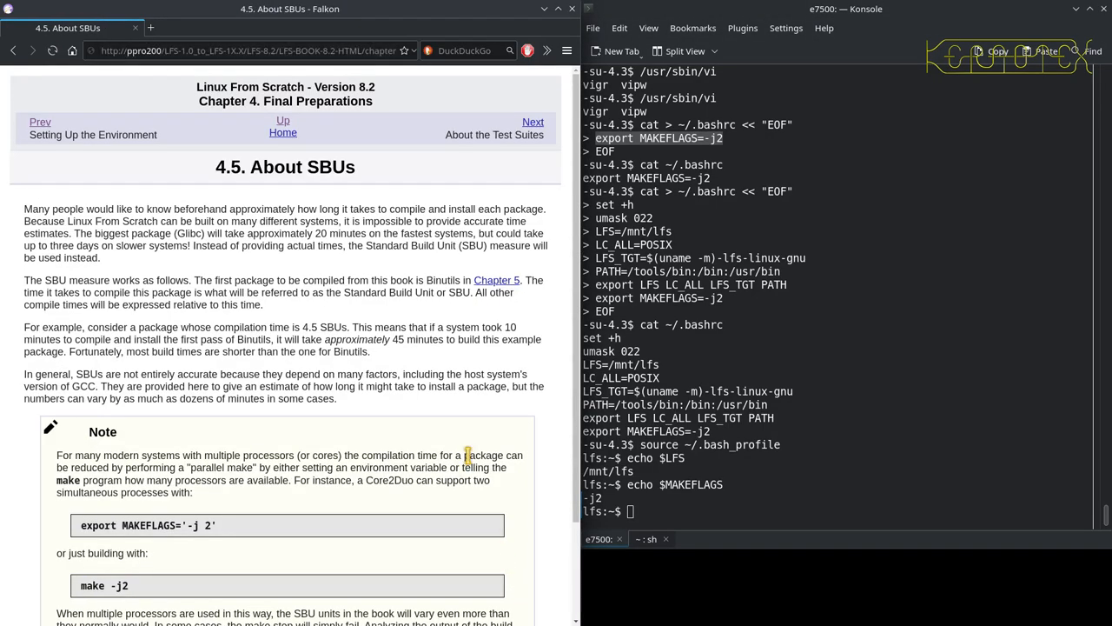
scroll(down, 3)
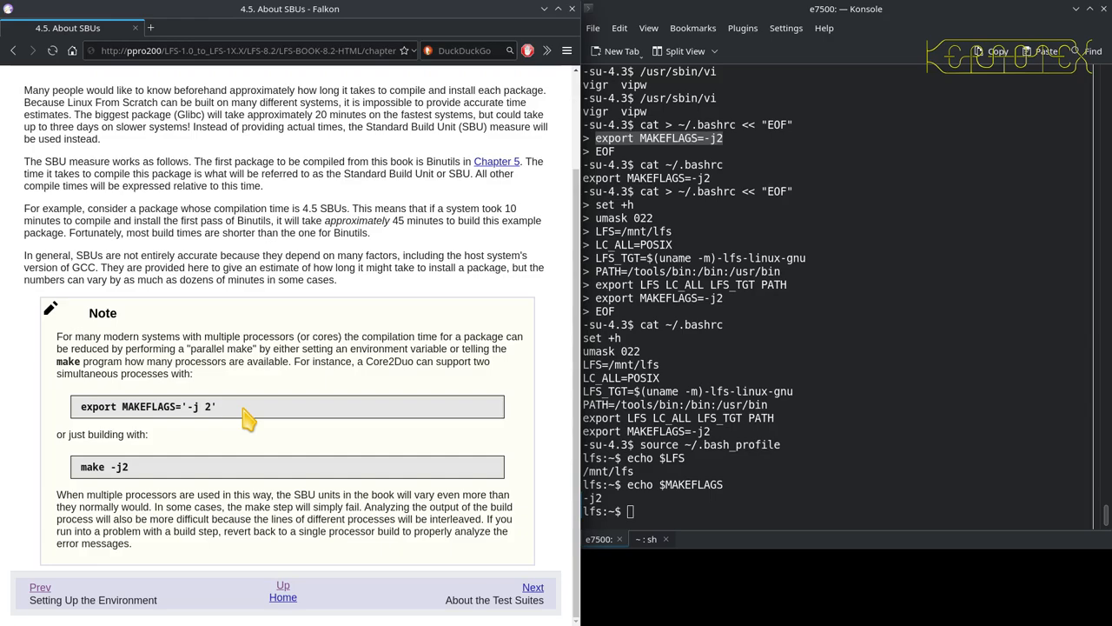
mouse_move(533, 591)
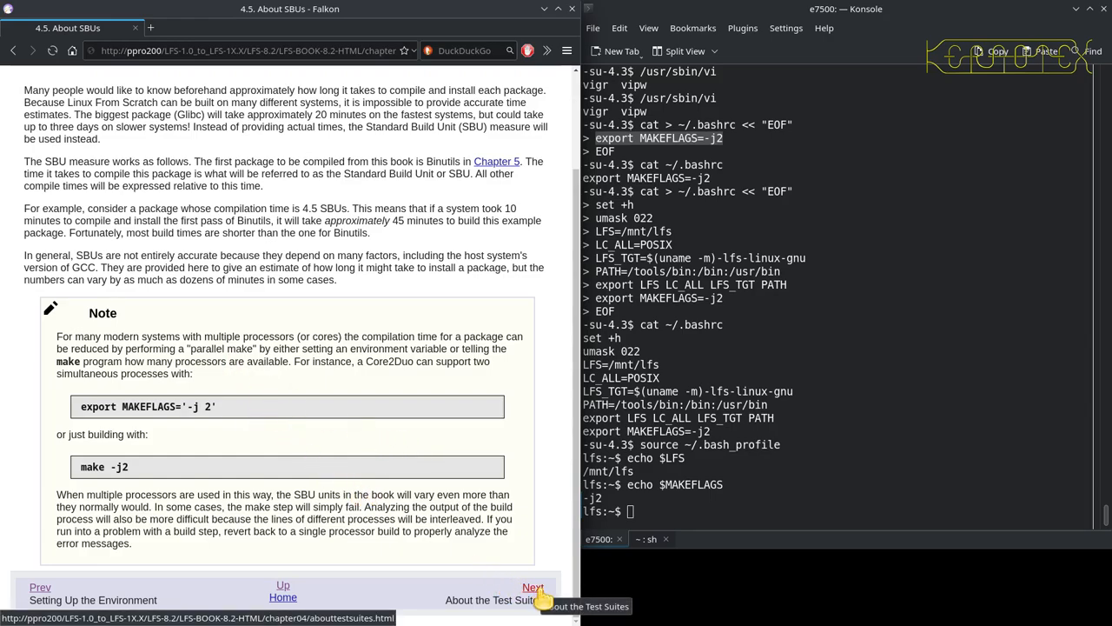
click(534, 587)
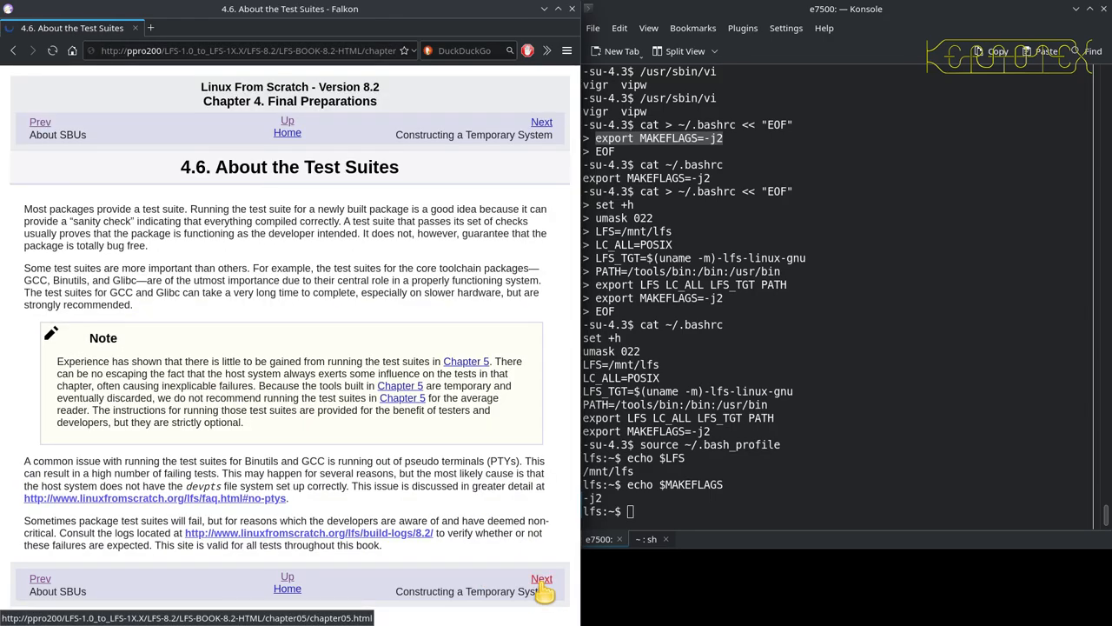
click(542, 578)
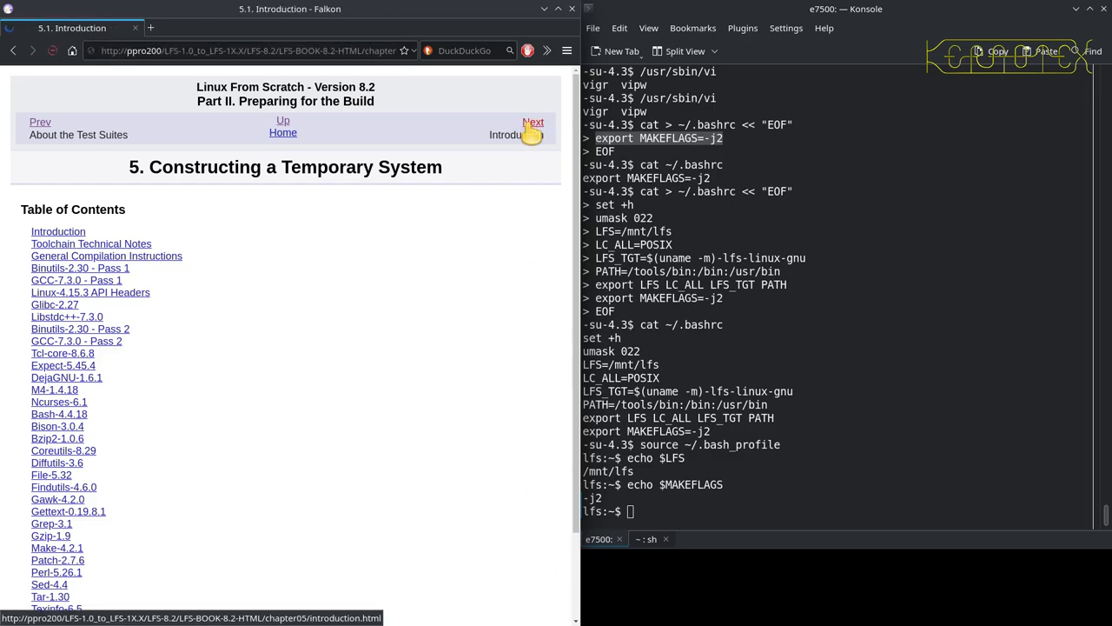
Continue past Toolchain Technical Notes to 5.3 General Compilation Instructions, then echo $LFS
click(532, 122)
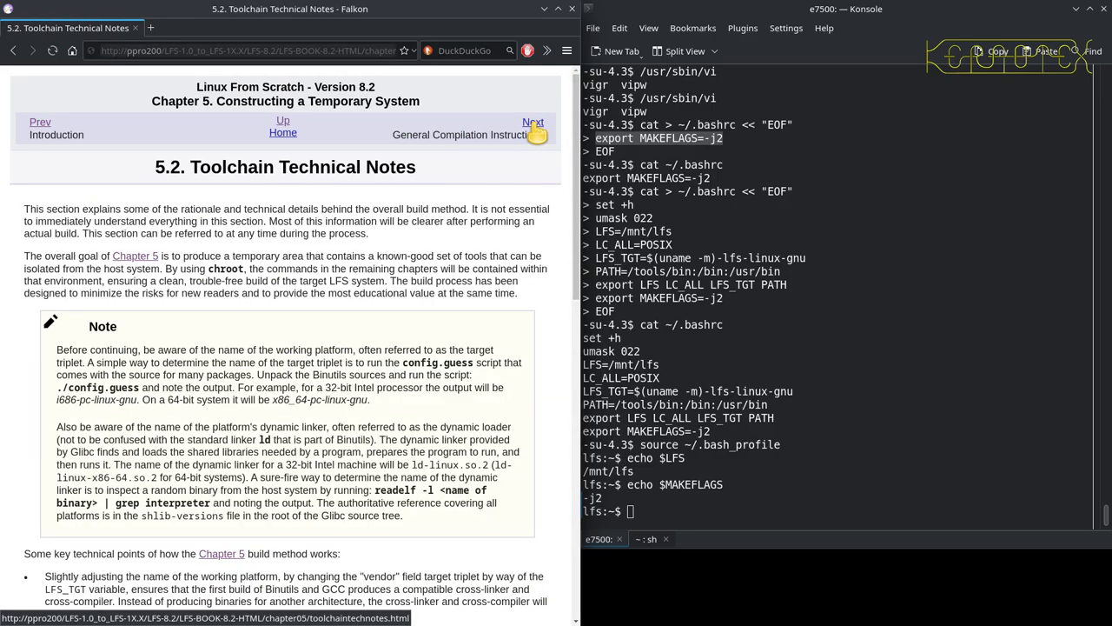
click(532, 121)
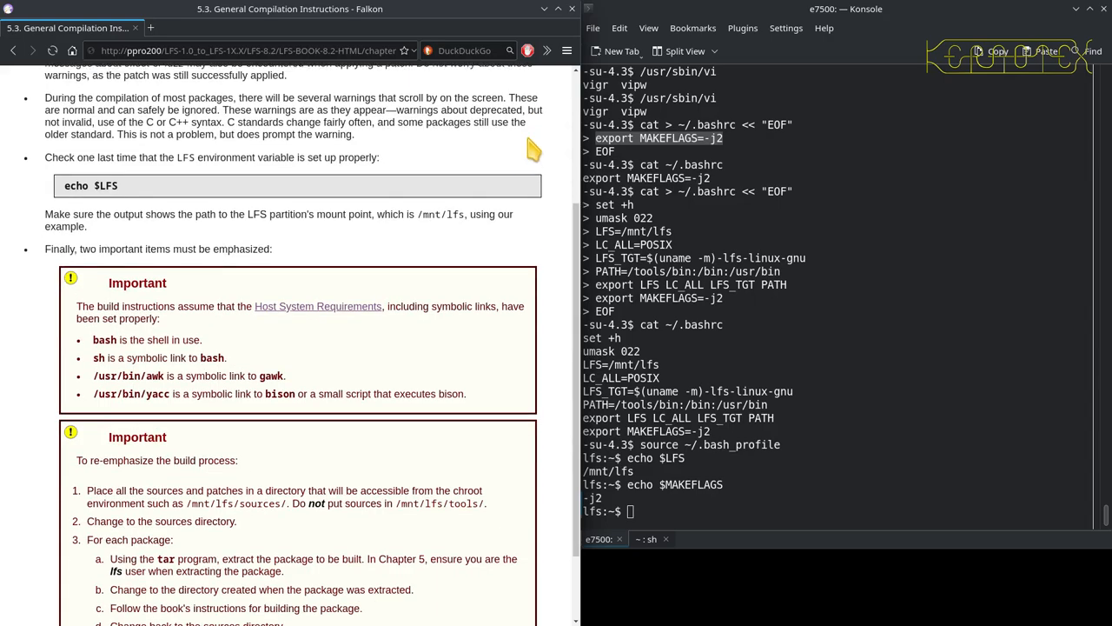
text(echo $LFS)
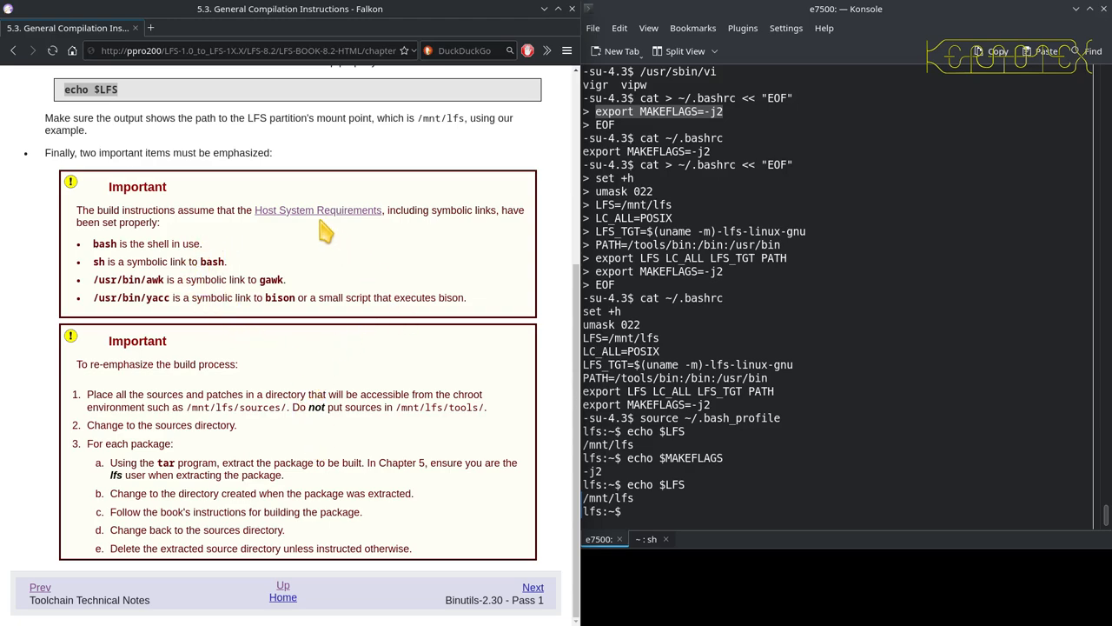
mouse_move(351, 431)
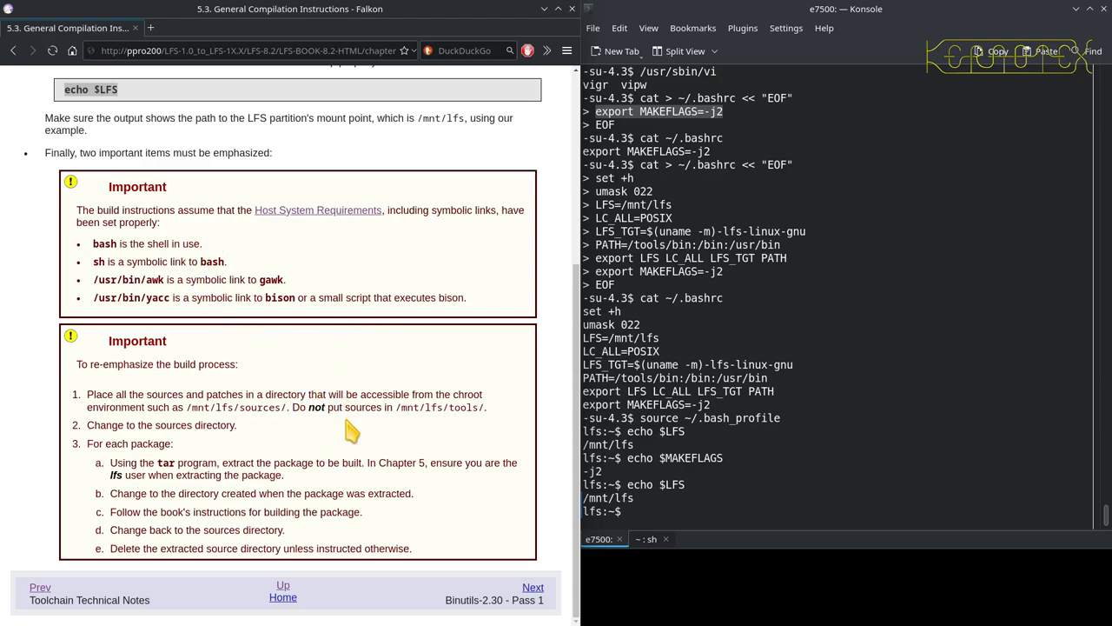
mouse_move(261, 386)
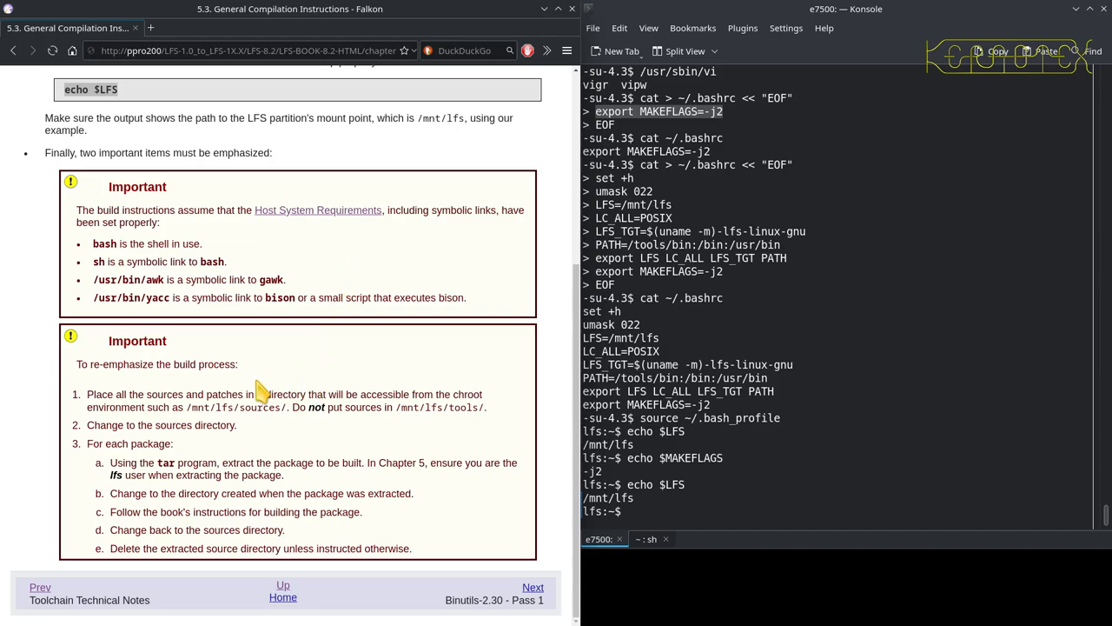